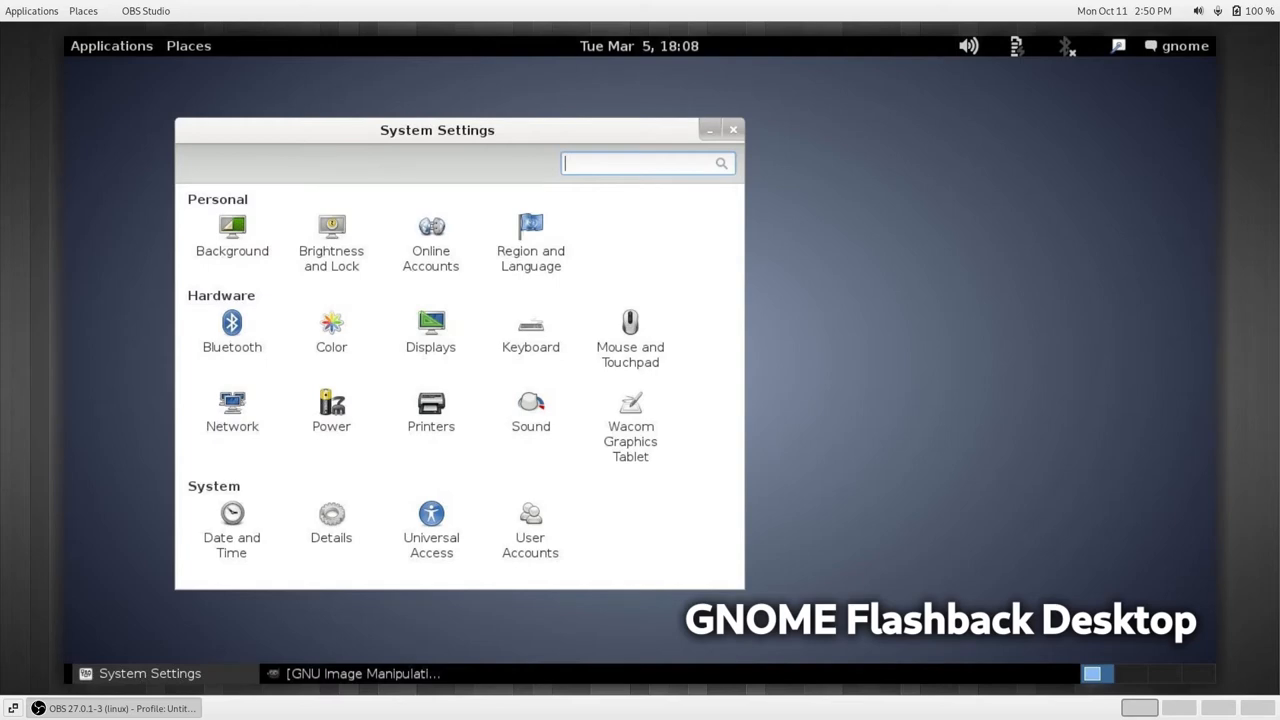
- Browse the Applications and Places menus, briefly opening and closing the Home folder
{"action": "left_click", "coordinate": [732, 128]}
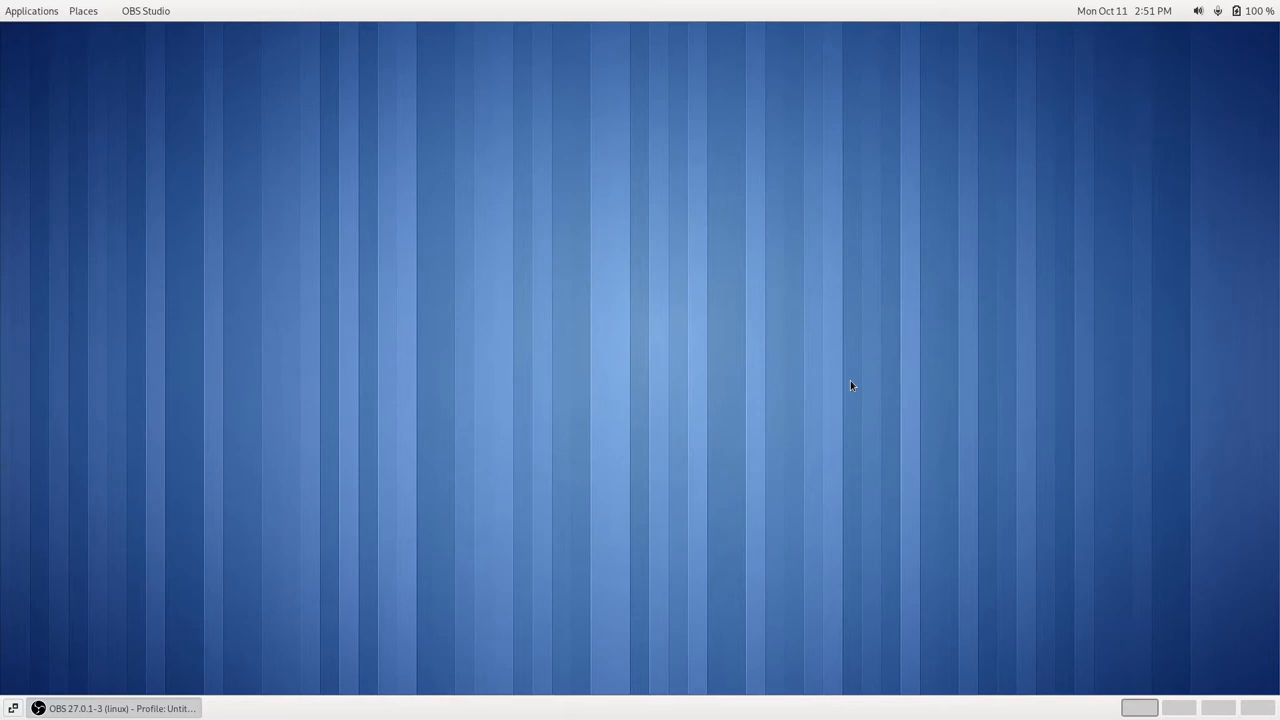
{"action": "mouse_move", "coordinate": [40, 18]}
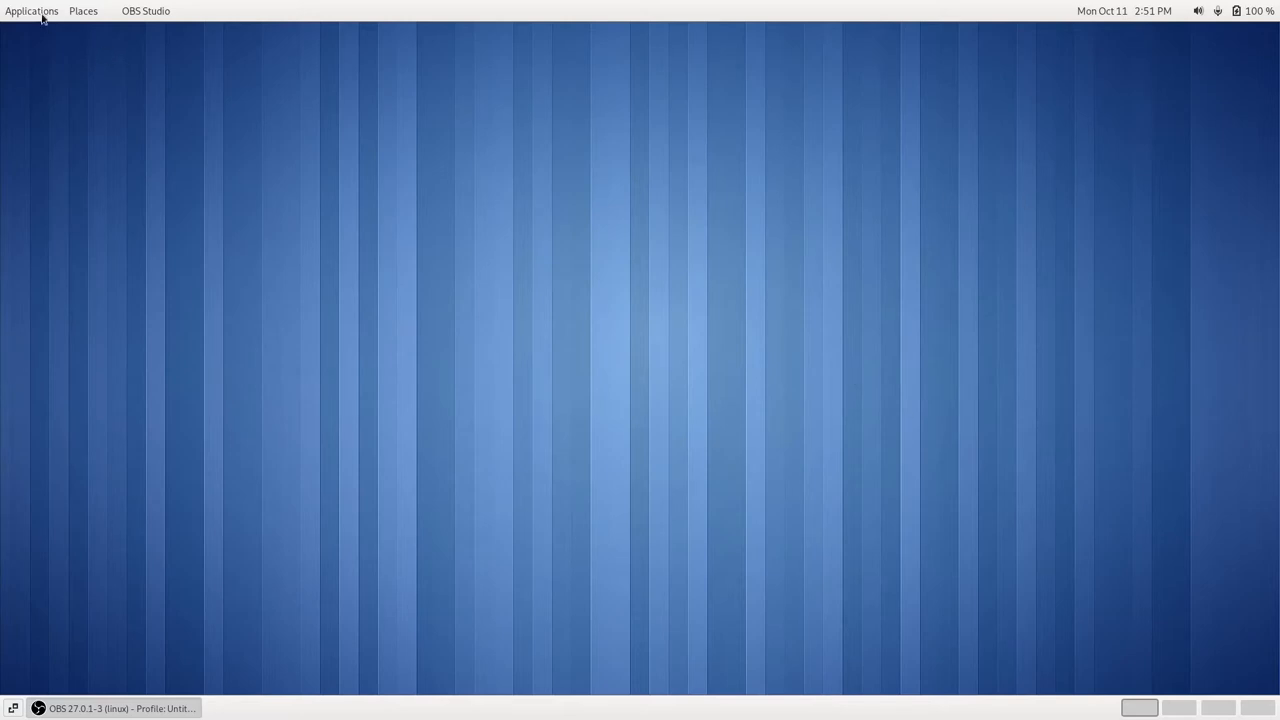
{"action": "left_click", "coordinate": [32, 12]}
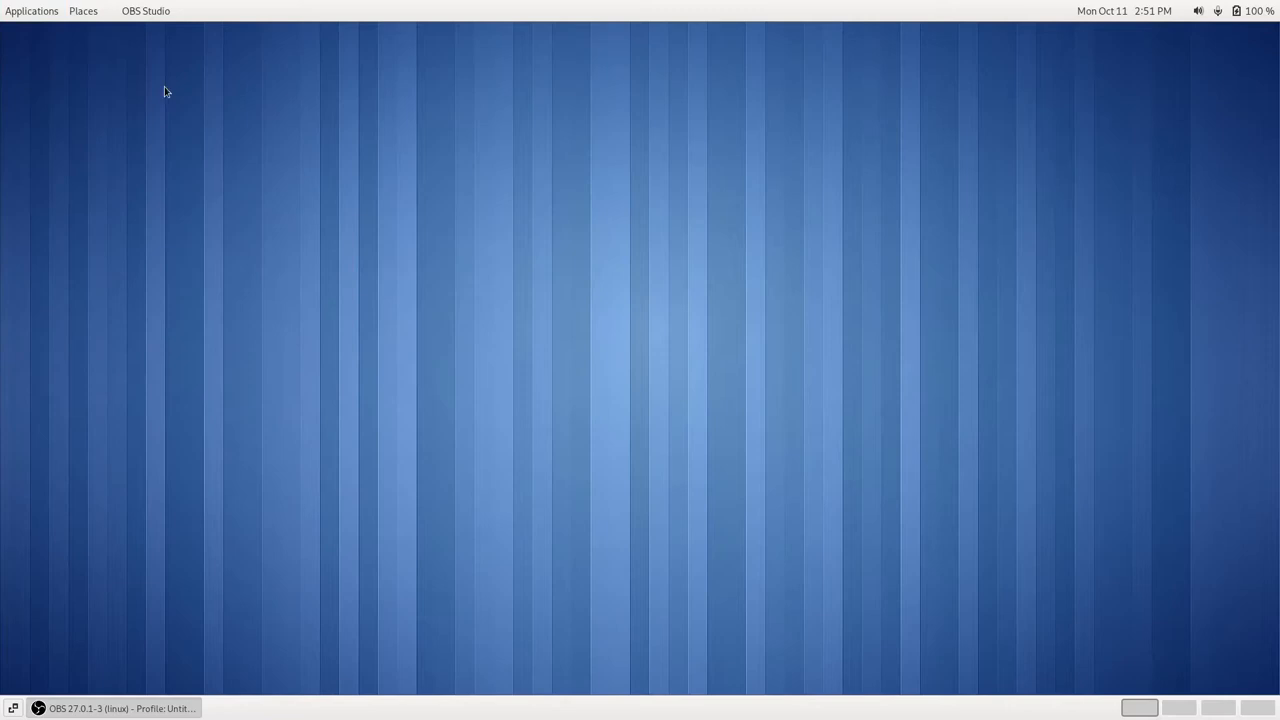
{"action": "left_click", "coordinate": [84, 12]}
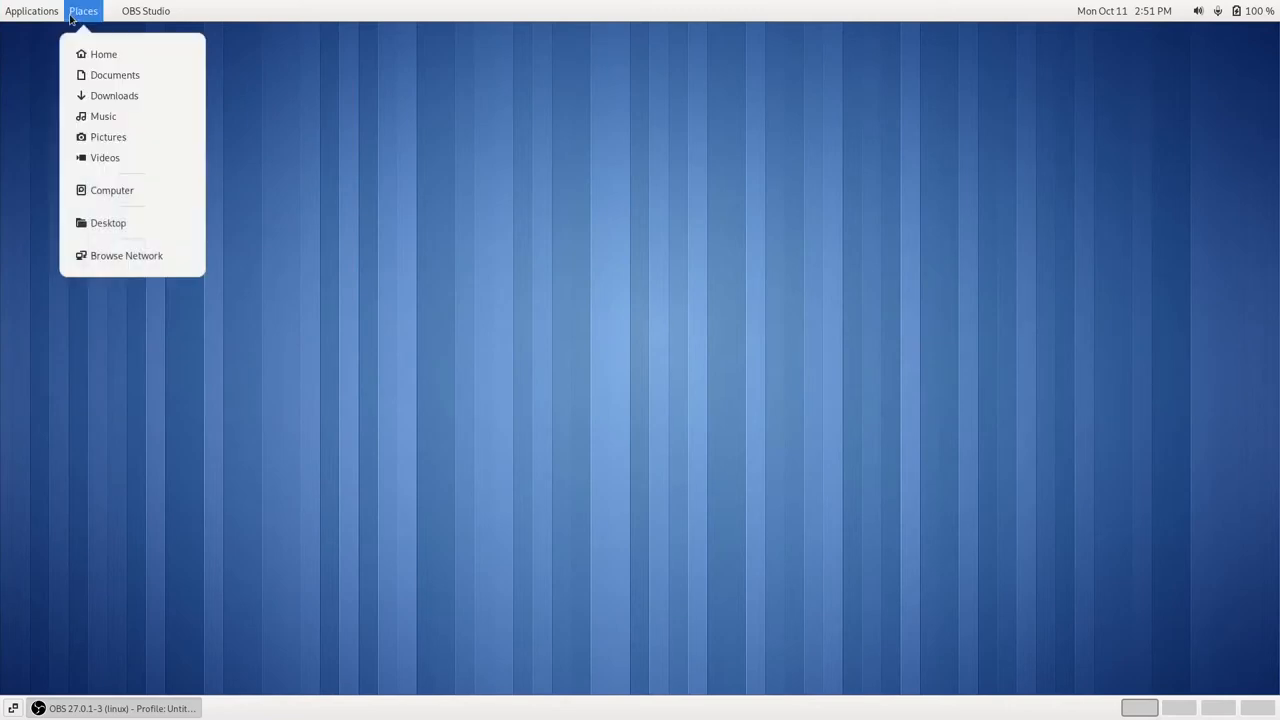
{"action": "mouse_move", "coordinate": [116, 76]}
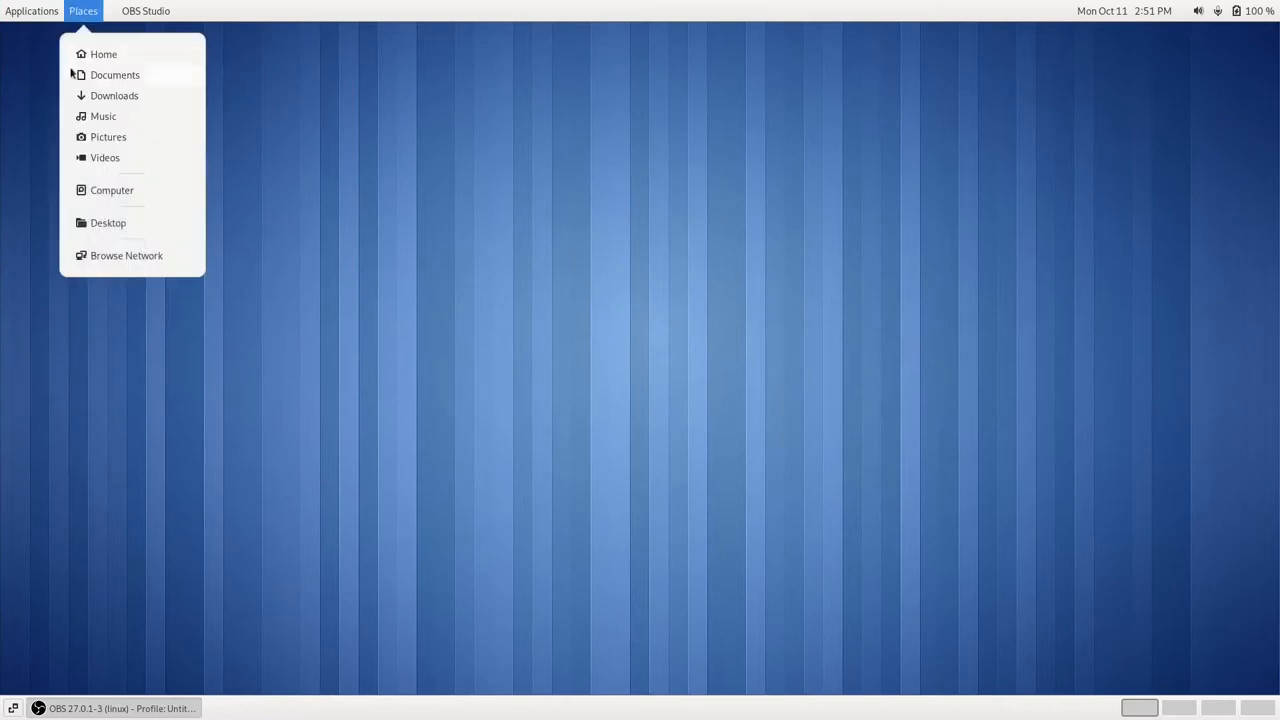
{"action": "mouse_move", "coordinate": [104, 114]}
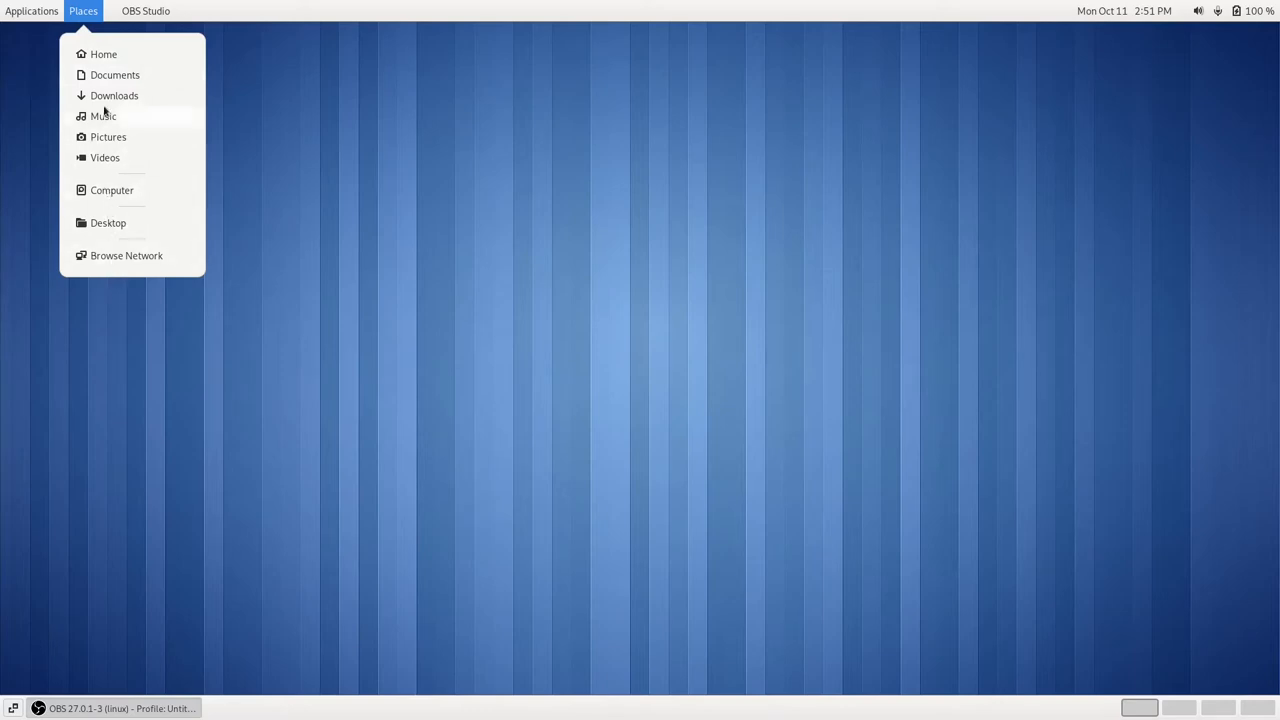
{"action": "left_click", "coordinate": [104, 54]}
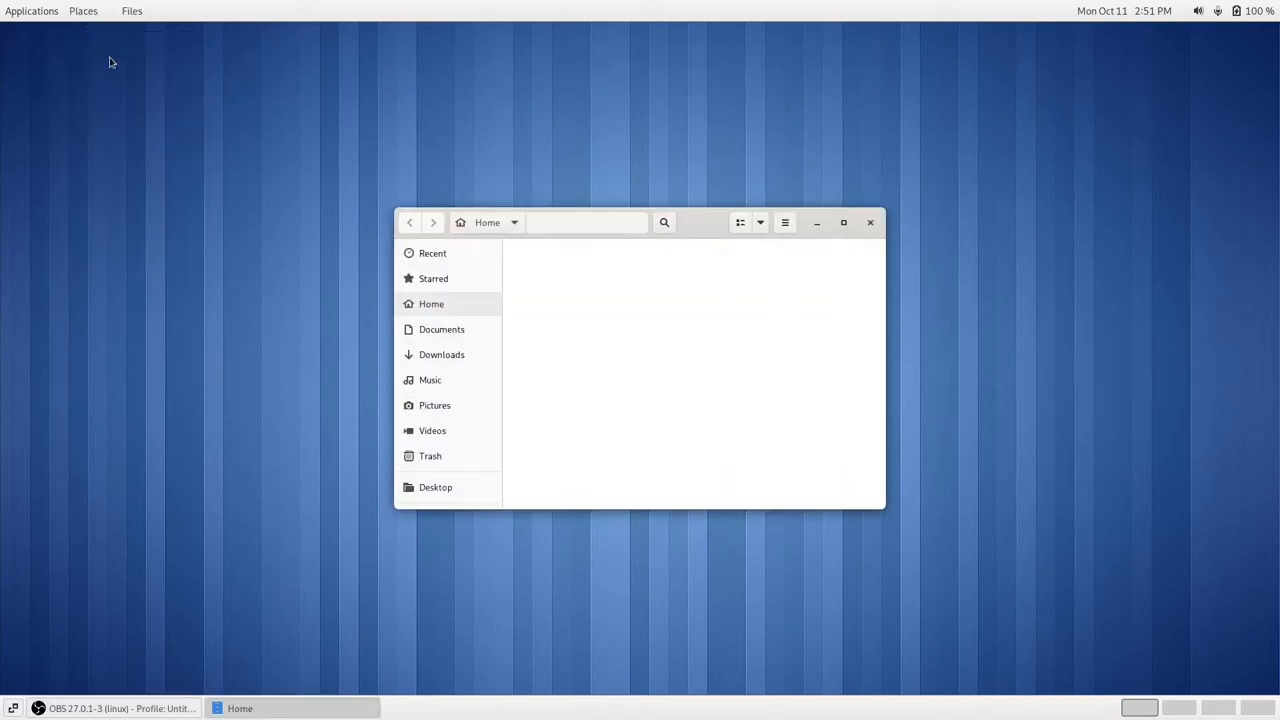
{"action": "left_click", "coordinate": [432, 304]}
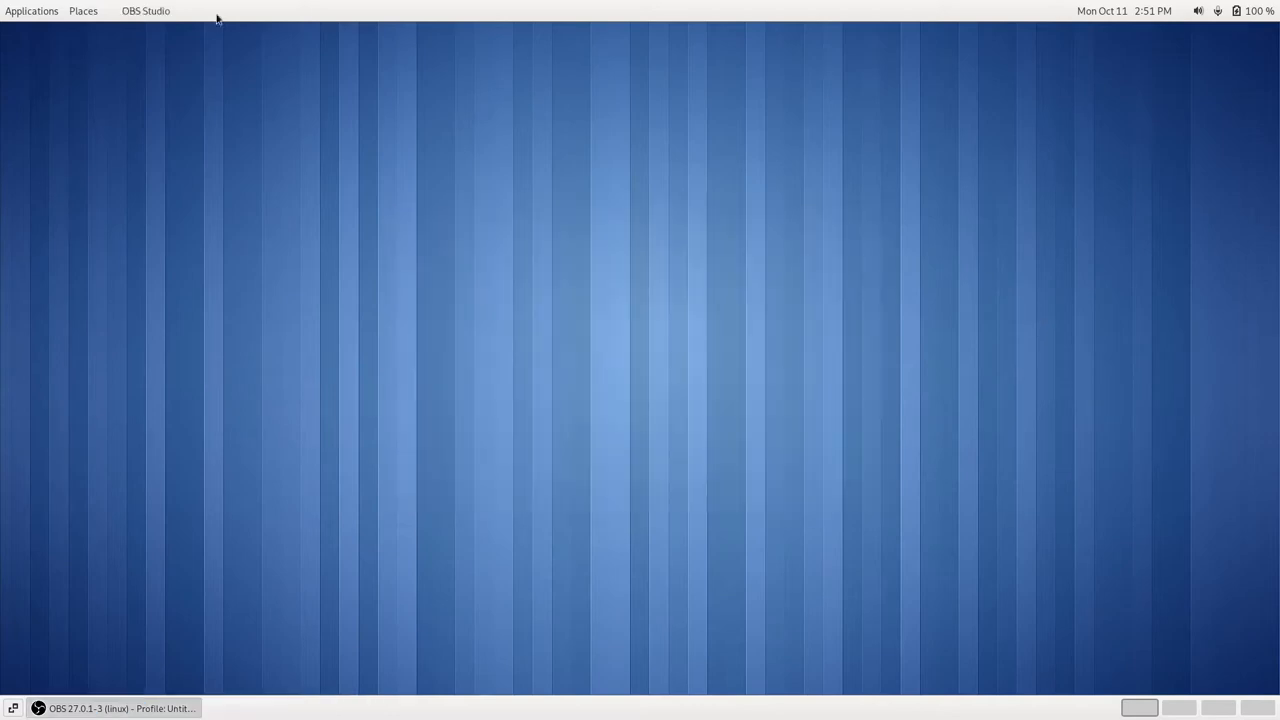
{"action": "left_click", "coordinate": [84, 12]}
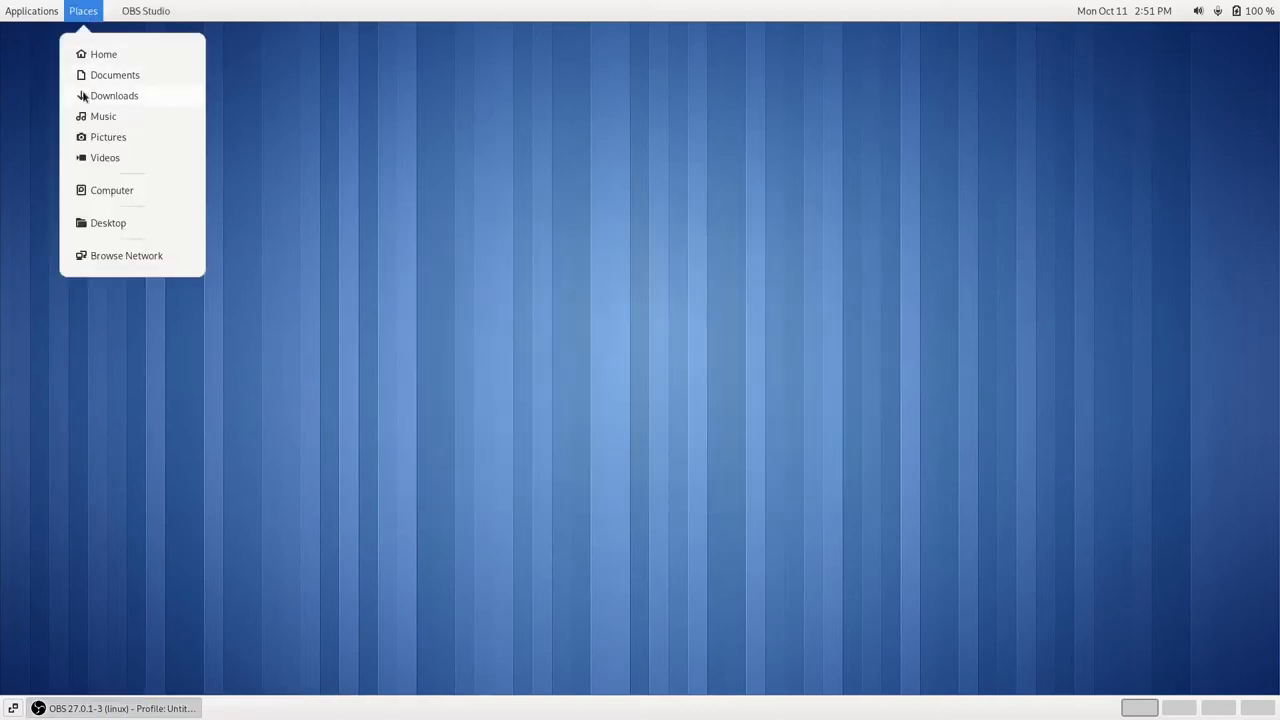
{"action": "left_click", "coordinate": [388, 290]}
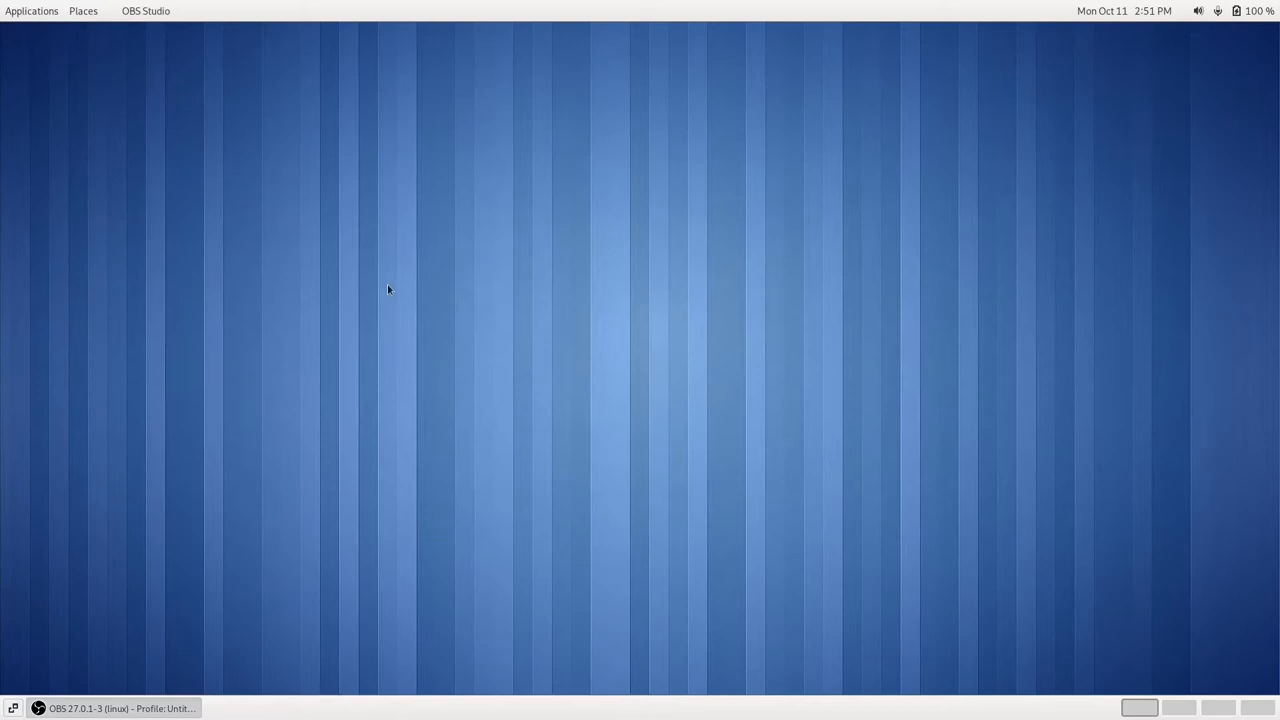
- Quit GNOME Clocks from its app menu in the top bar
{"action": "left_click", "coordinate": [32, 12]}
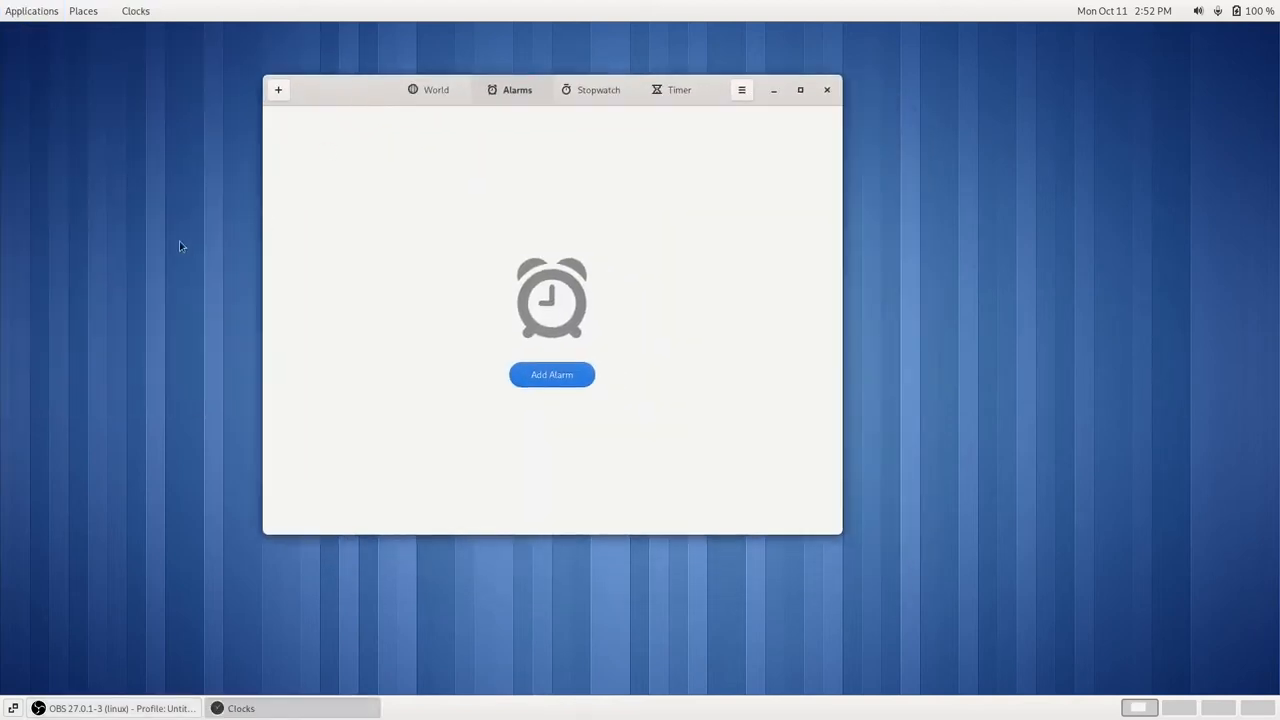
{"action": "mouse_move", "coordinate": [136, 12]}
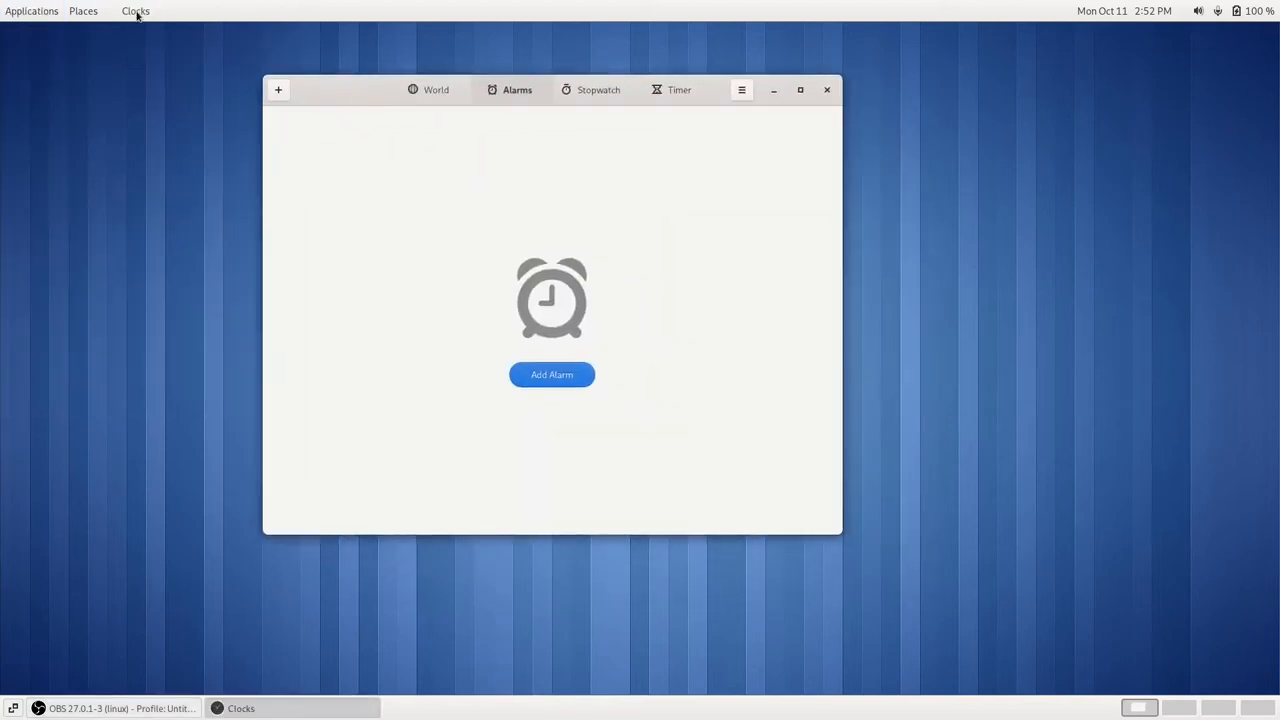
{"action": "left_click", "coordinate": [136, 12]}
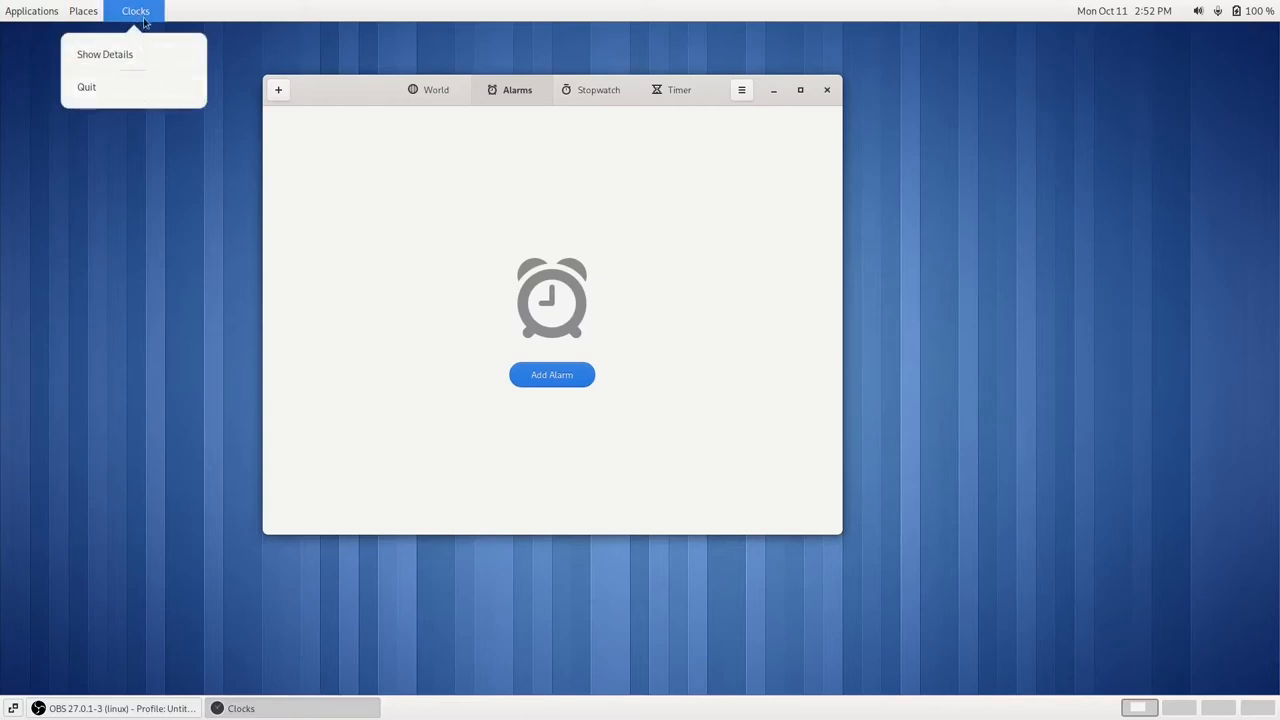
{"action": "left_click", "coordinate": [104, 54]}
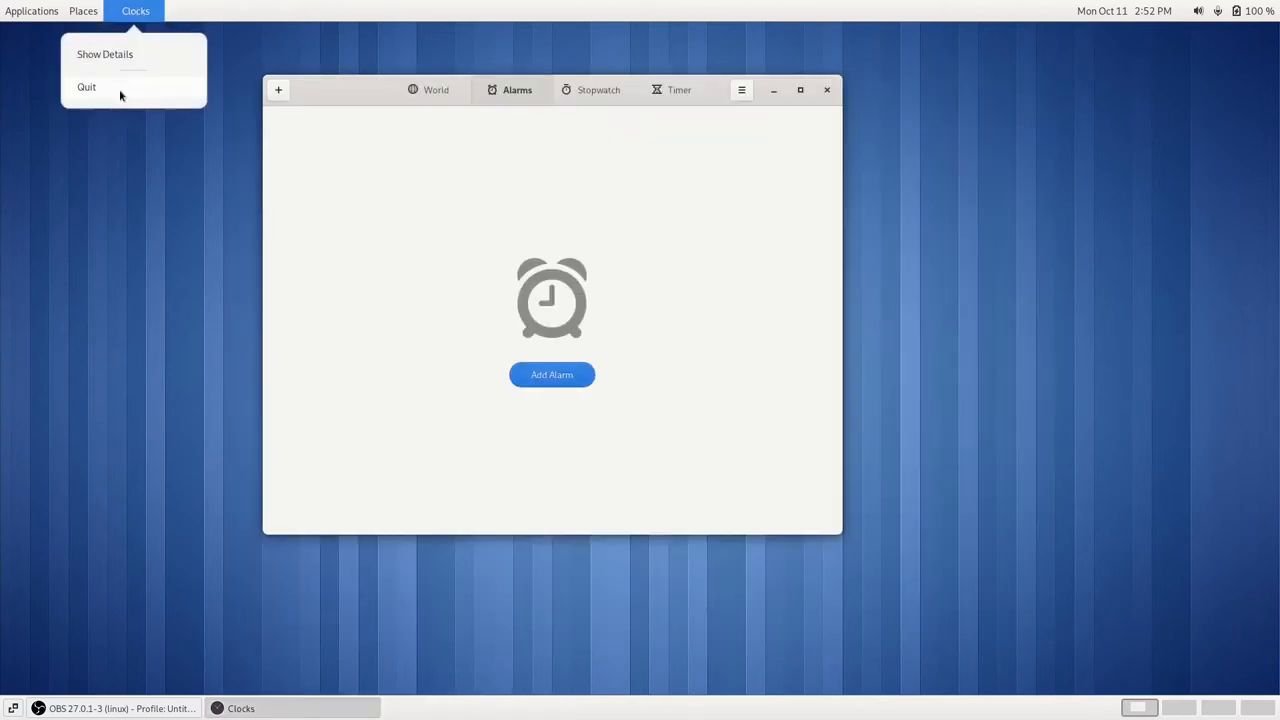
{"action": "left_click", "coordinate": [88, 88]}
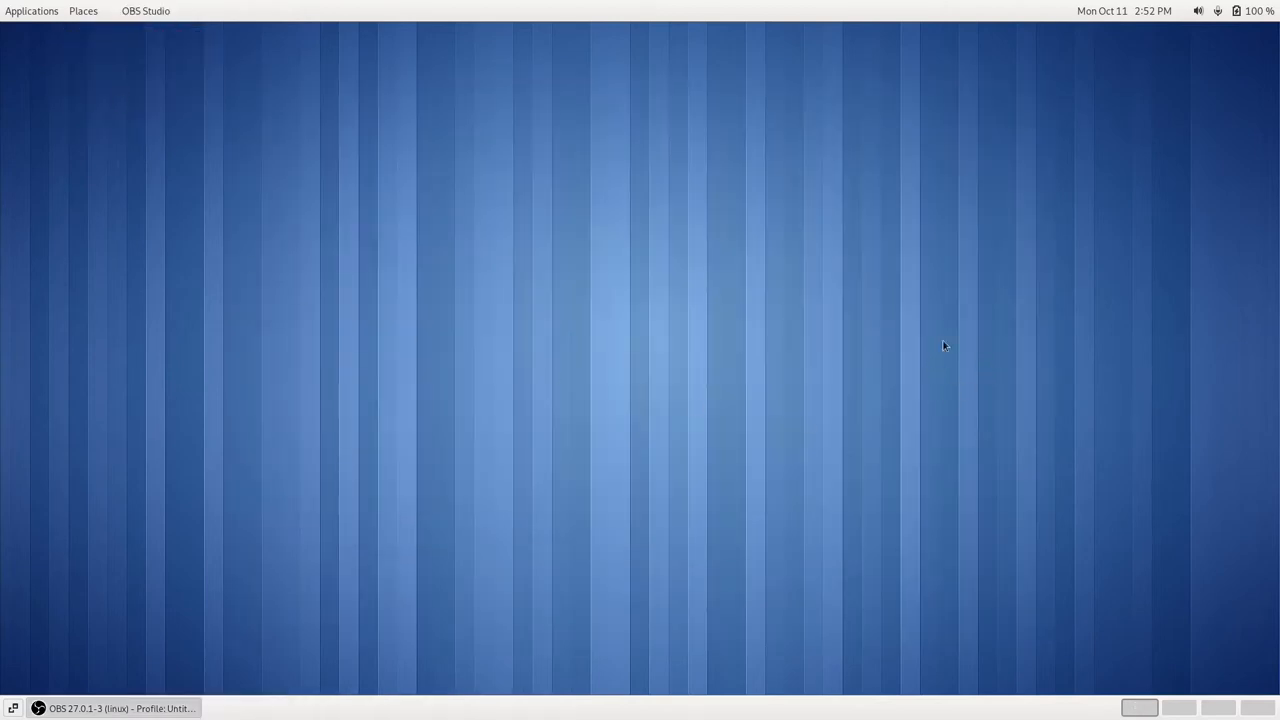
{"action": "mouse_move", "coordinate": [1258, 24]}
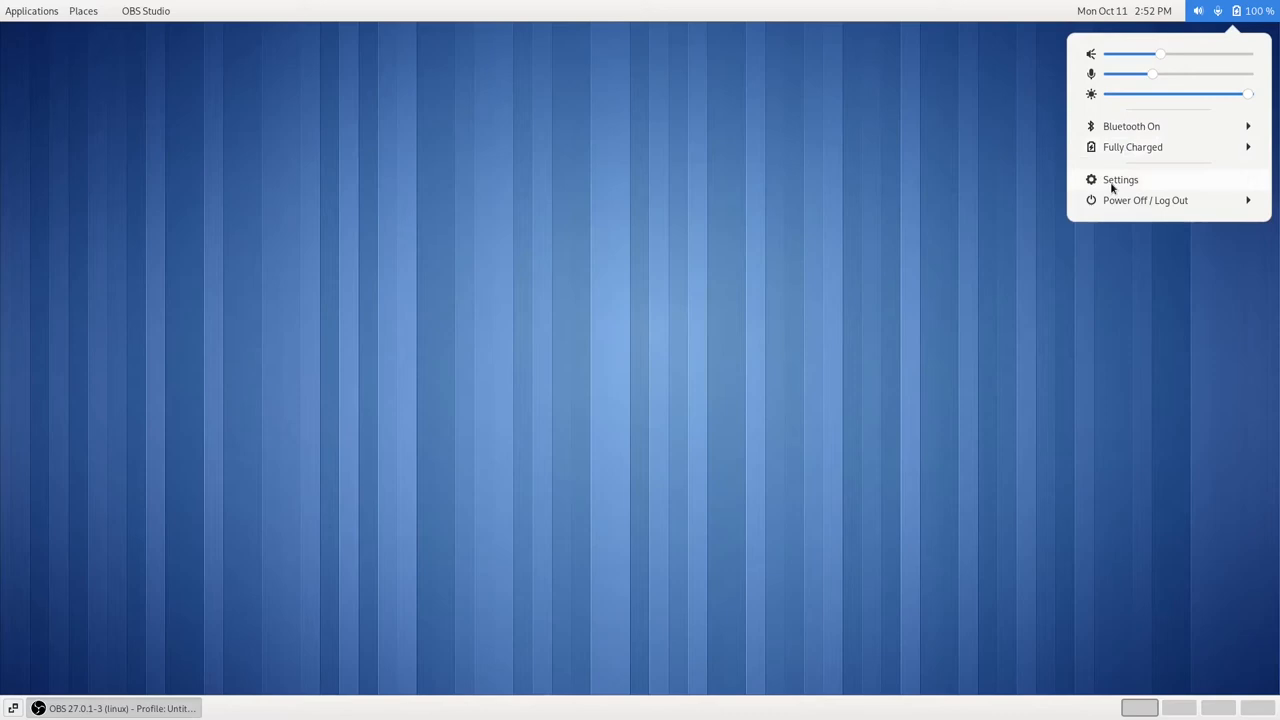
- Review the power-off choices and calendar, then switch to the second workspace
{"action": "left_click", "coordinate": [1144, 200]}
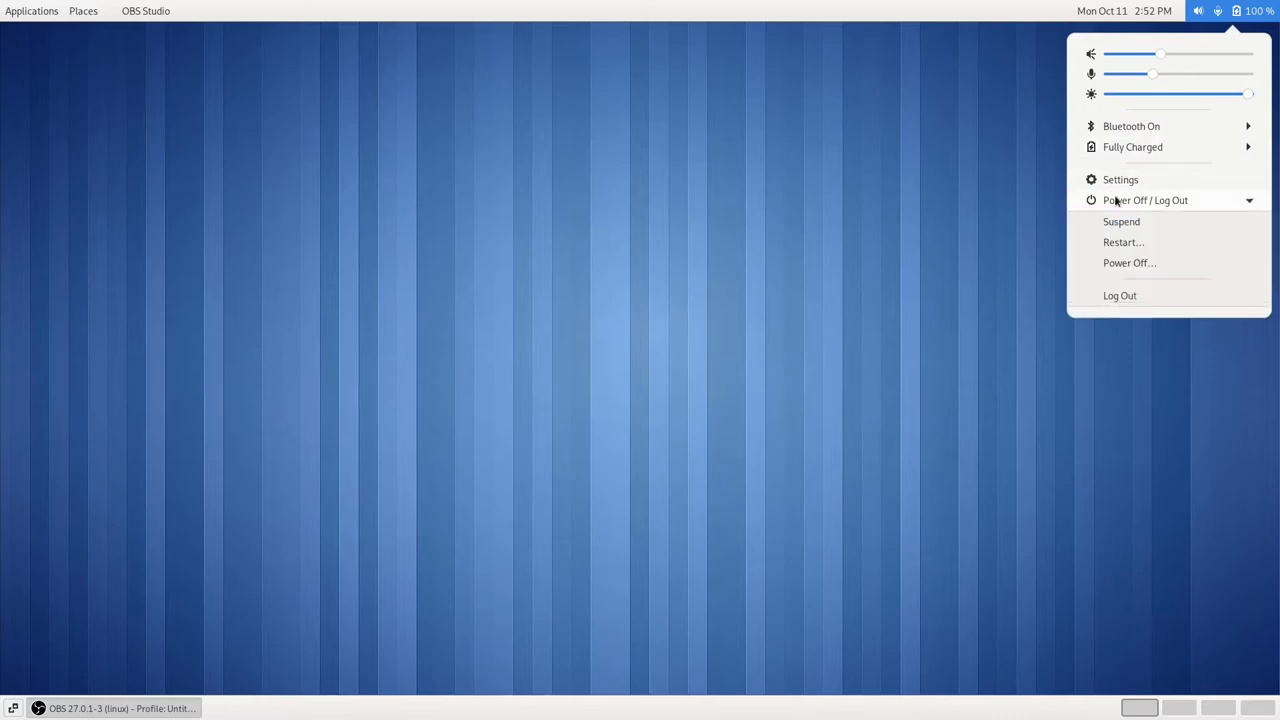
{"action": "mouse_move", "coordinate": [936, 320]}
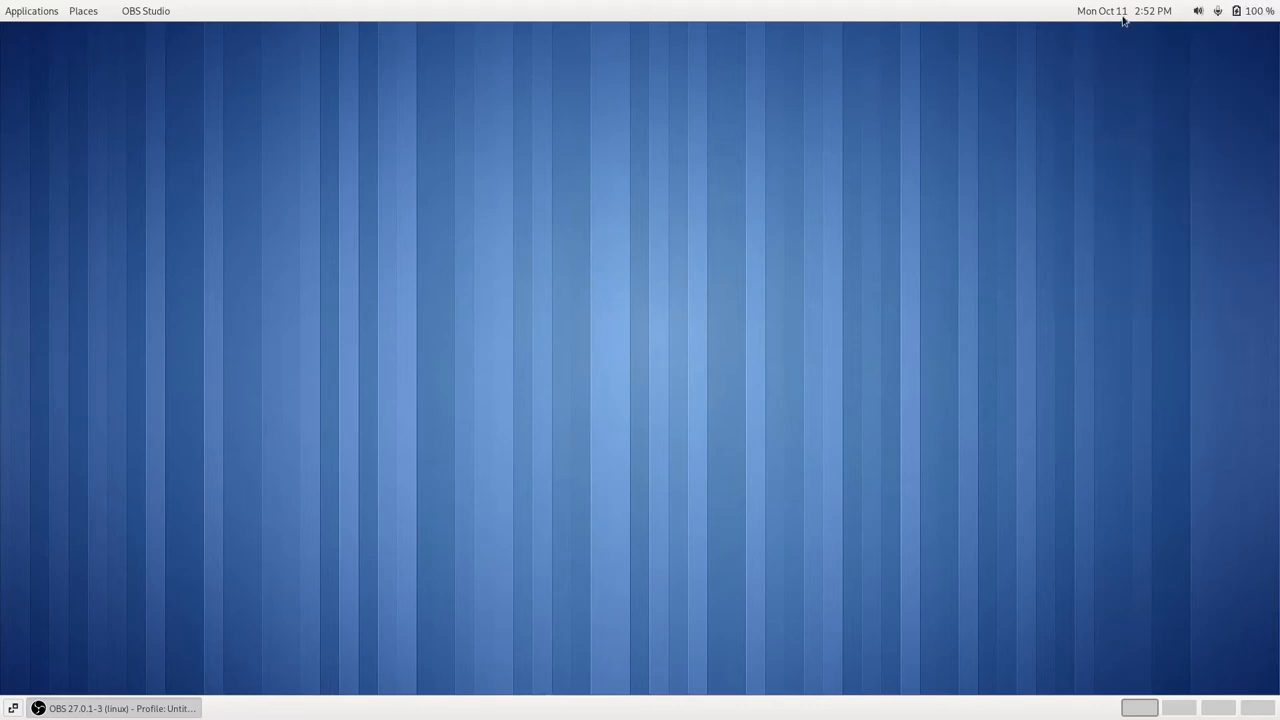
{"action": "left_click", "coordinate": [1124, 12]}
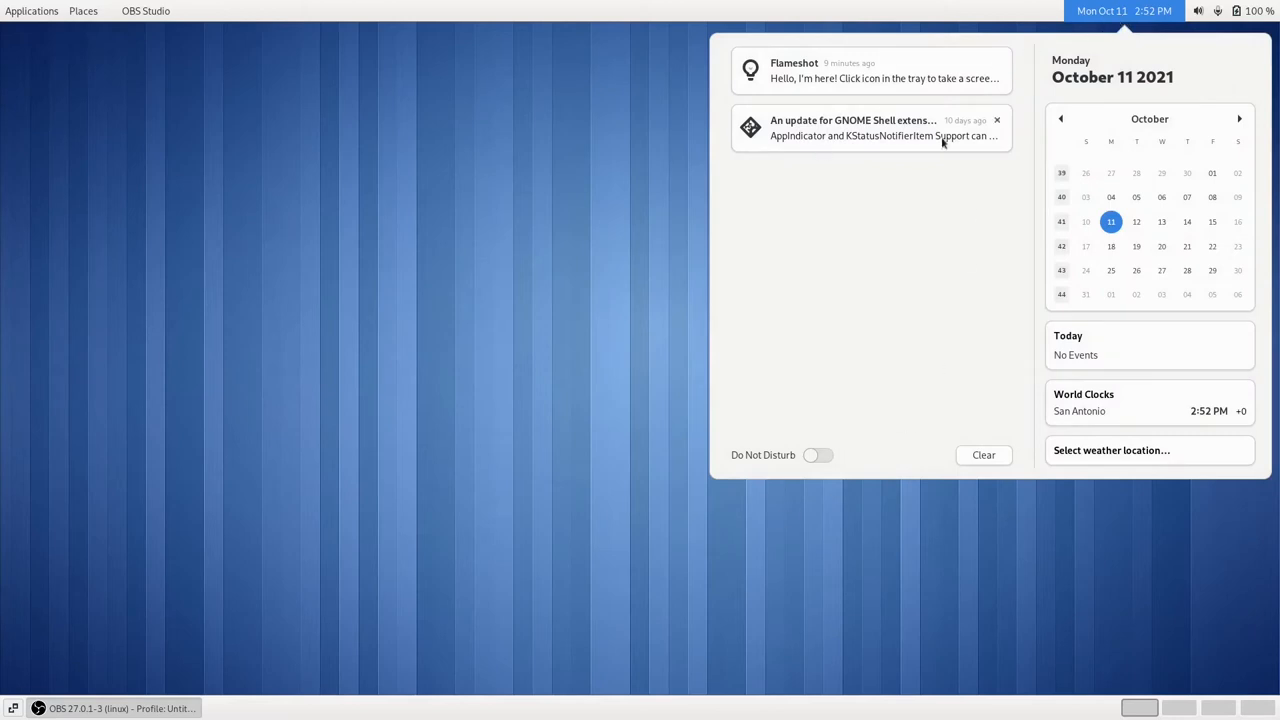
{"action": "mouse_move", "coordinate": [1188, 264]}
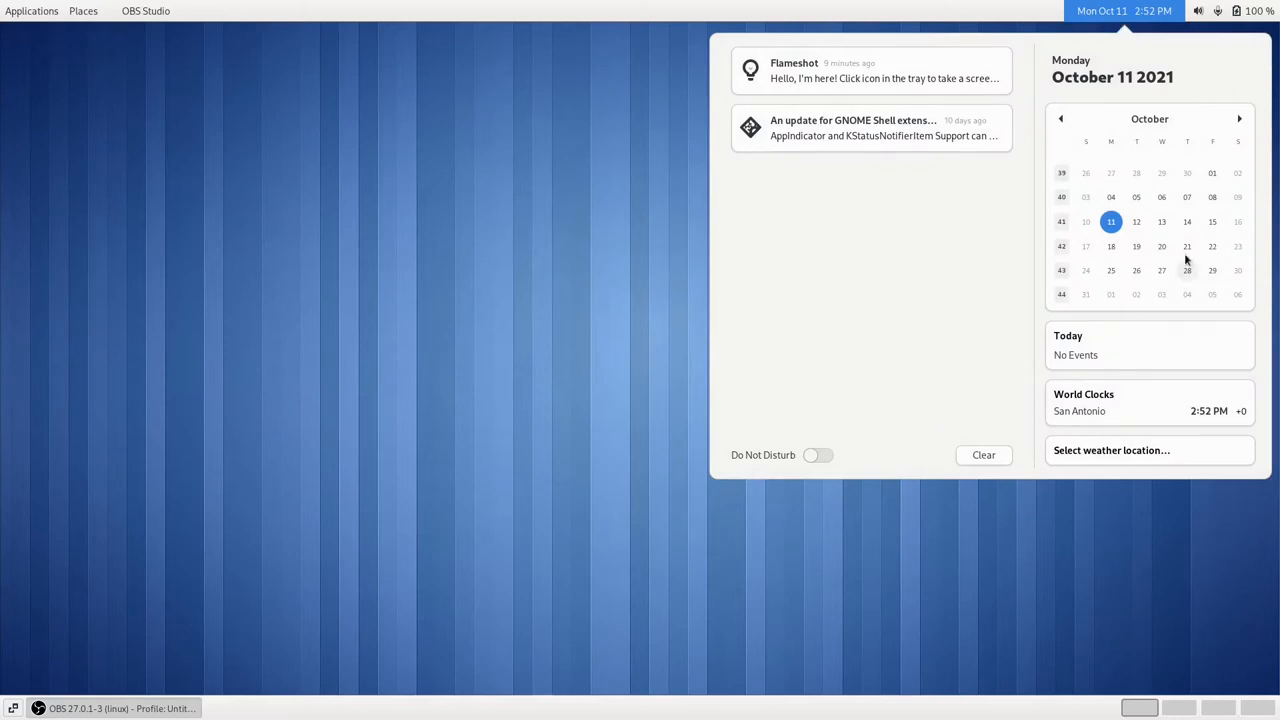
{"action": "mouse_move", "coordinate": [1084, 422]}
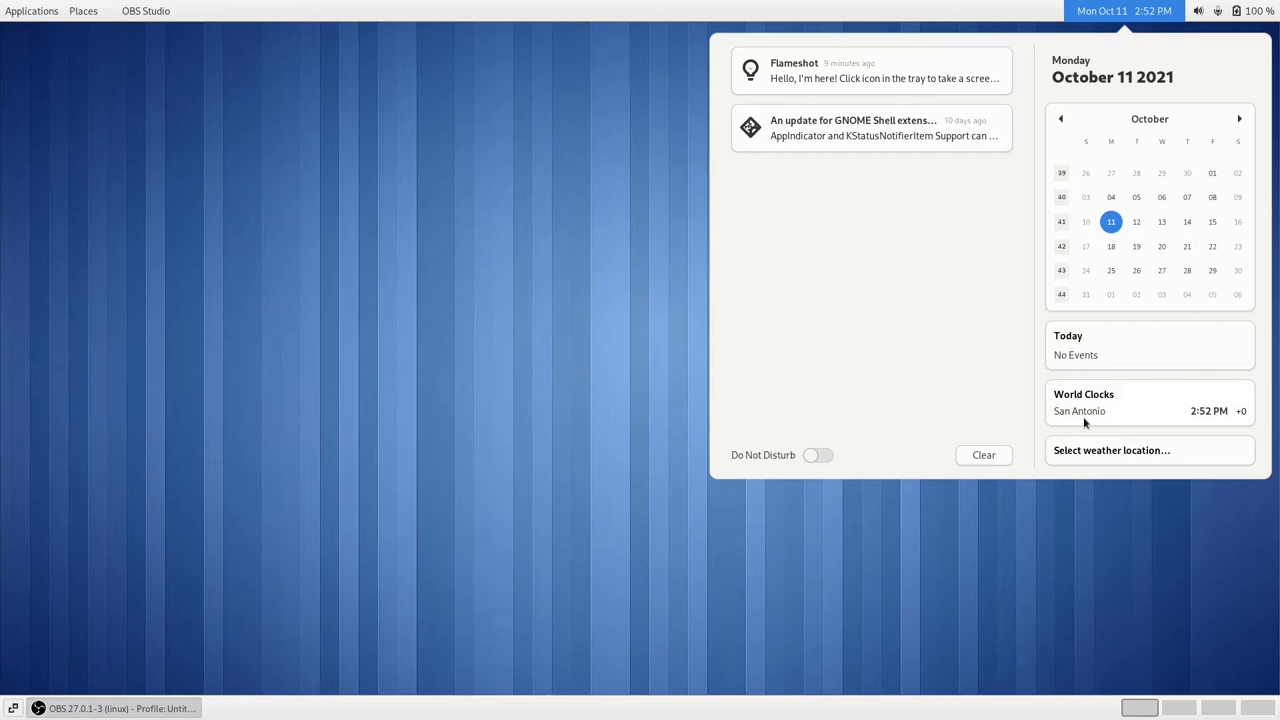
{"action": "mouse_move", "coordinate": [1110, 414]}
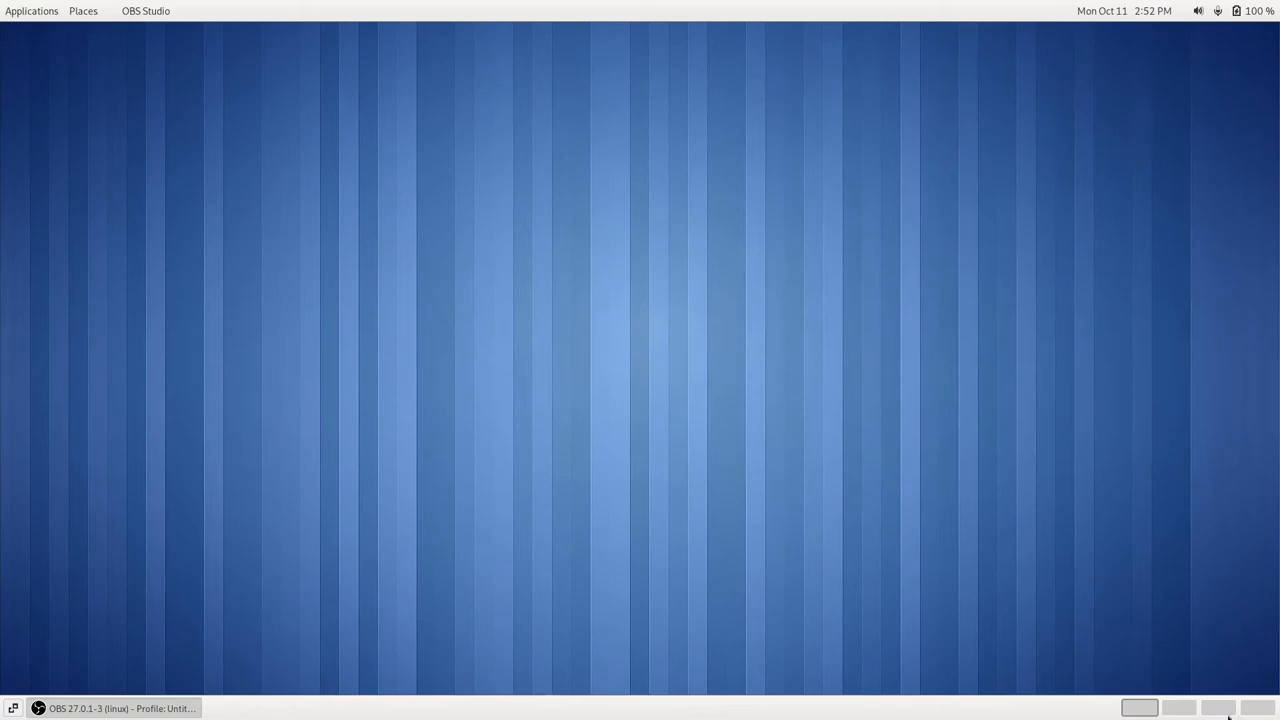
{"action": "left_click", "coordinate": [1178, 708]}
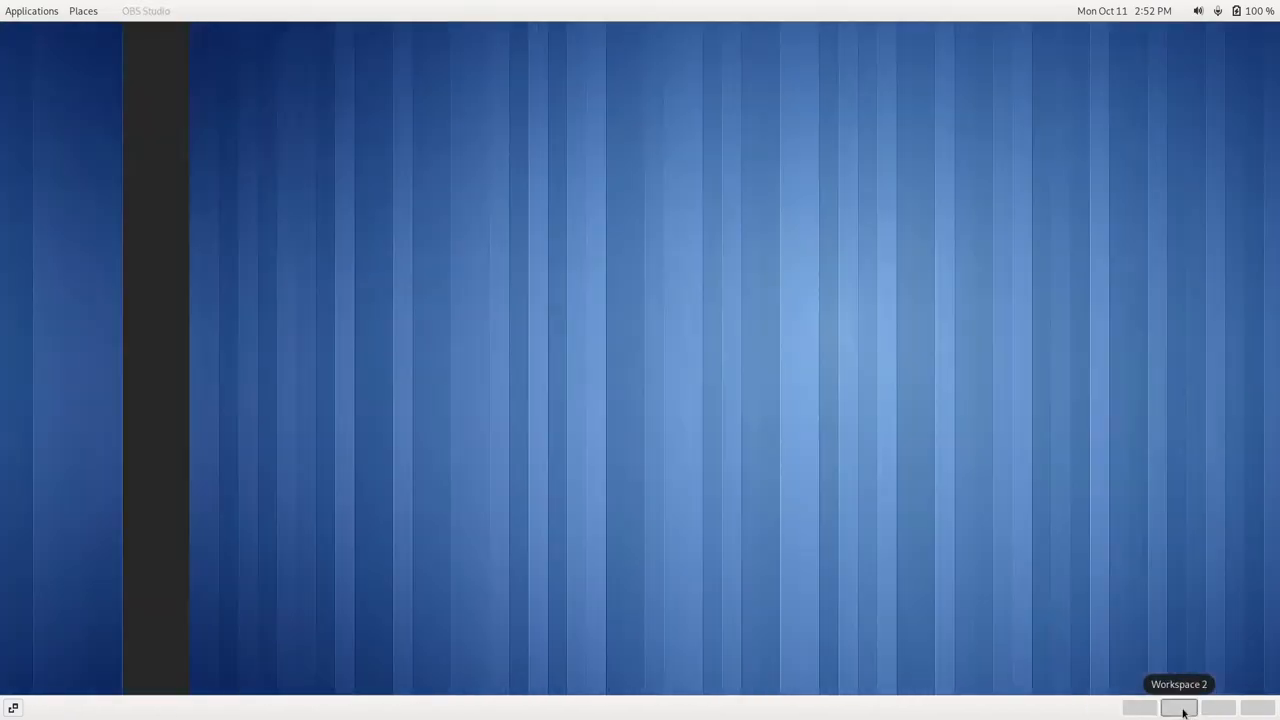
{"action": "left_click", "coordinate": [1178, 708]}
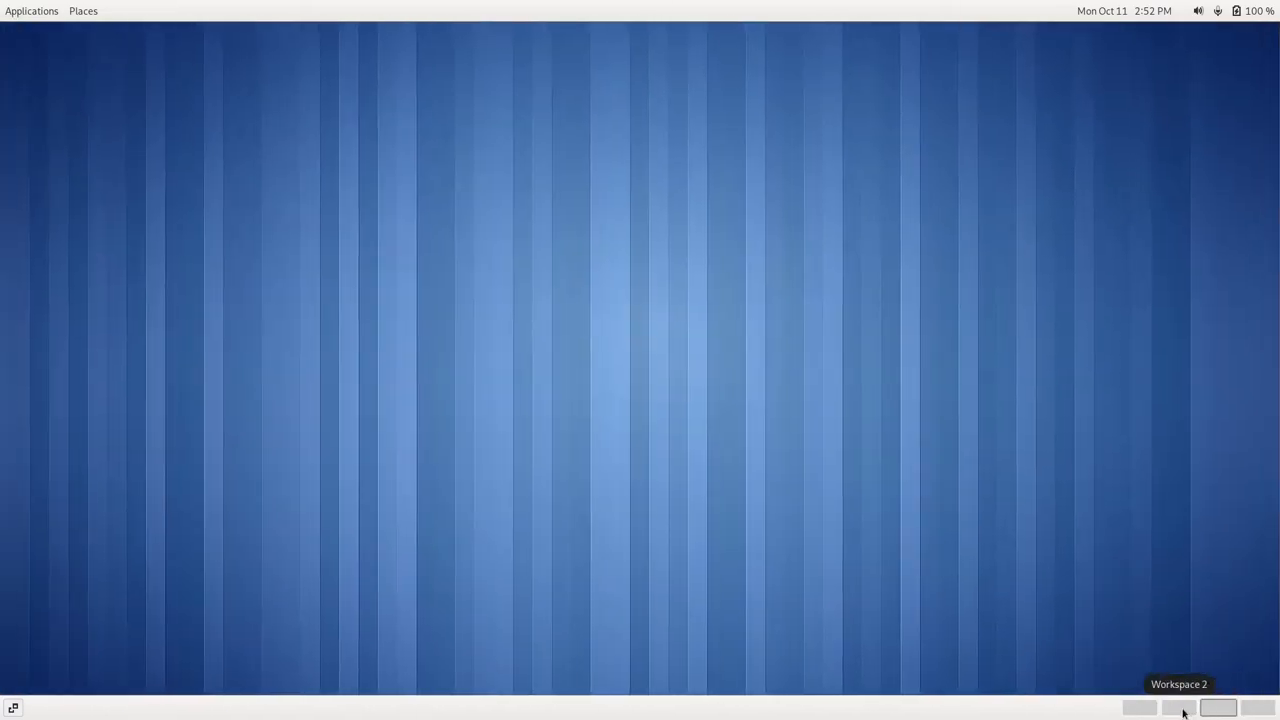
- Open the Home folder, launch a Terminal from Applications and close it again
{"action": "left_click", "coordinate": [82, 12]}
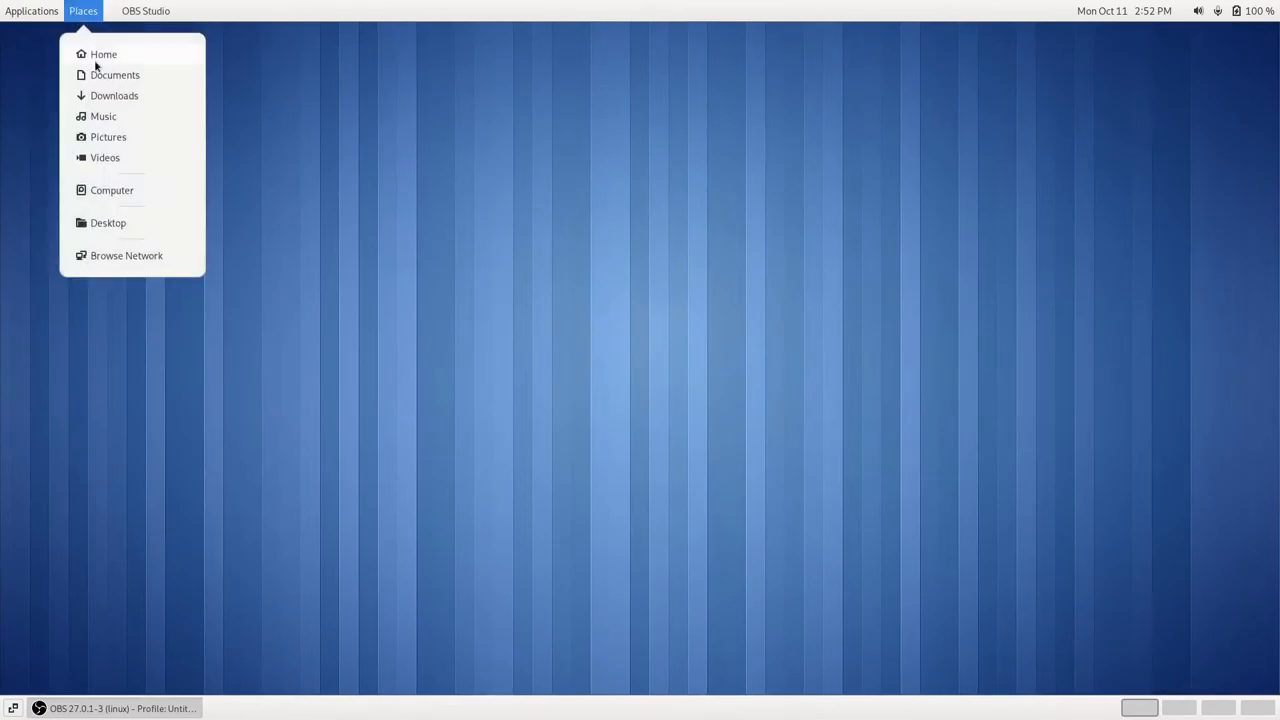
{"action": "left_click", "coordinate": [104, 54]}
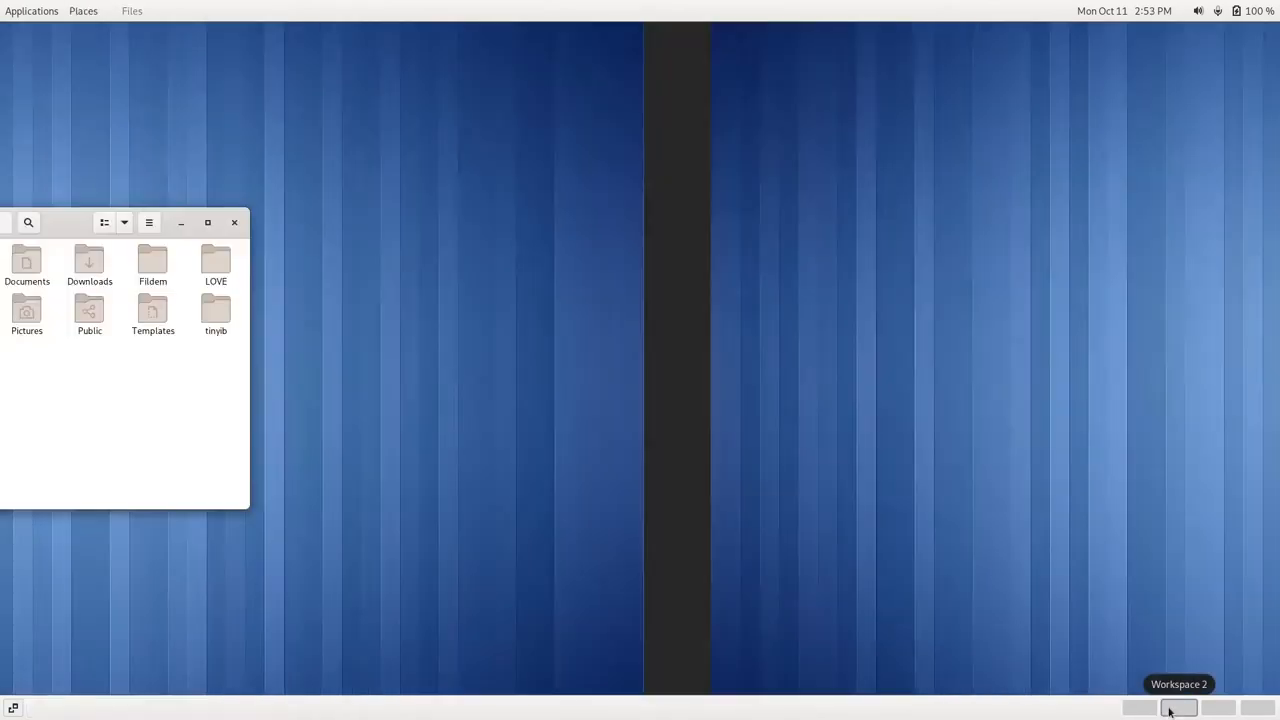
{"action": "left_click", "coordinate": [84, 12]}
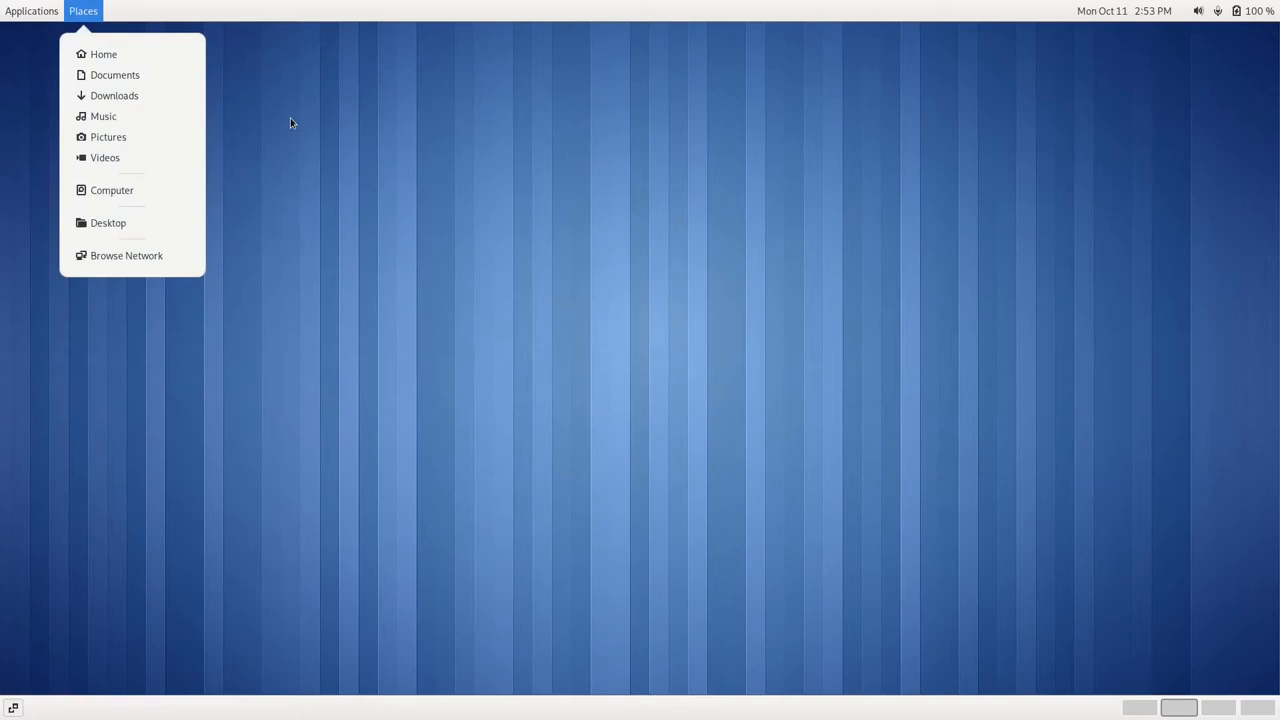
{"action": "left_click", "coordinate": [32, 12]}
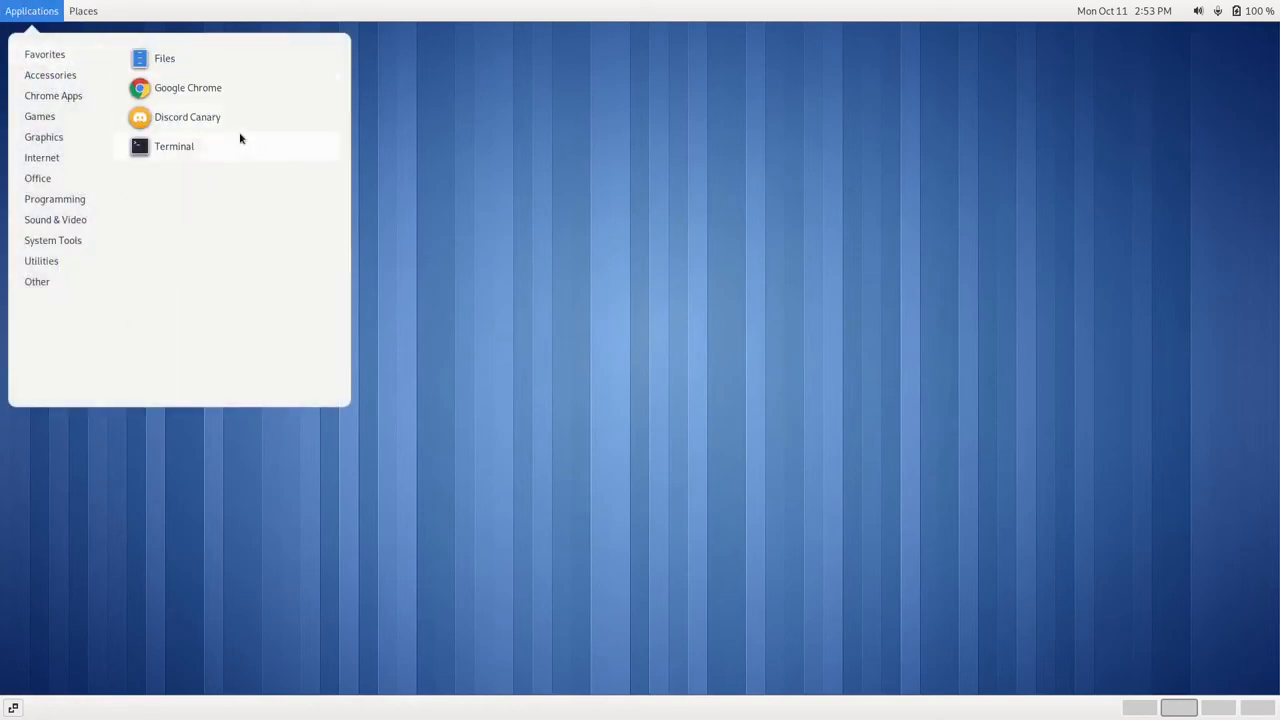
{"action": "left_click", "coordinate": [172, 146]}
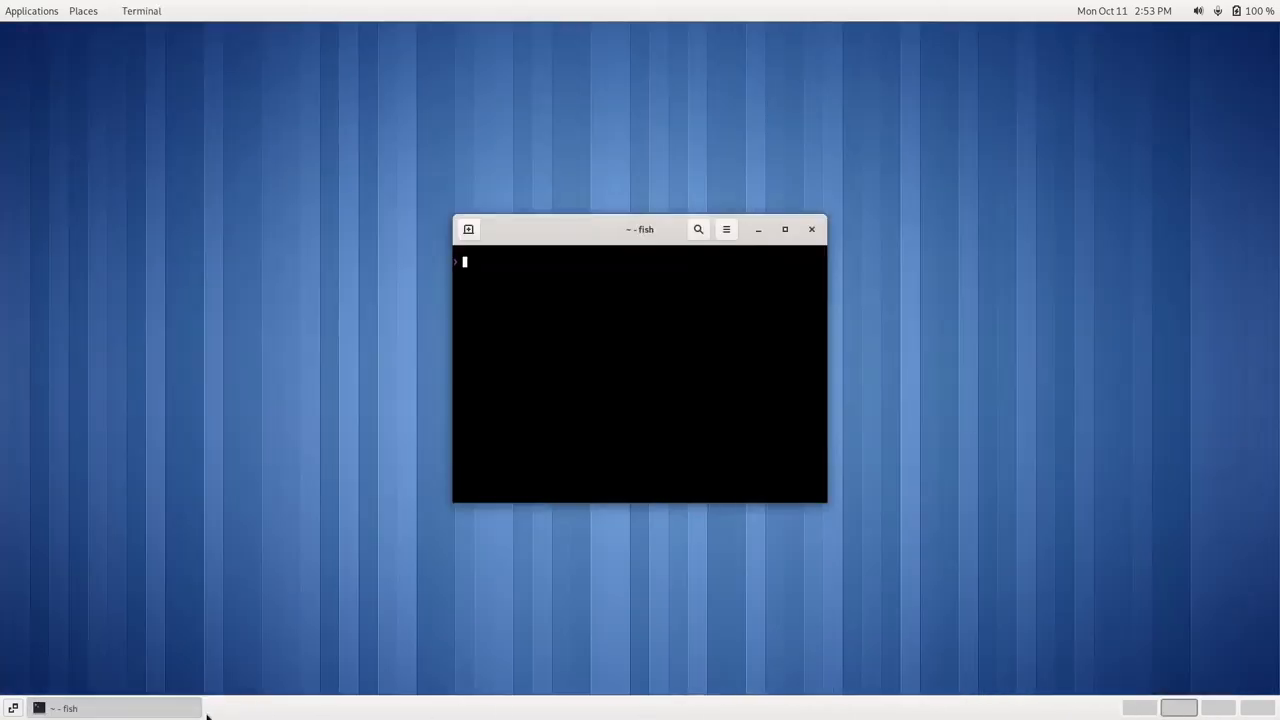
{"action": "right_click", "coordinate": [64, 708]}
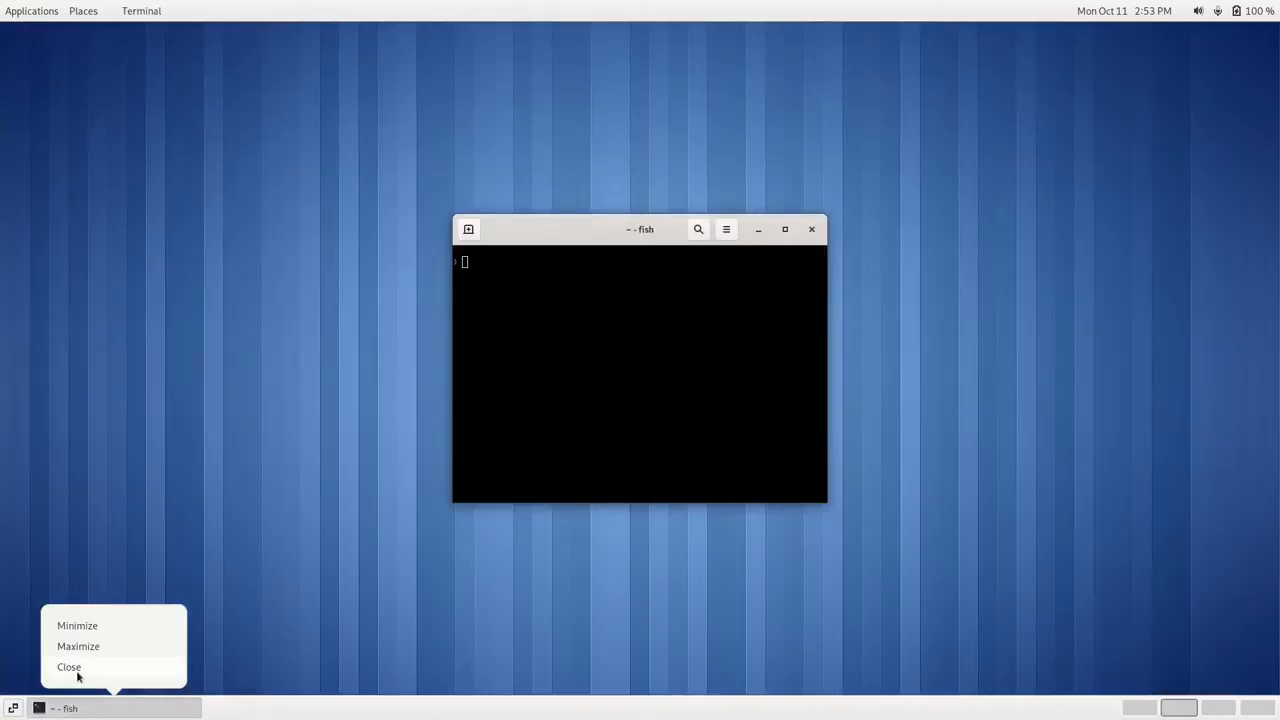
{"action": "left_click", "coordinate": [78, 646]}
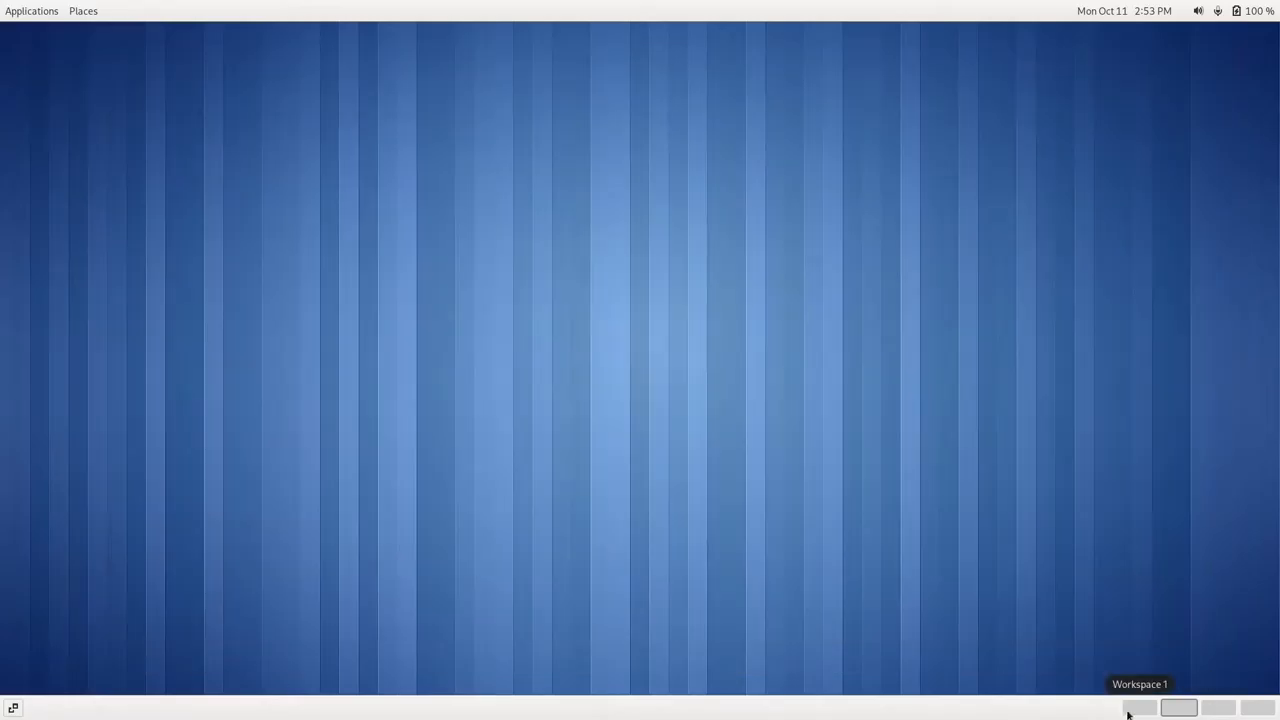
- Switch to the first workspace with OBS Studio and dismiss the Applications menu
{"action": "left_click", "coordinate": [12, 708]}
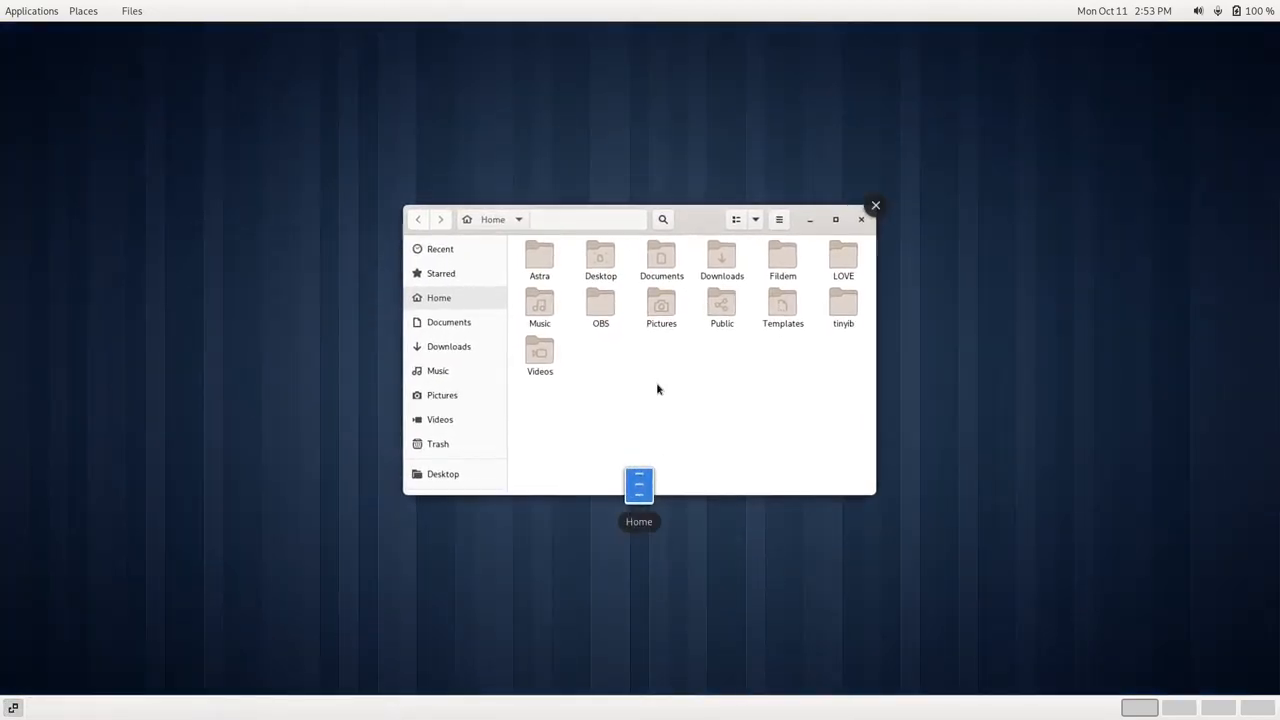
{"action": "mouse_move", "coordinate": [564, 344]}
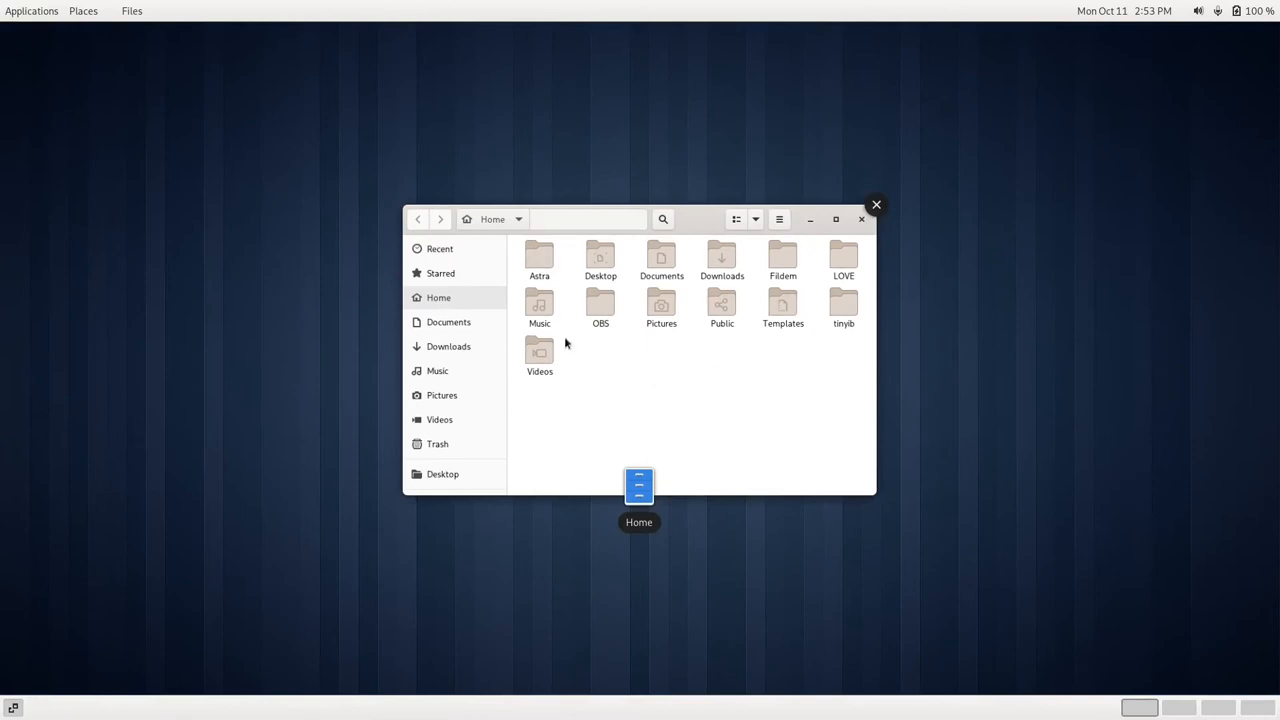
{"action": "left_click", "coordinate": [876, 204]}
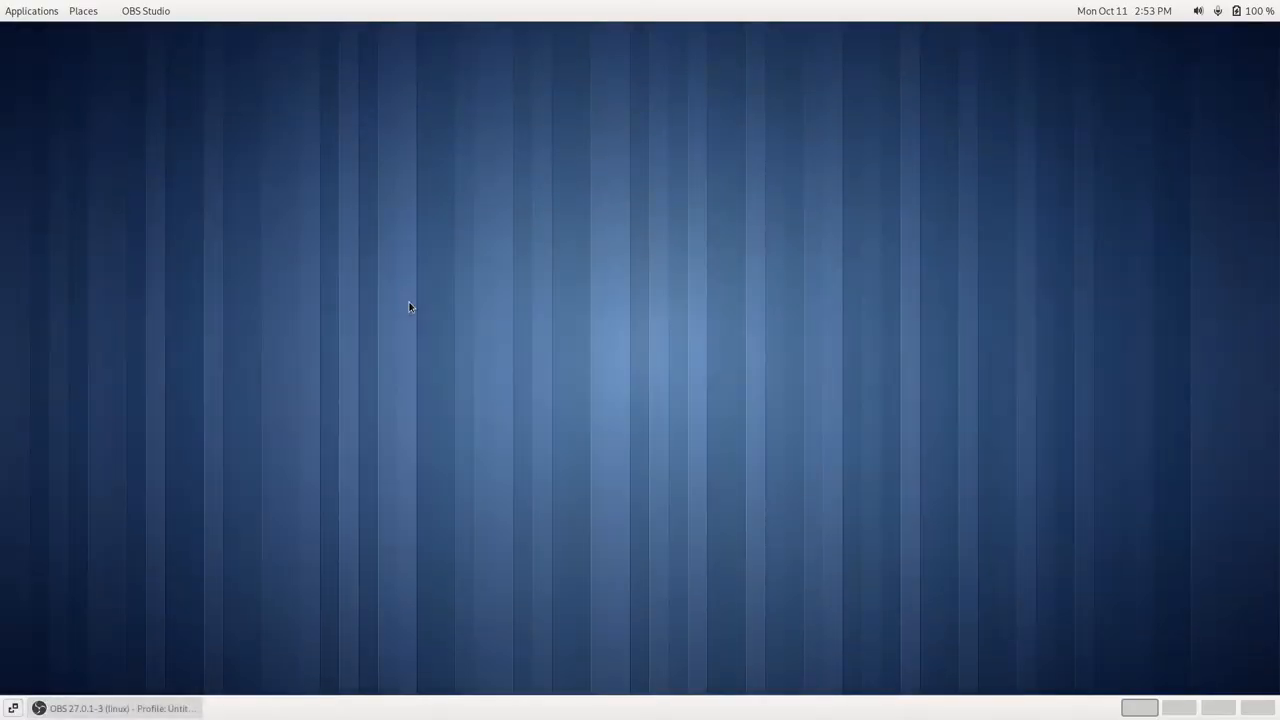
{"action": "mouse_move", "coordinate": [136, 218]}
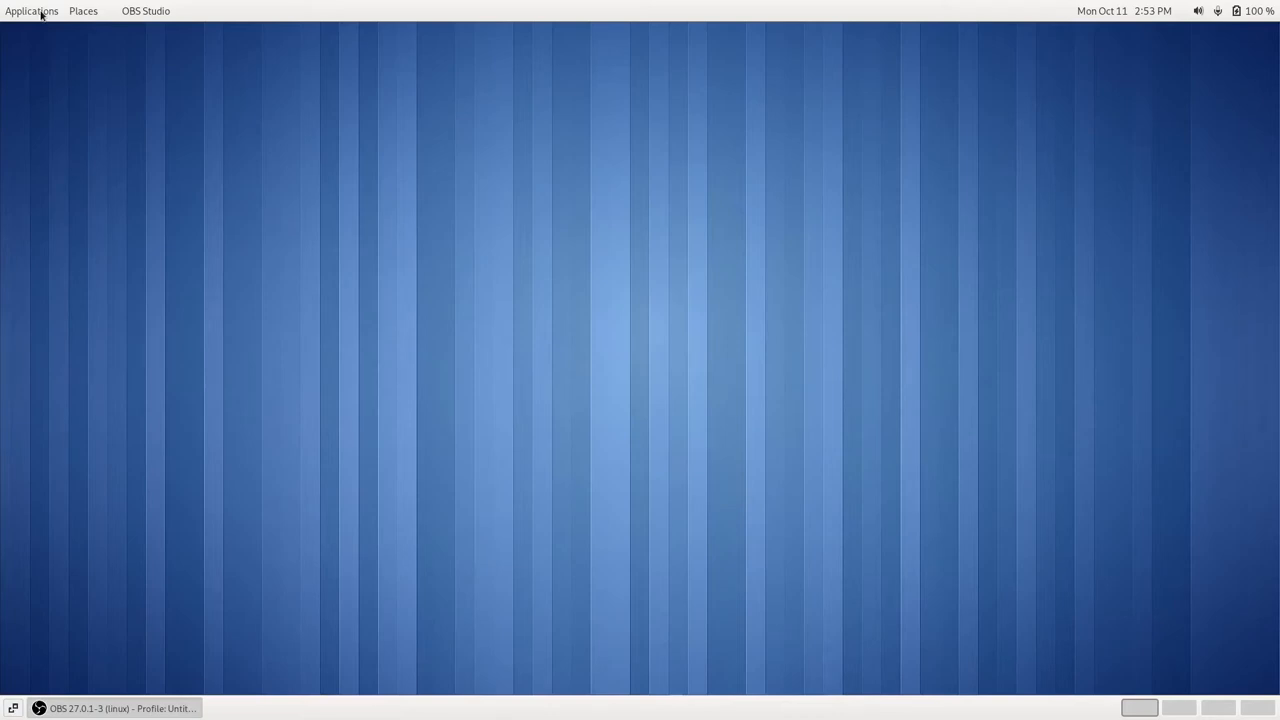
{"action": "left_click", "coordinate": [32, 12]}
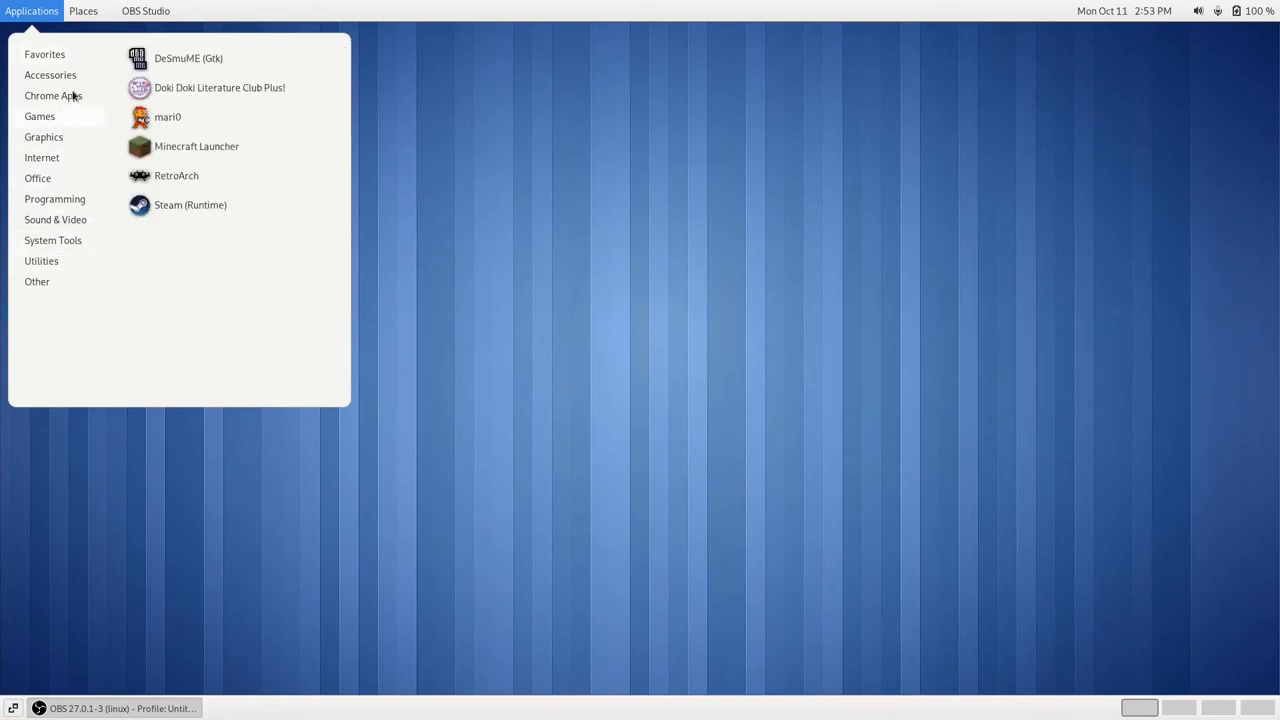
{"action": "left_click", "coordinate": [460, 140]}
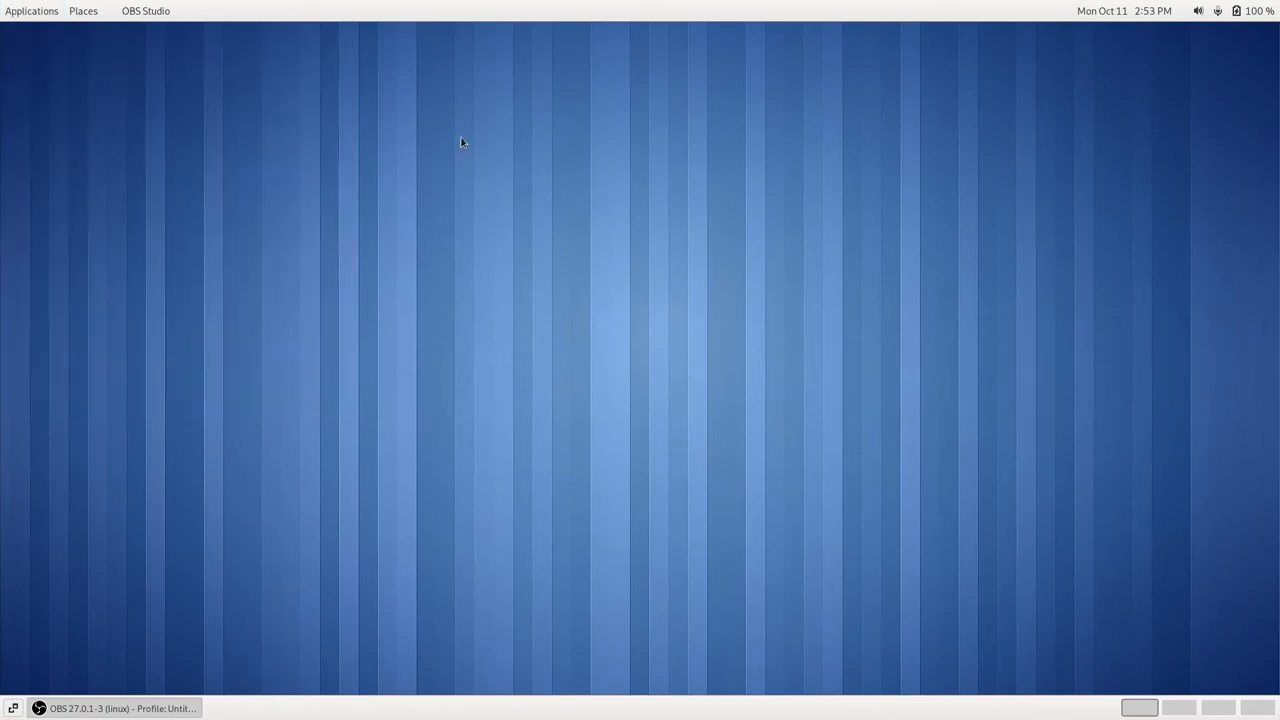
{"action": "mouse_move", "coordinate": [306, 268]}
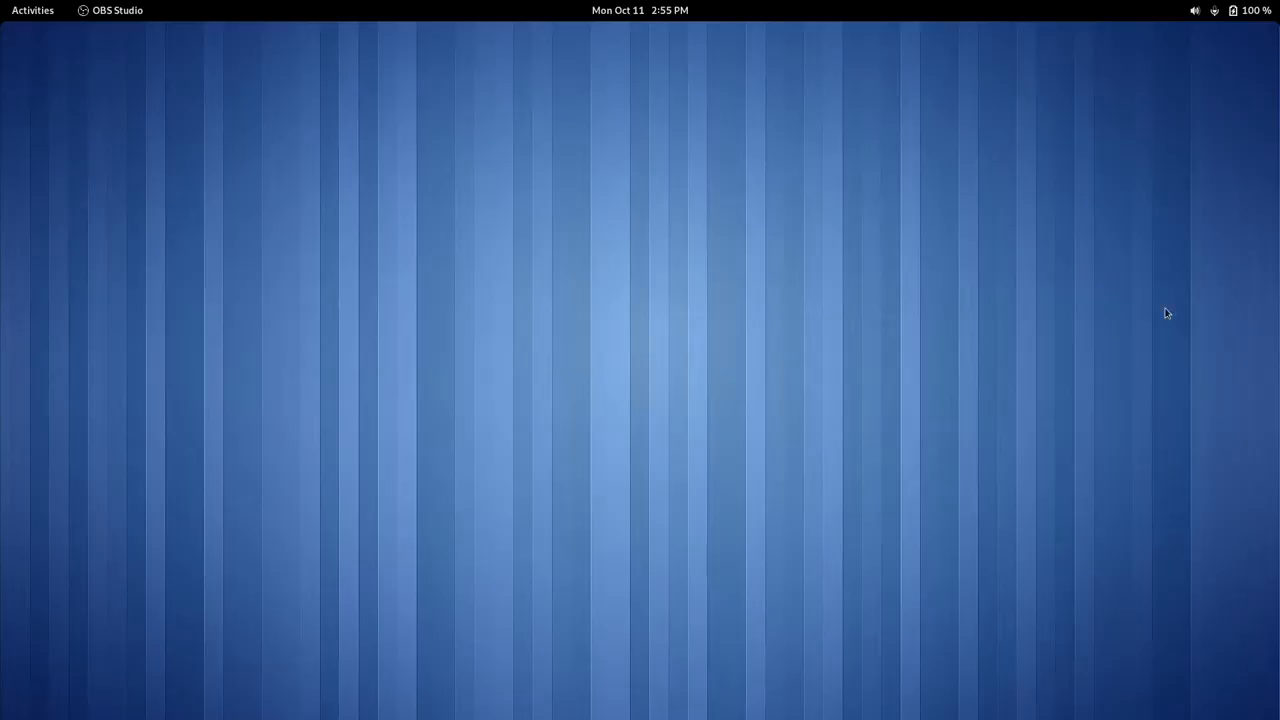
- Show the Activities overview in standard GNOME and return to the desktop
{"action": "left_click", "coordinate": [32, 10]}
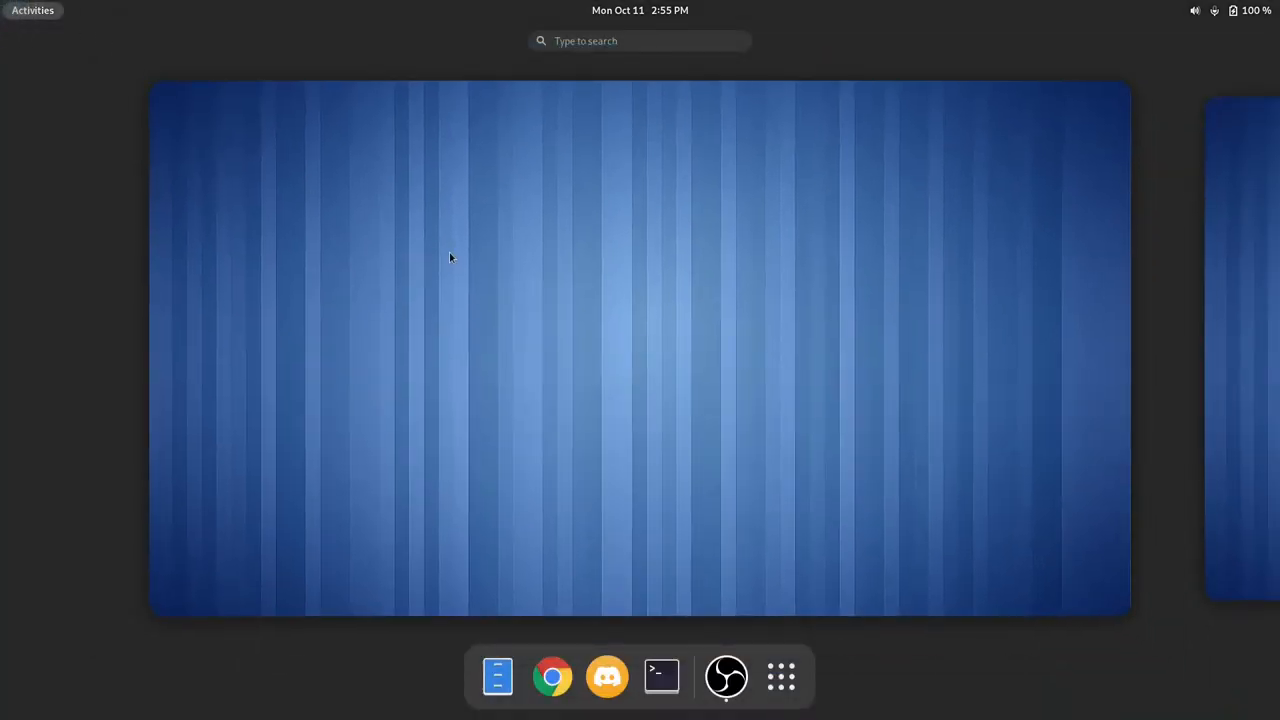
{"action": "mouse_move", "coordinate": [780, 676]}
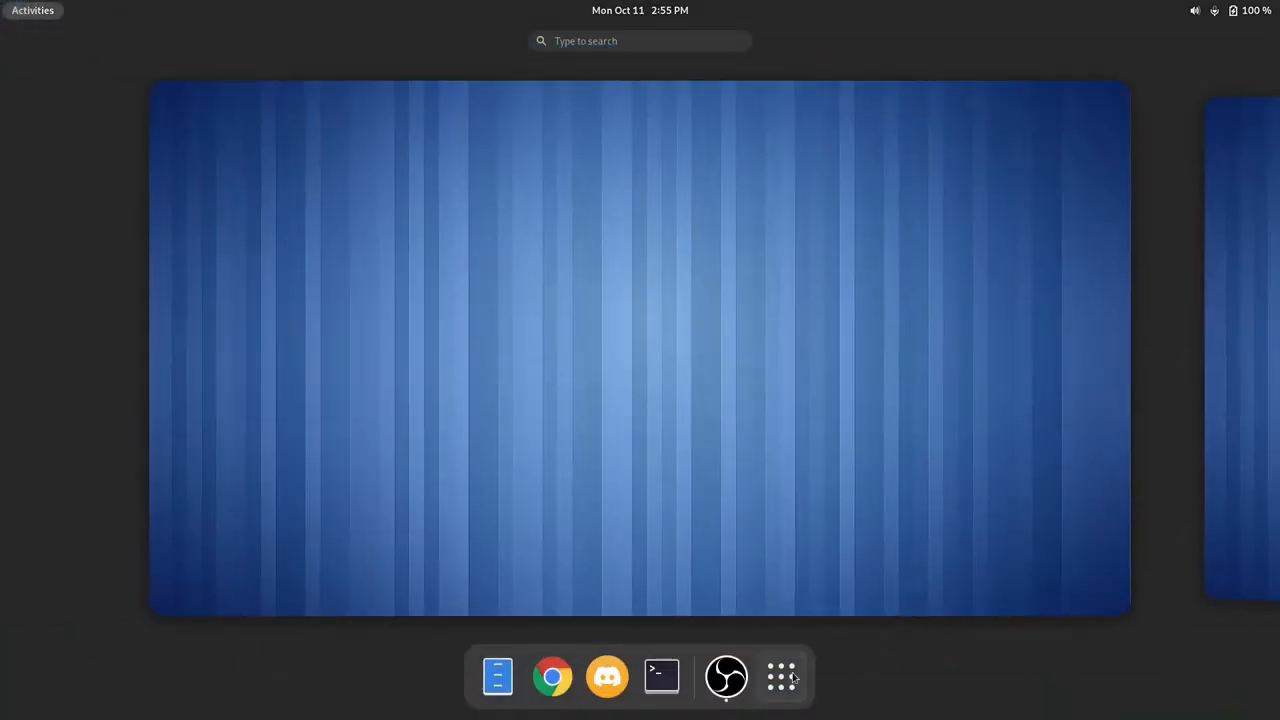
{"action": "mouse_move", "coordinate": [764, 536]}
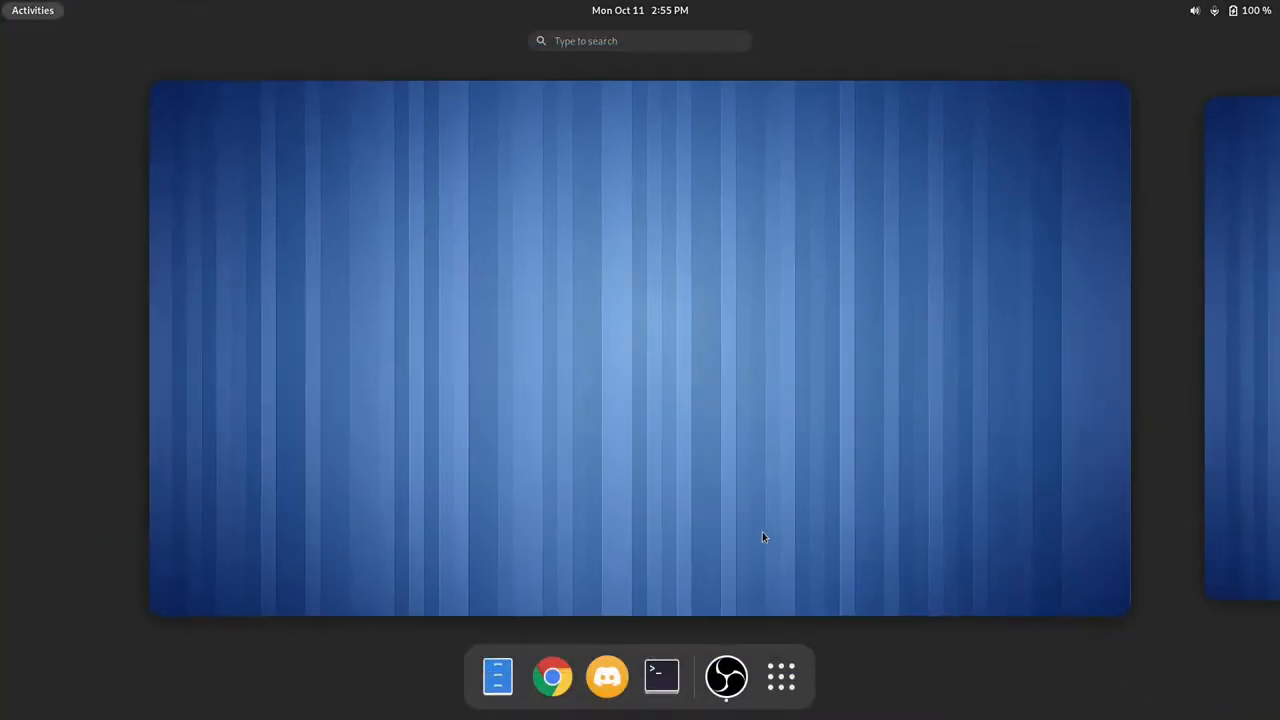
{"action": "left_click", "coordinate": [726, 676]}
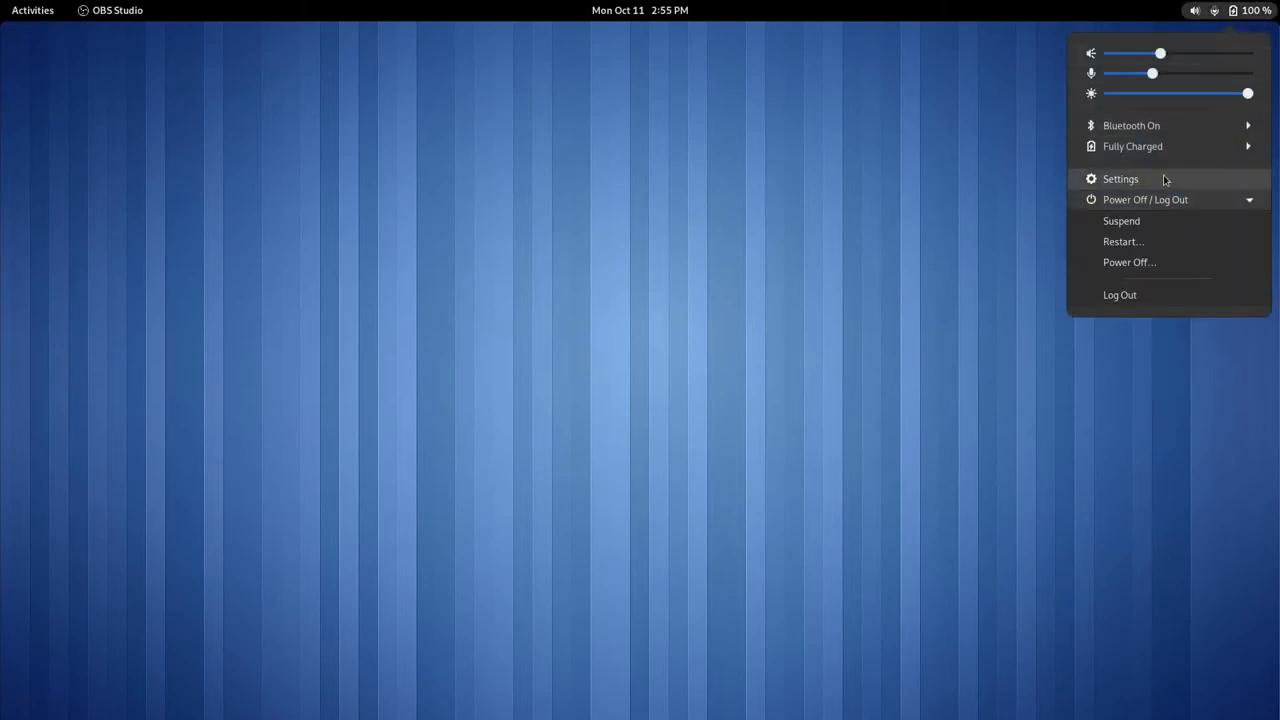
{"action": "mouse_move", "coordinate": [1108, 98]}
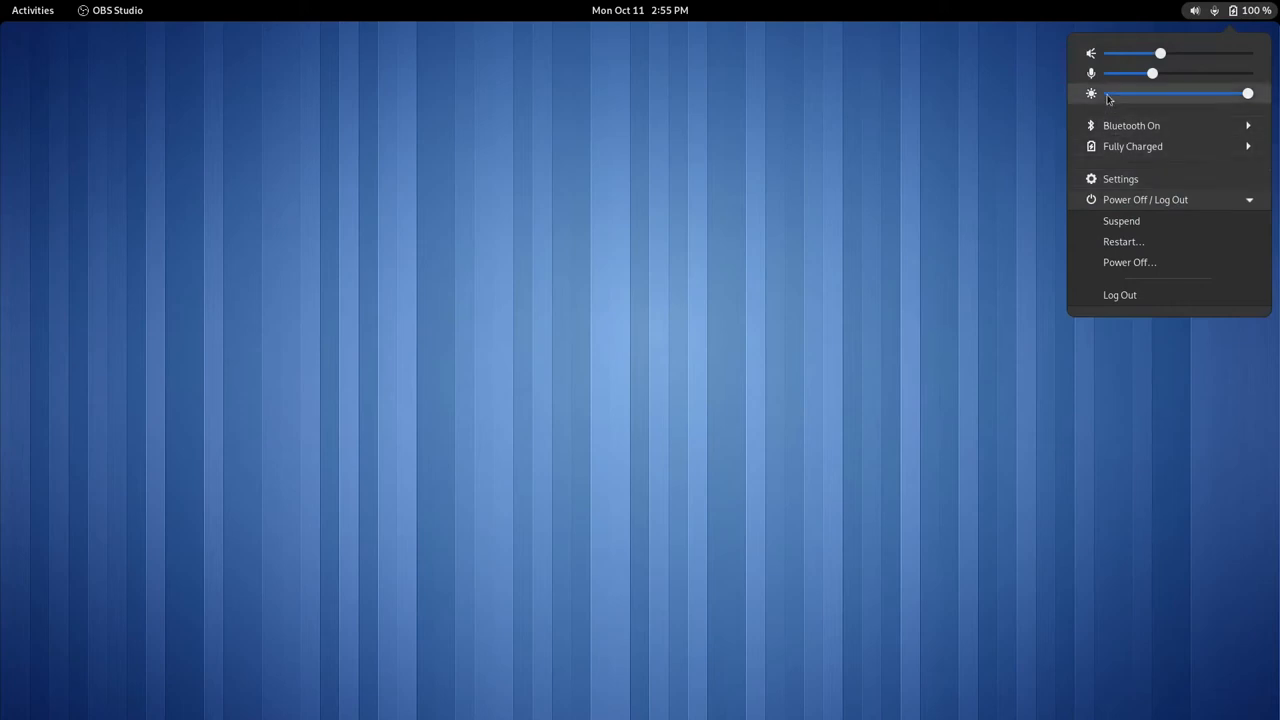
{"action": "mouse_move", "coordinate": [1160, 82]}
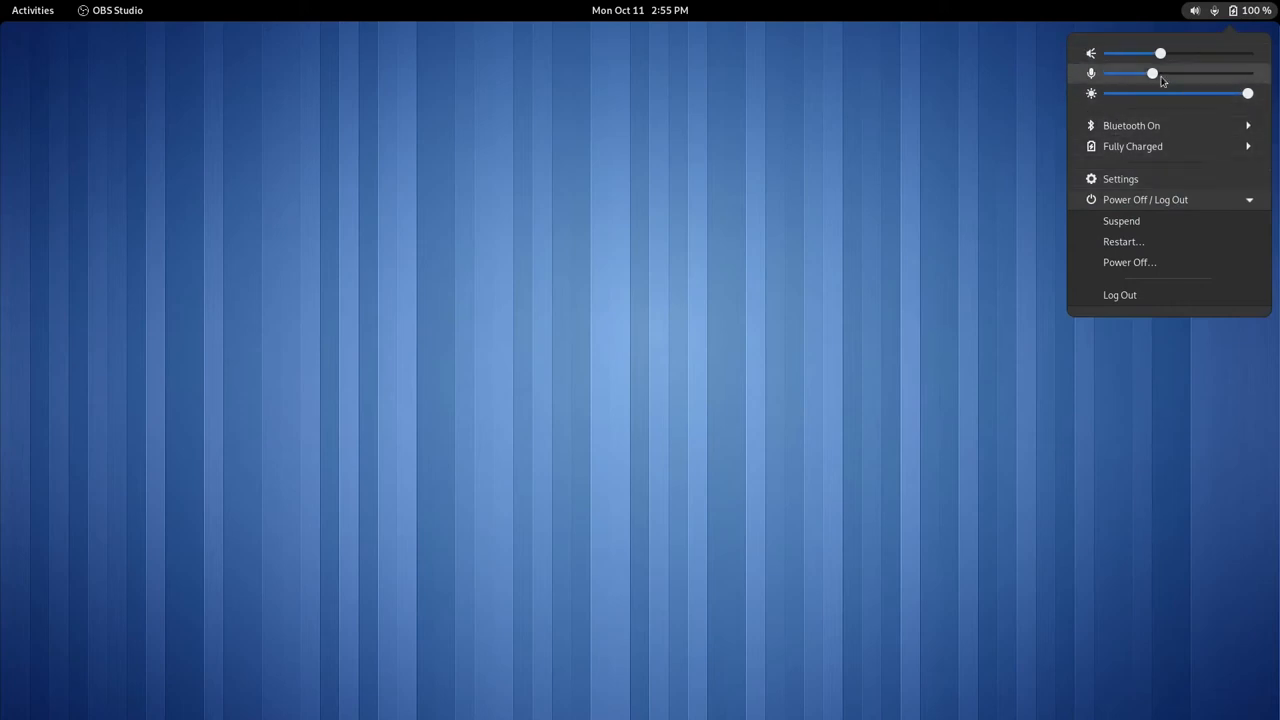
{"action": "mouse_move", "coordinate": [1148, 128]}
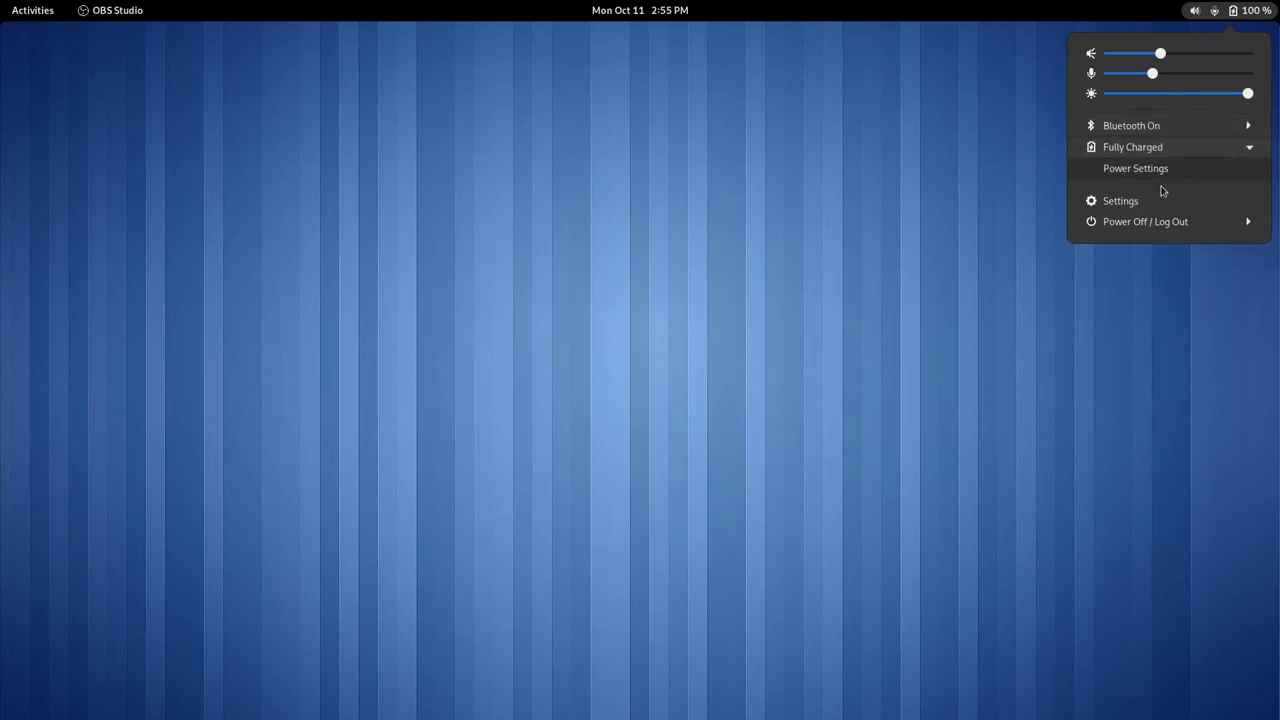
{"action": "mouse_move", "coordinate": [738, 198]}
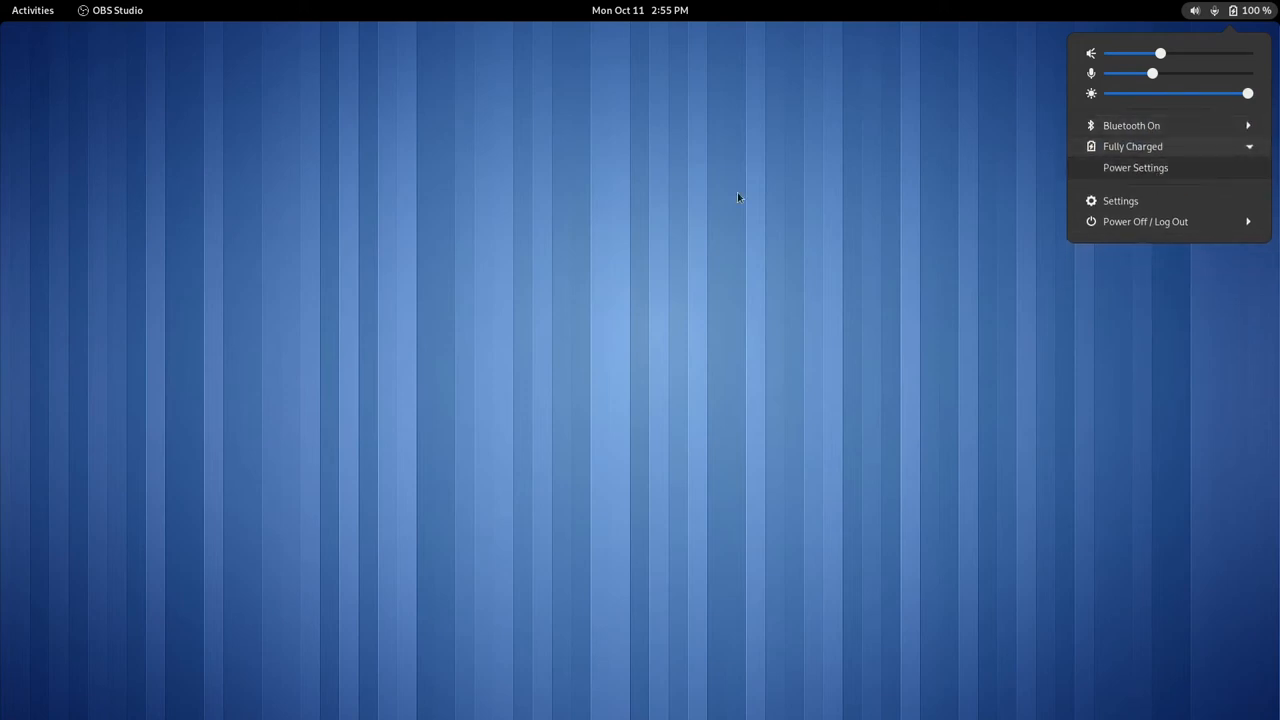
- Open and close the calendar panel and the OBS Studio app menu, leaving an empty desktop
{"action": "left_click", "coordinate": [640, 10]}
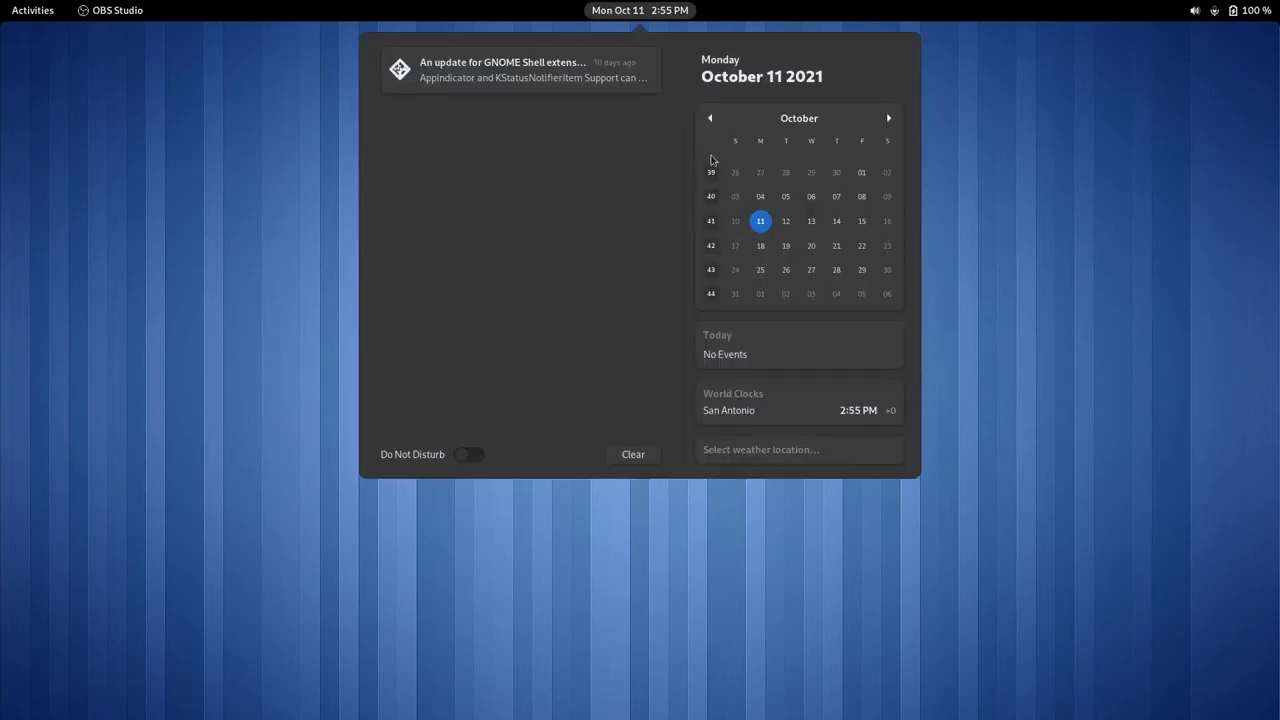
{"action": "mouse_move", "coordinate": [640, 12]}
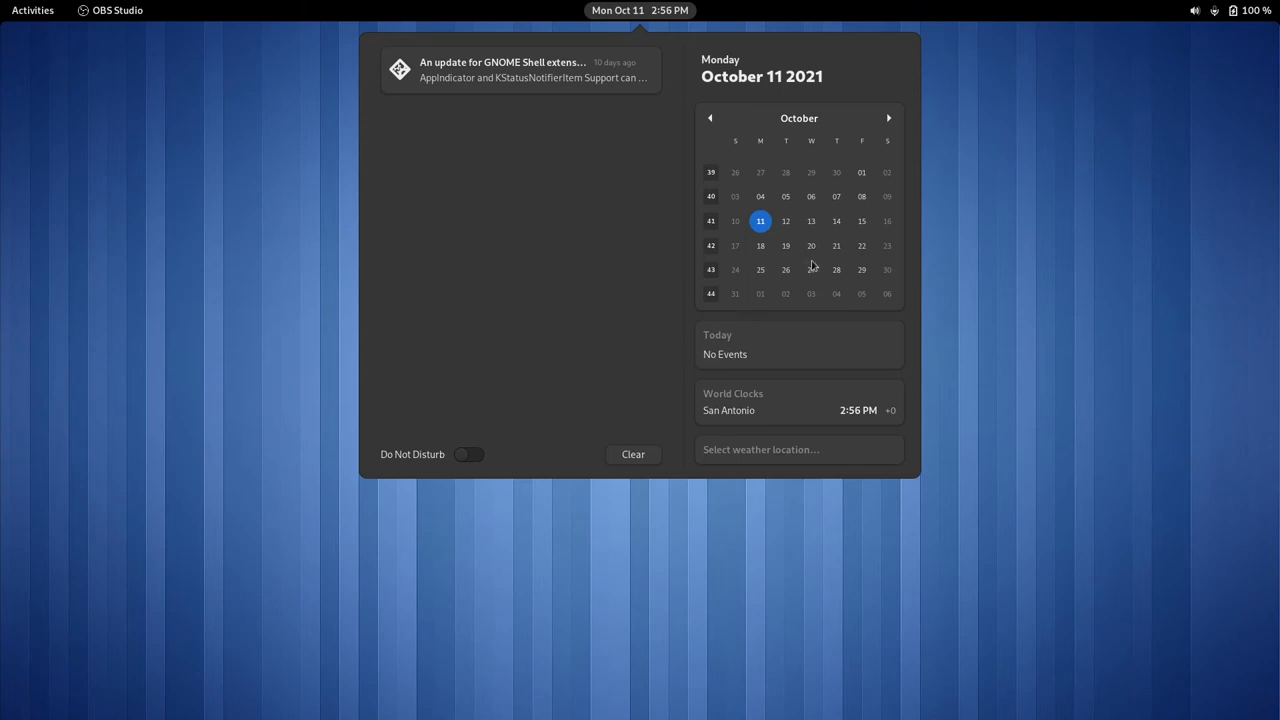
{"action": "mouse_move", "coordinate": [780, 422]}
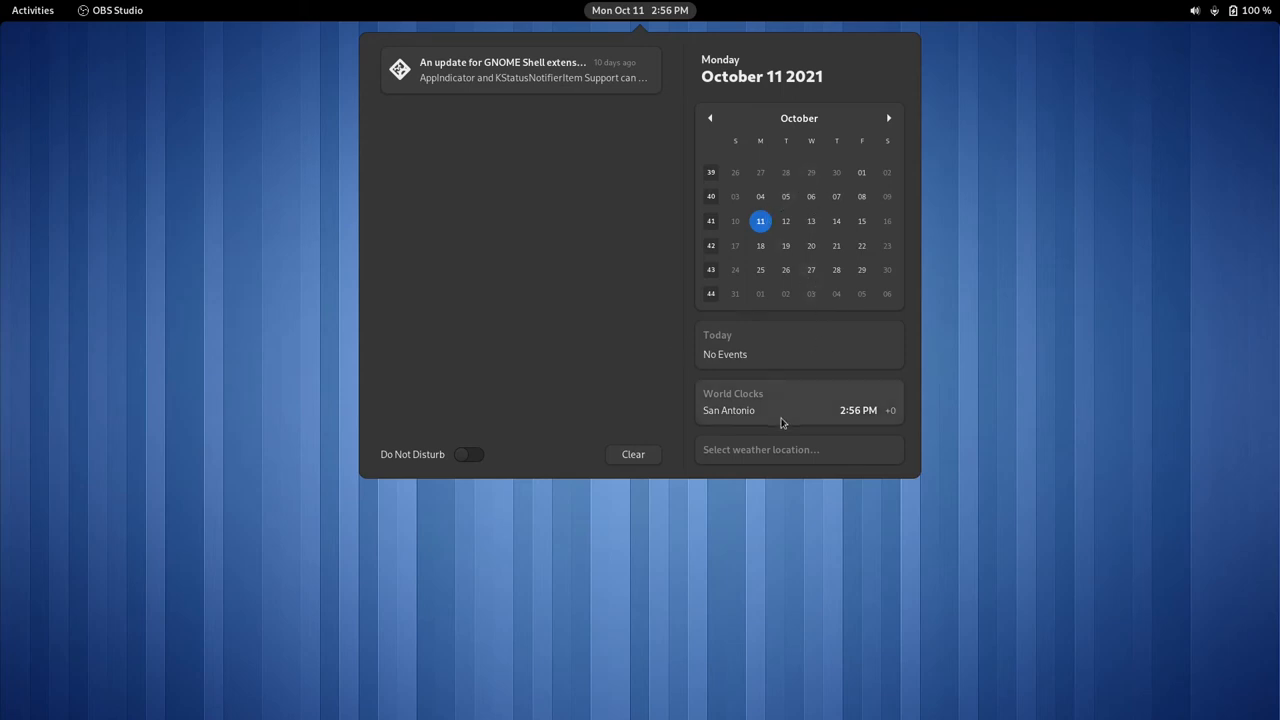
{"action": "mouse_move", "coordinate": [208, 364]}
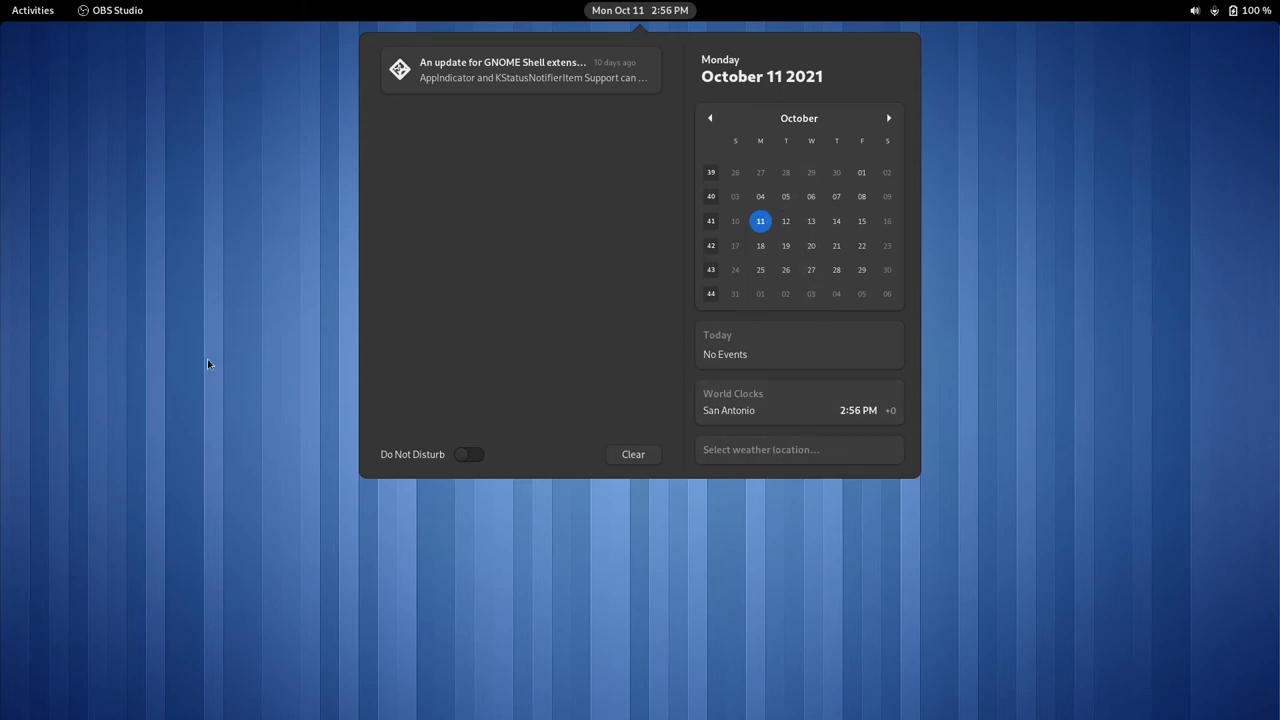
{"action": "left_click", "coordinate": [32, 10]}
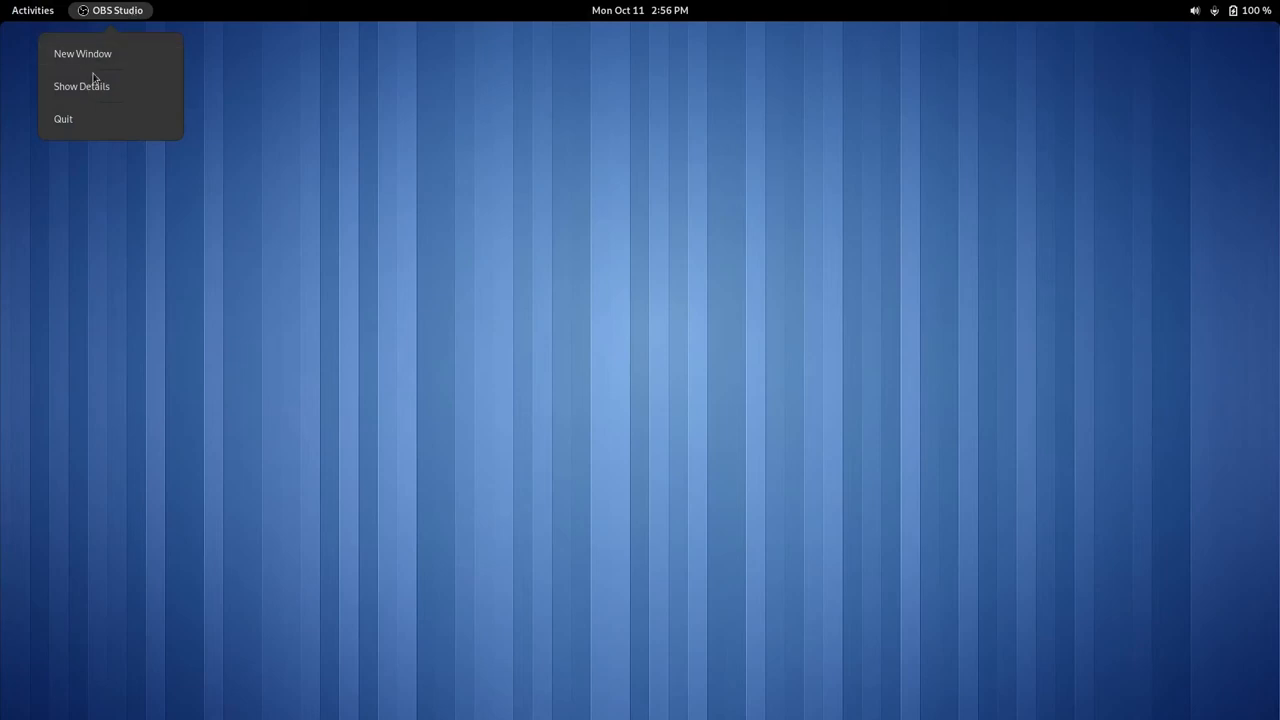
{"action": "mouse_move", "coordinate": [708, 126]}
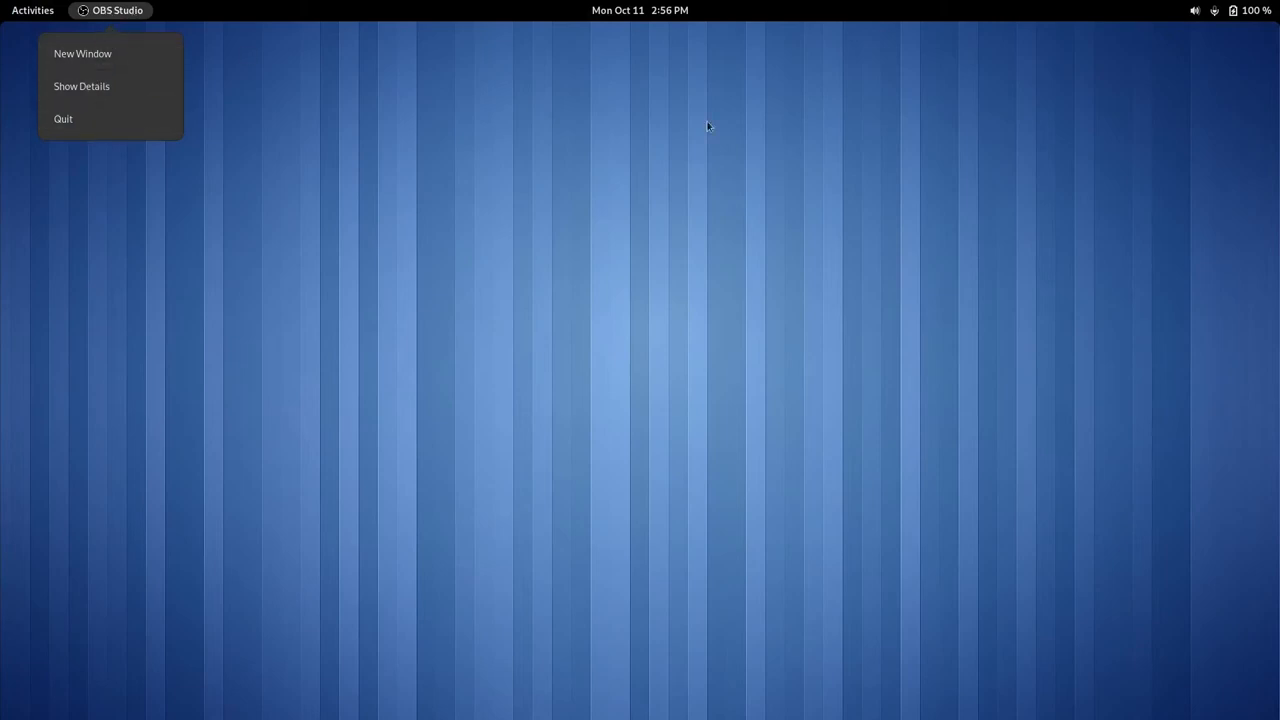
{"action": "left_click", "coordinate": [624, 268]}
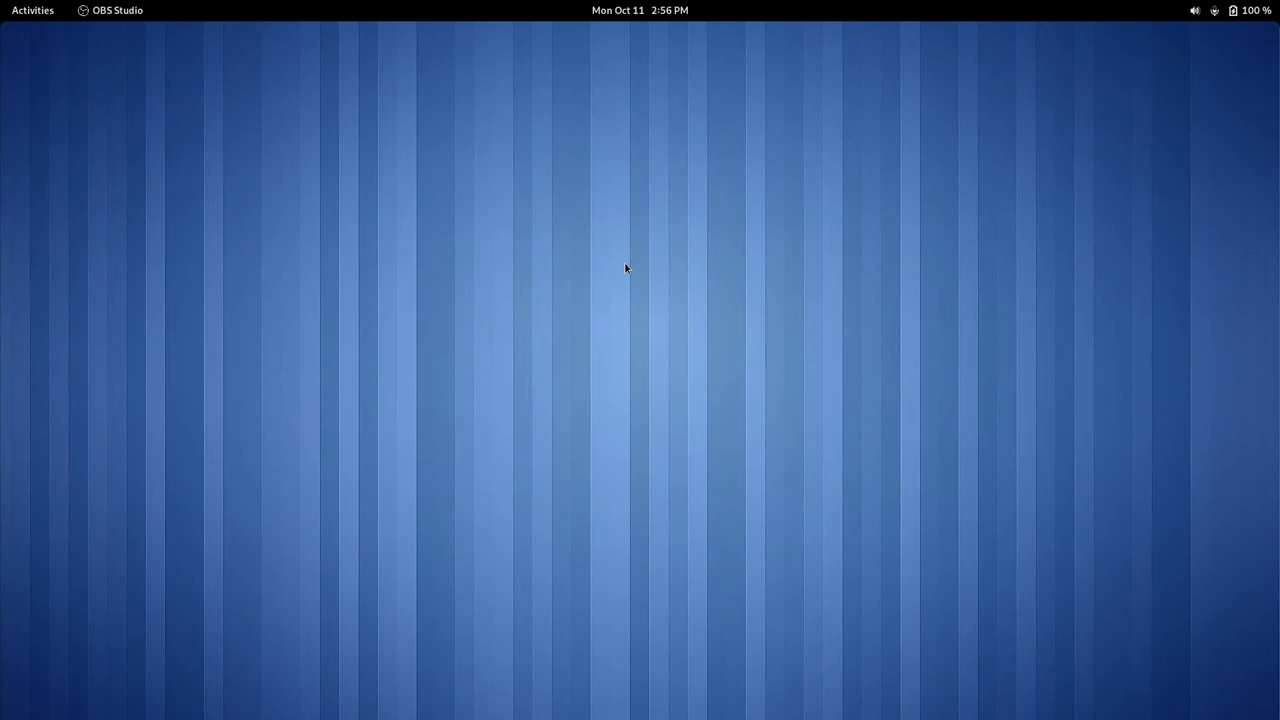
{"action": "mouse_move", "coordinate": [492, 284]}
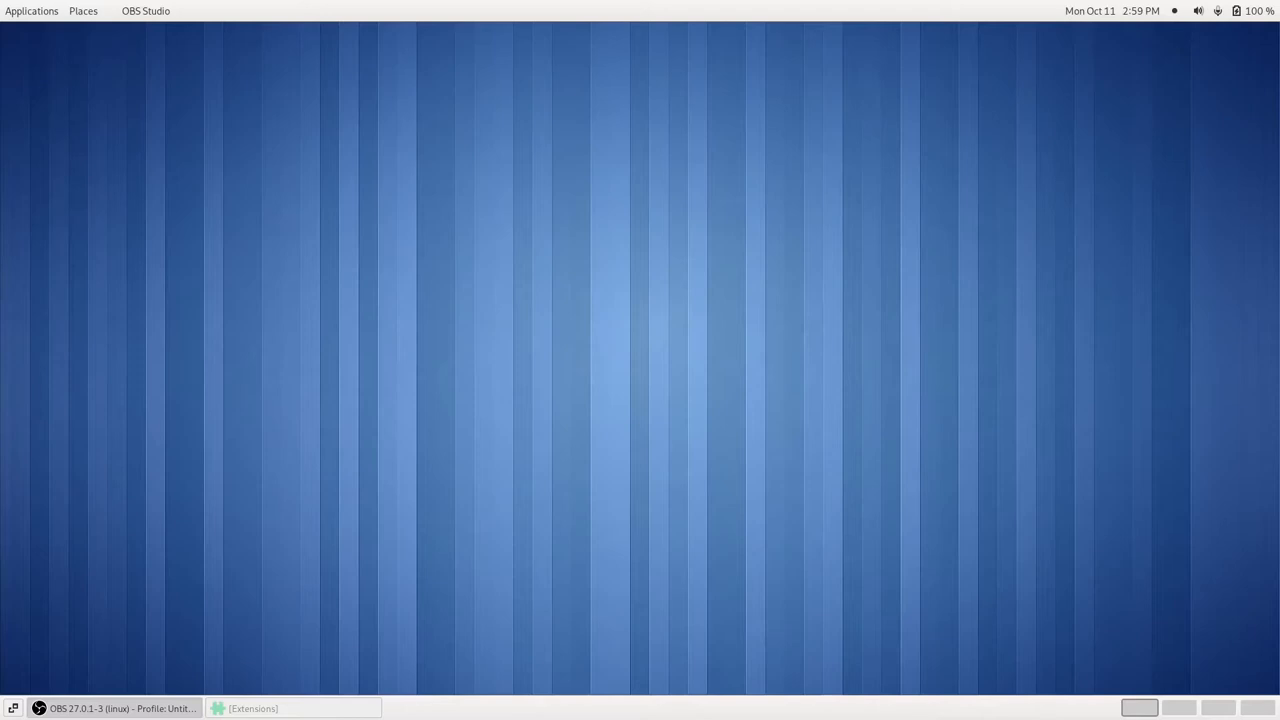
{"action": "mouse_move", "coordinate": [820, 240]}
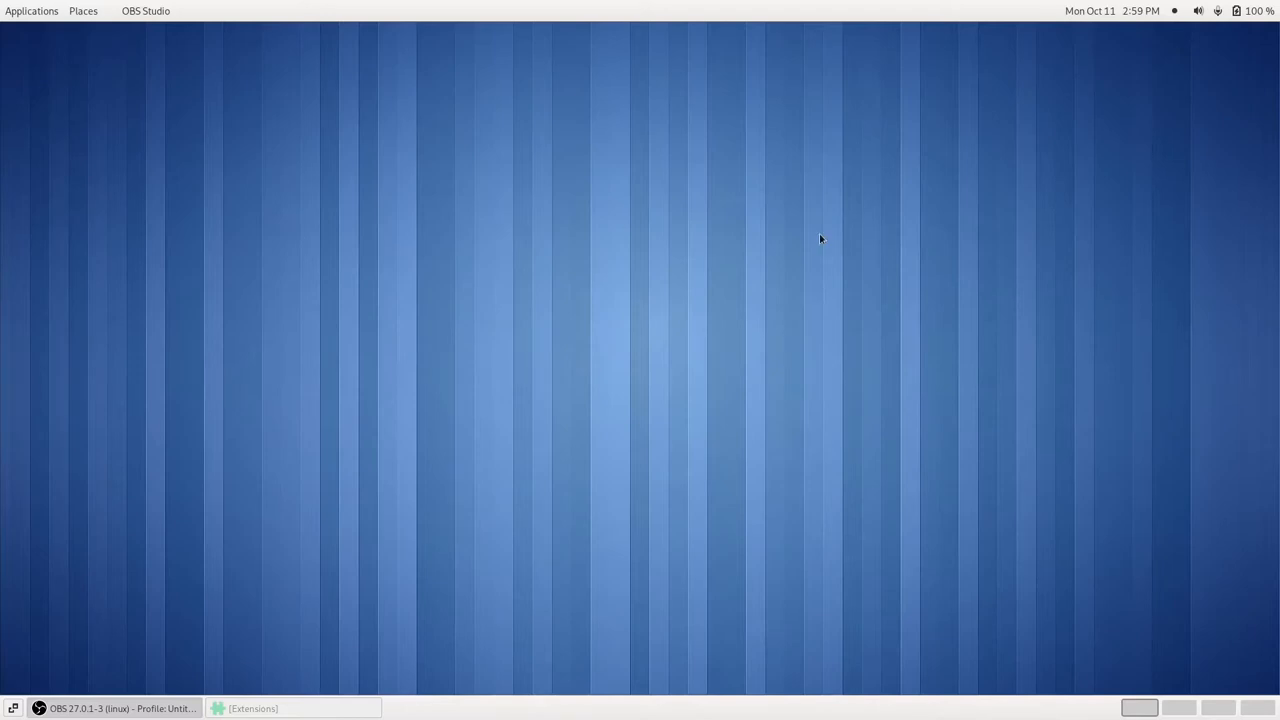
{"action": "mouse_move", "coordinate": [280, 708]}
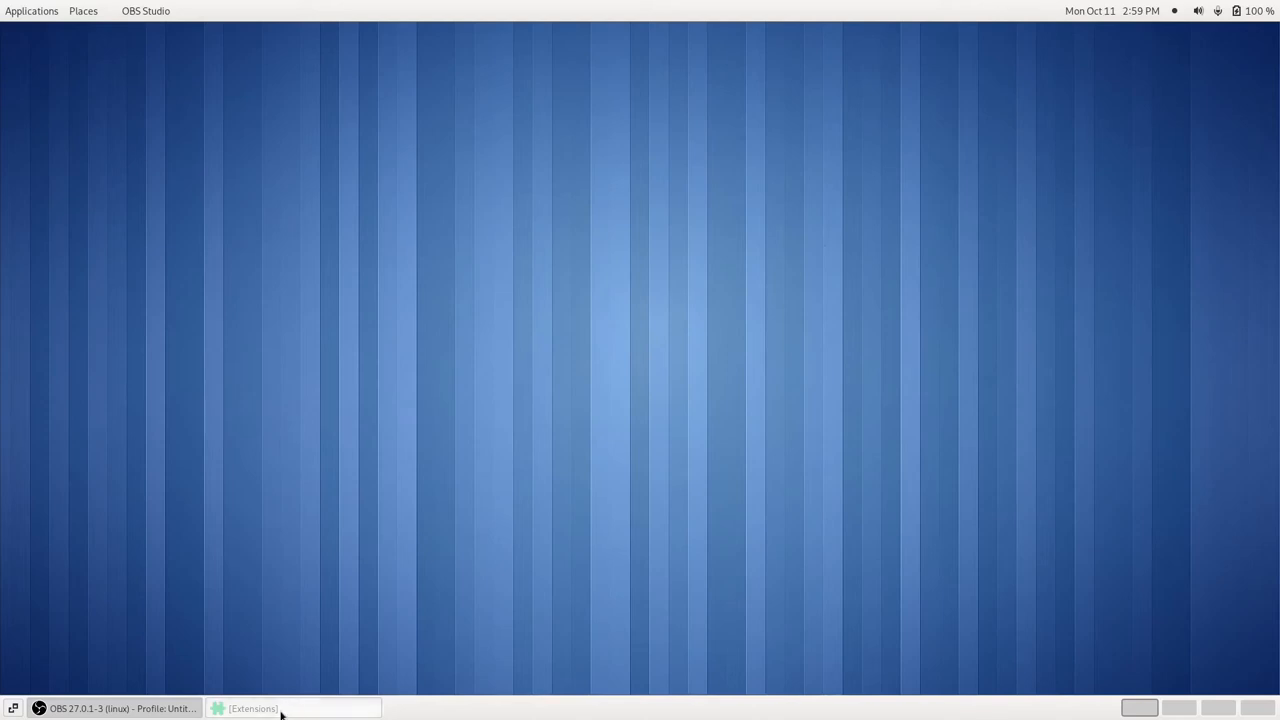
- Restore Extensions, turn off Window List, and toggle Applications Menu and Places Status Indicator back on
{"action": "left_click", "coordinate": [292, 708]}
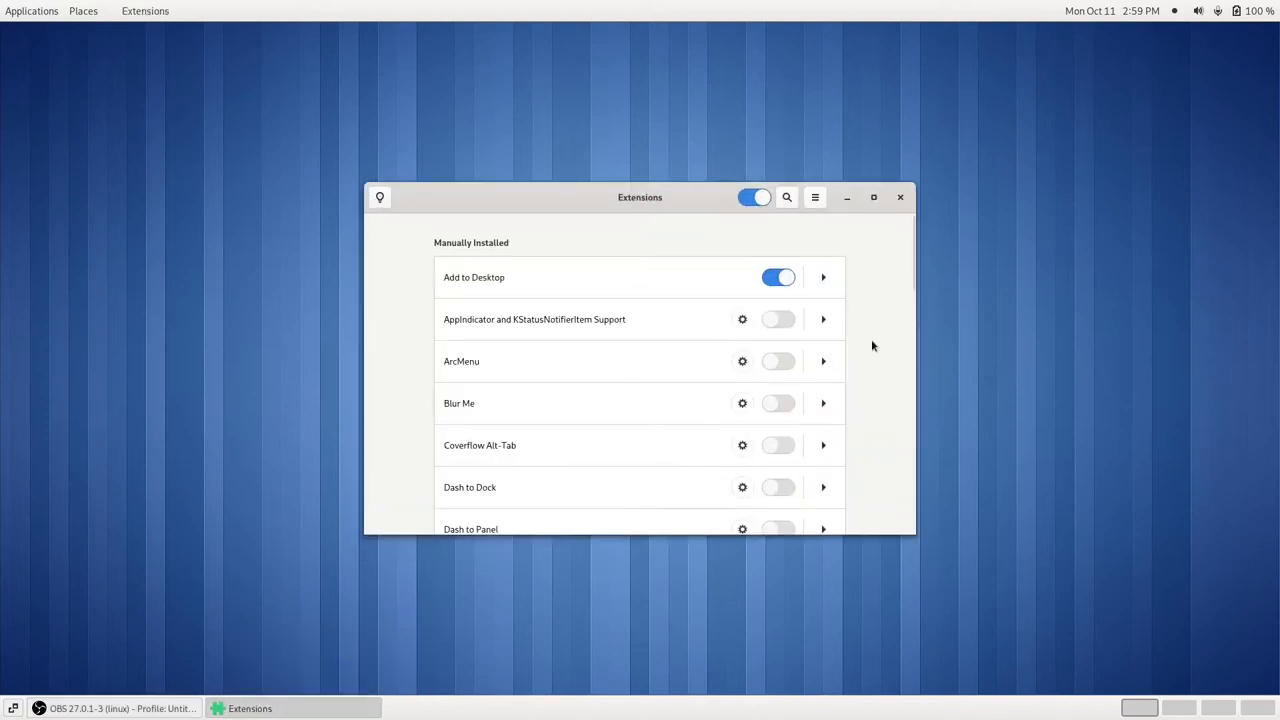
{"action": "scroll", "scroll_direction": "down", "scroll_amount": 3}
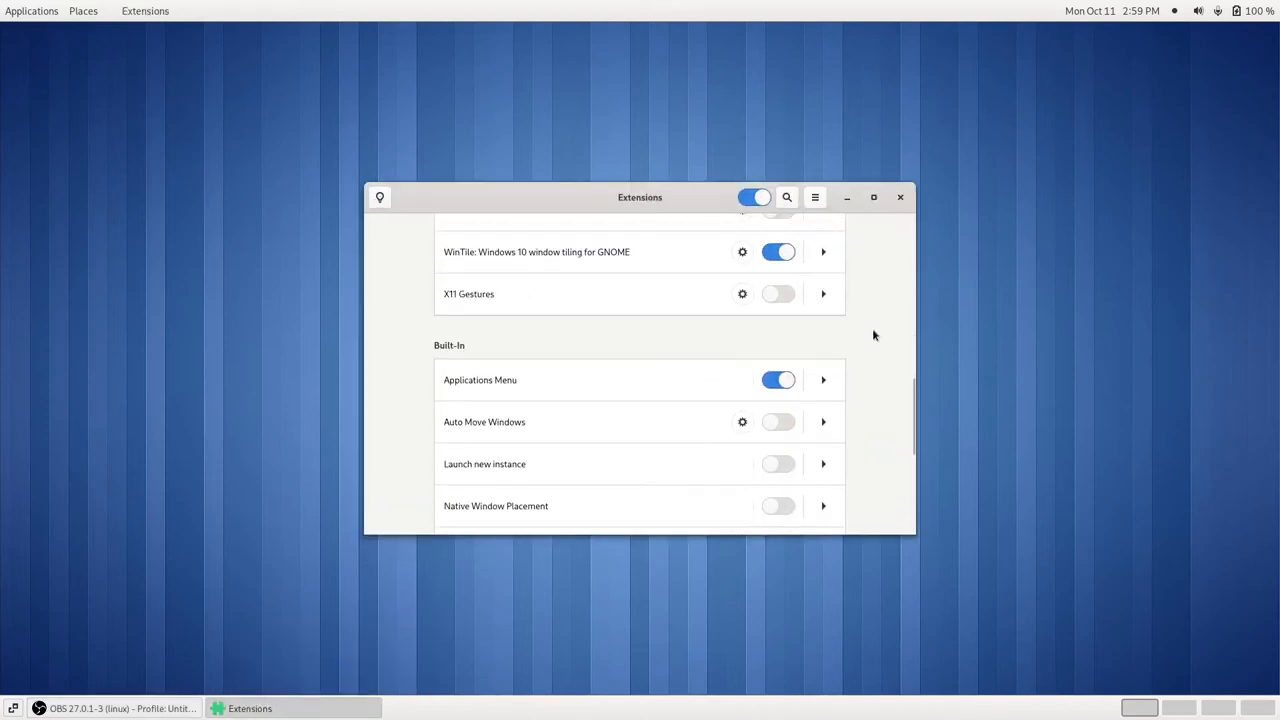
{"action": "scroll", "scroll_direction": "down", "scroll_amount": 3}
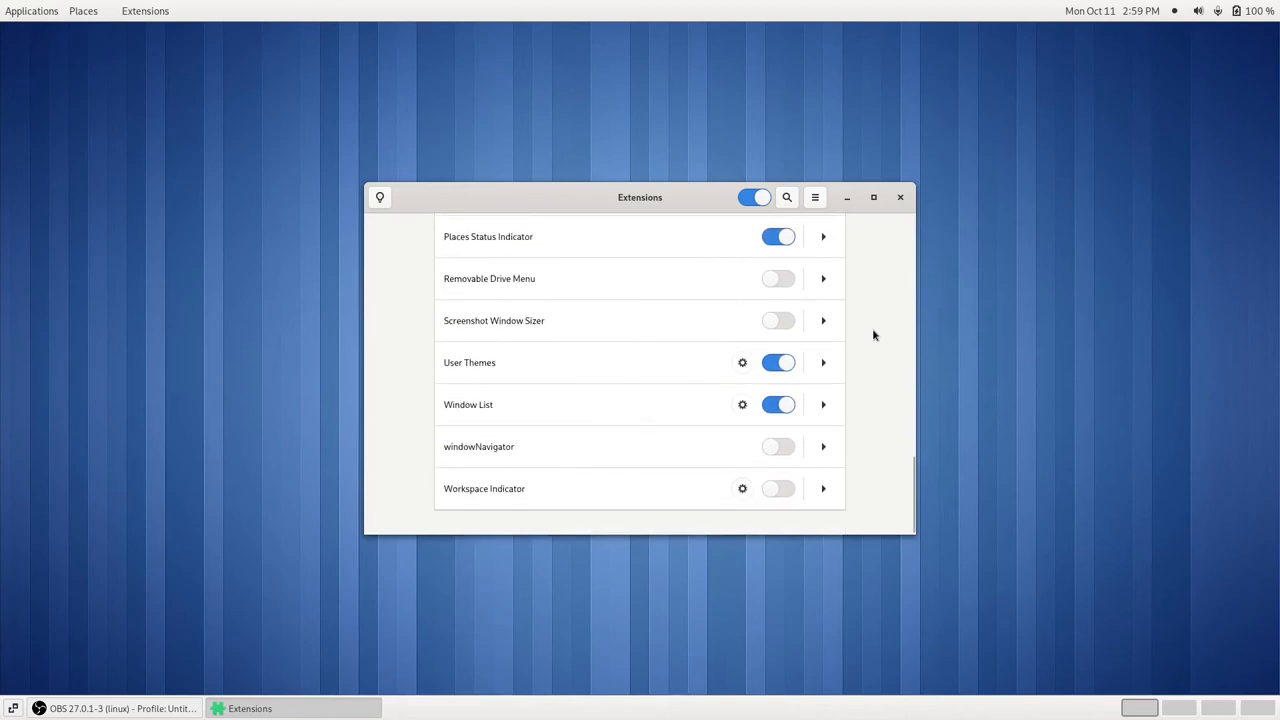
{"action": "mouse_move", "coordinate": [860, 340]}
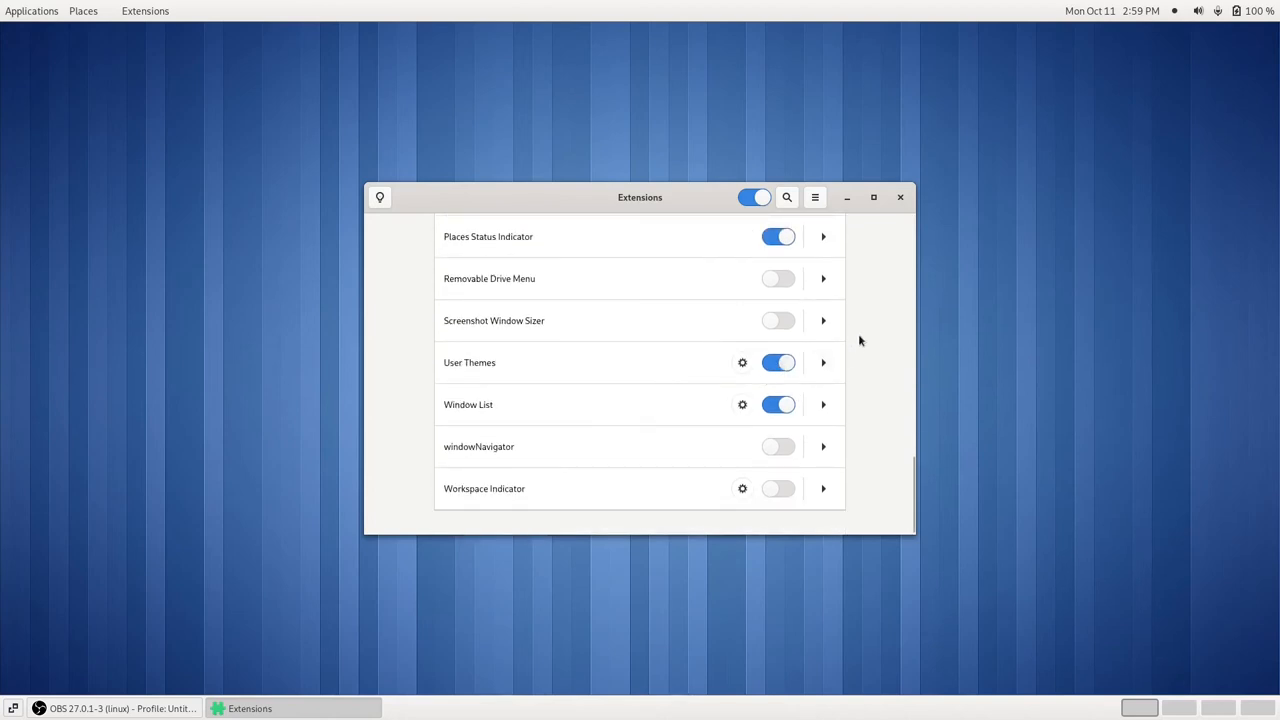
{"action": "left_click", "coordinate": [778, 404]}
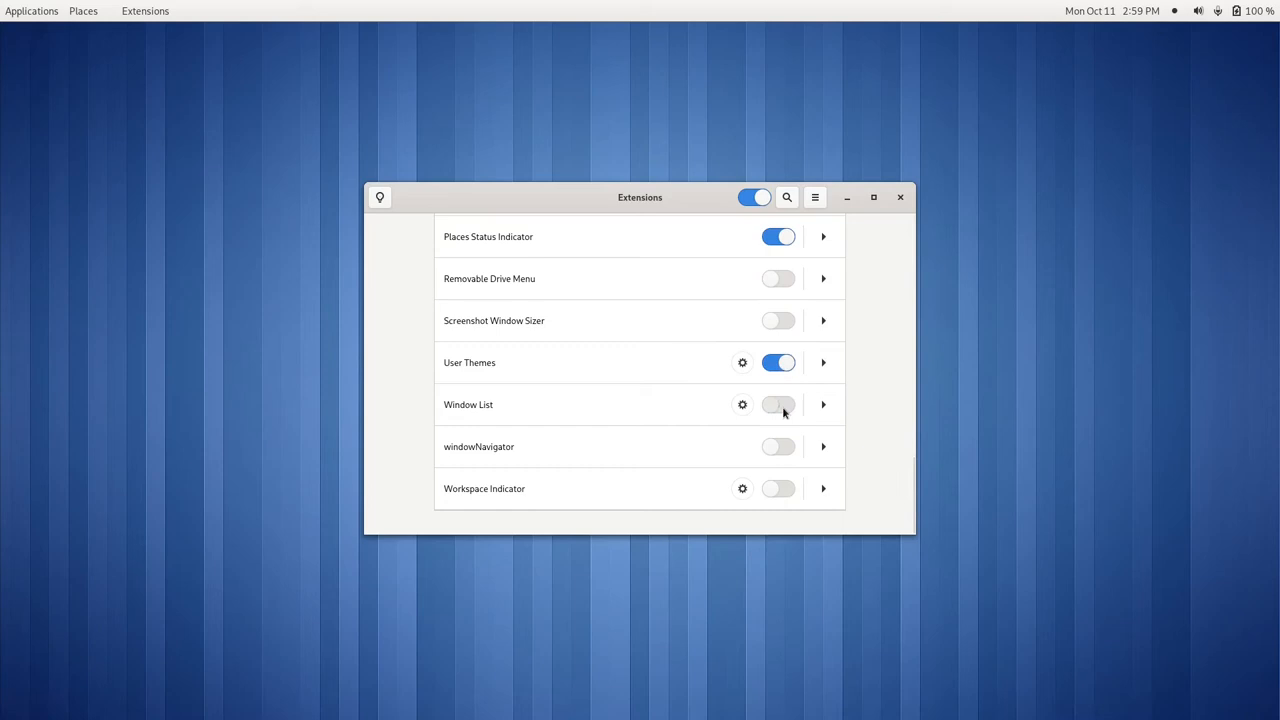
{"action": "scroll", "scroll_direction": "up", "scroll_amount": 3}
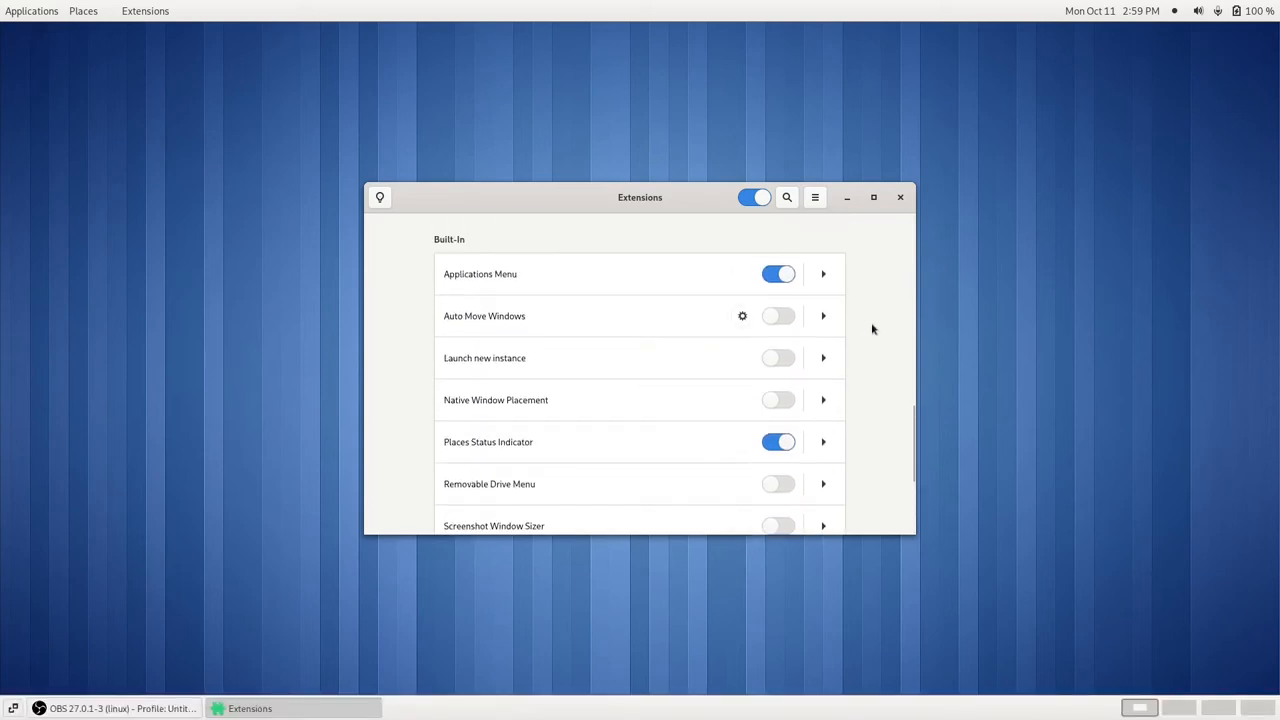
{"action": "left_click", "coordinate": [778, 272]}
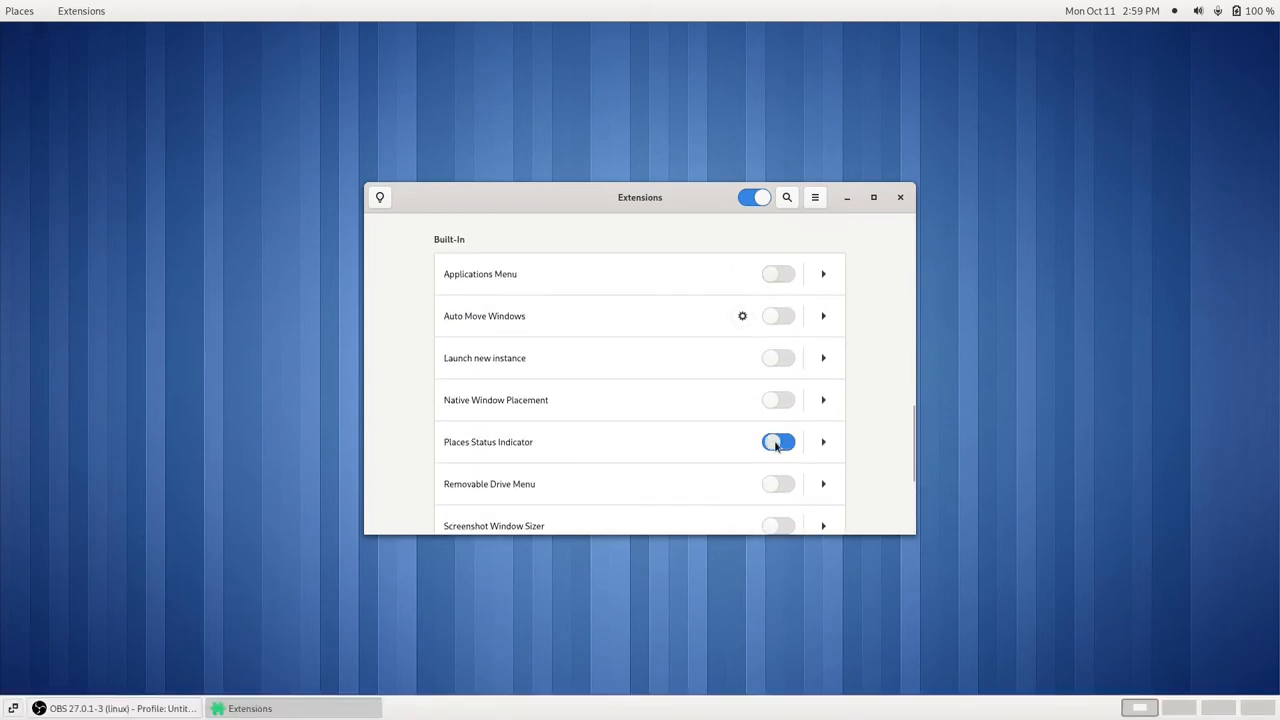
{"action": "left_click", "coordinate": [778, 442]}
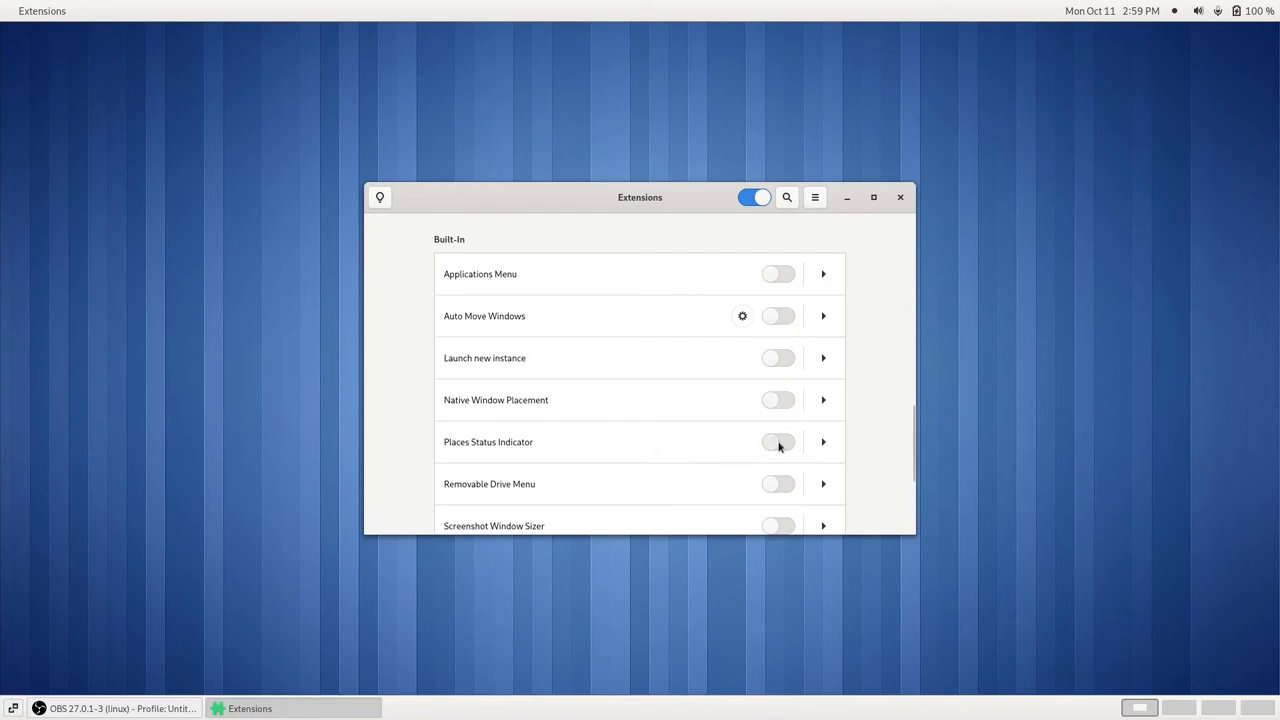
{"action": "left_click", "coordinate": [778, 442]}
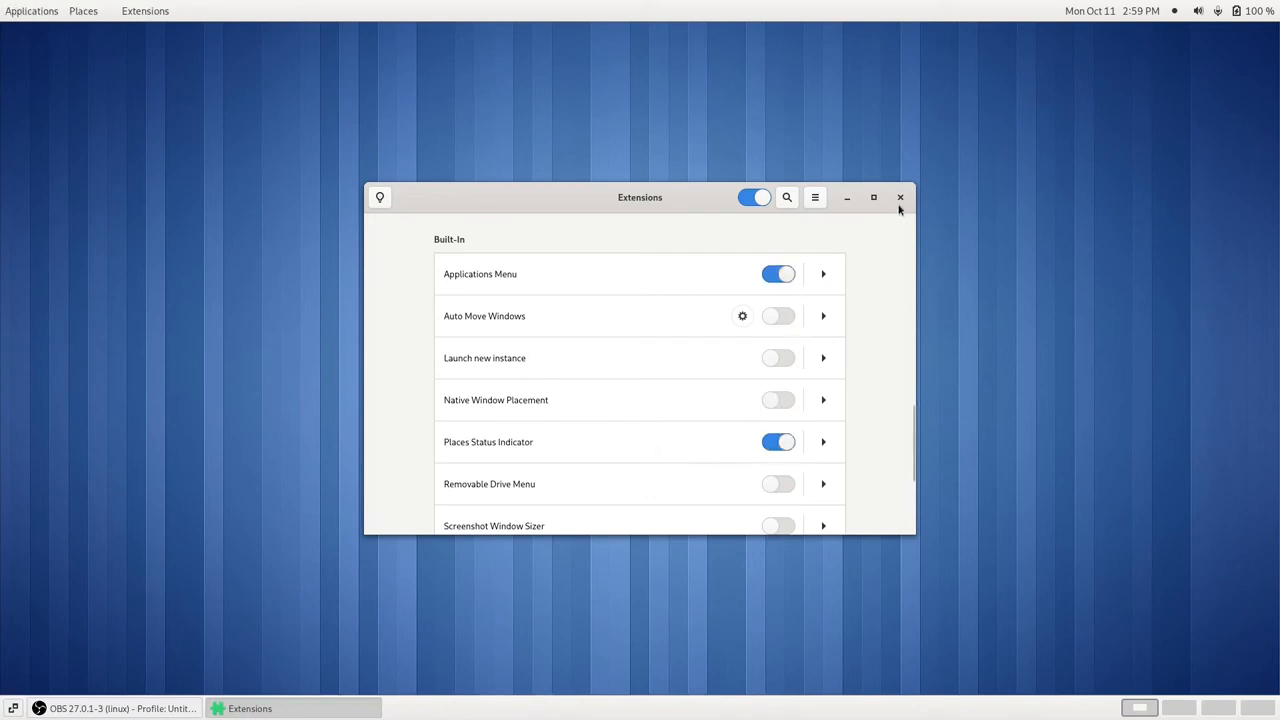
{"action": "mouse_move", "coordinate": [860, 292]}
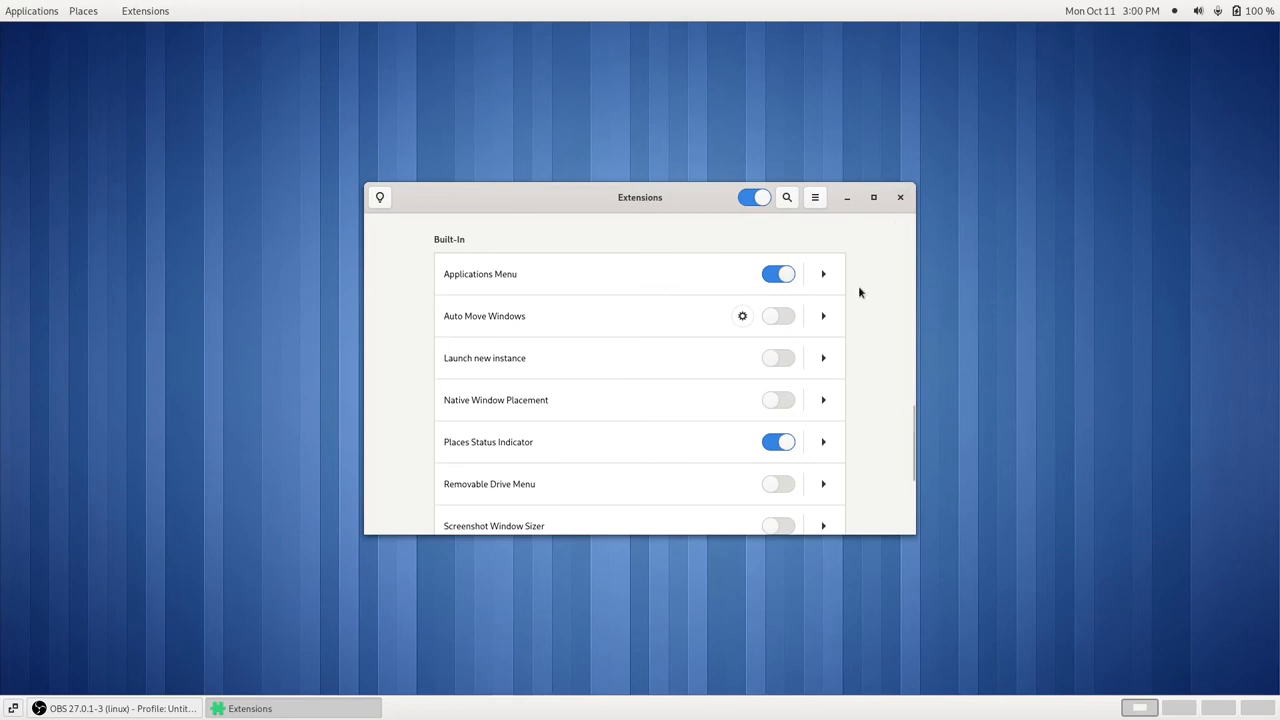
{"action": "mouse_move", "coordinate": [884, 302]}
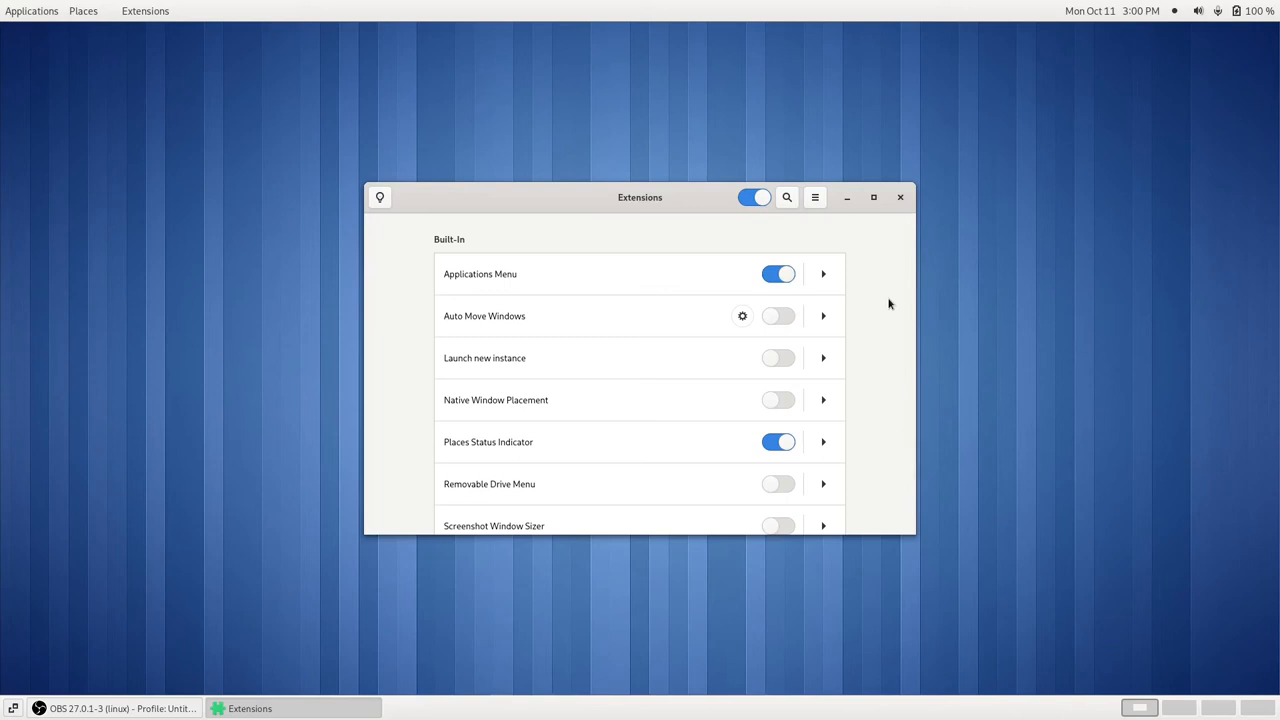
- Switch on AppIndicator and KStatusNotifierItem Support and Desktop Icons NG (DING) under Manually Installed
{"action": "scroll", "scroll_direction": "down", "scroll_amount": 3}
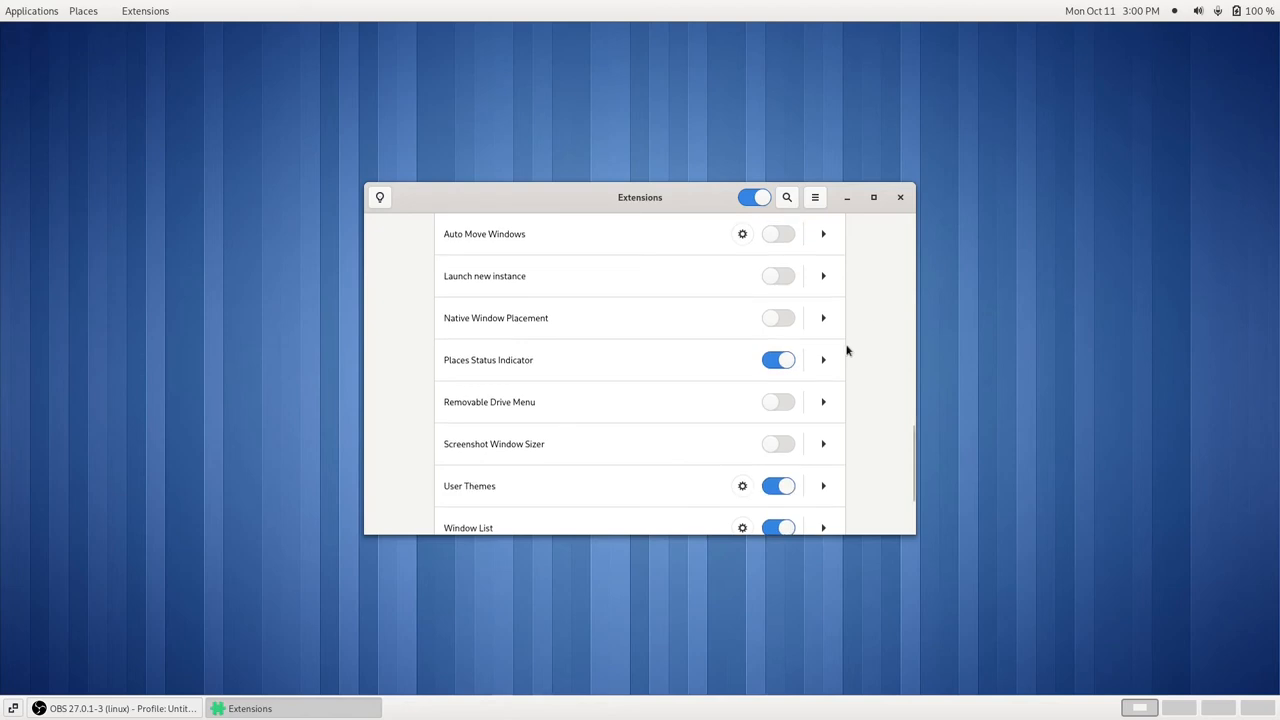
{"action": "scroll", "scroll_direction": "up", "scroll_amount": 3}
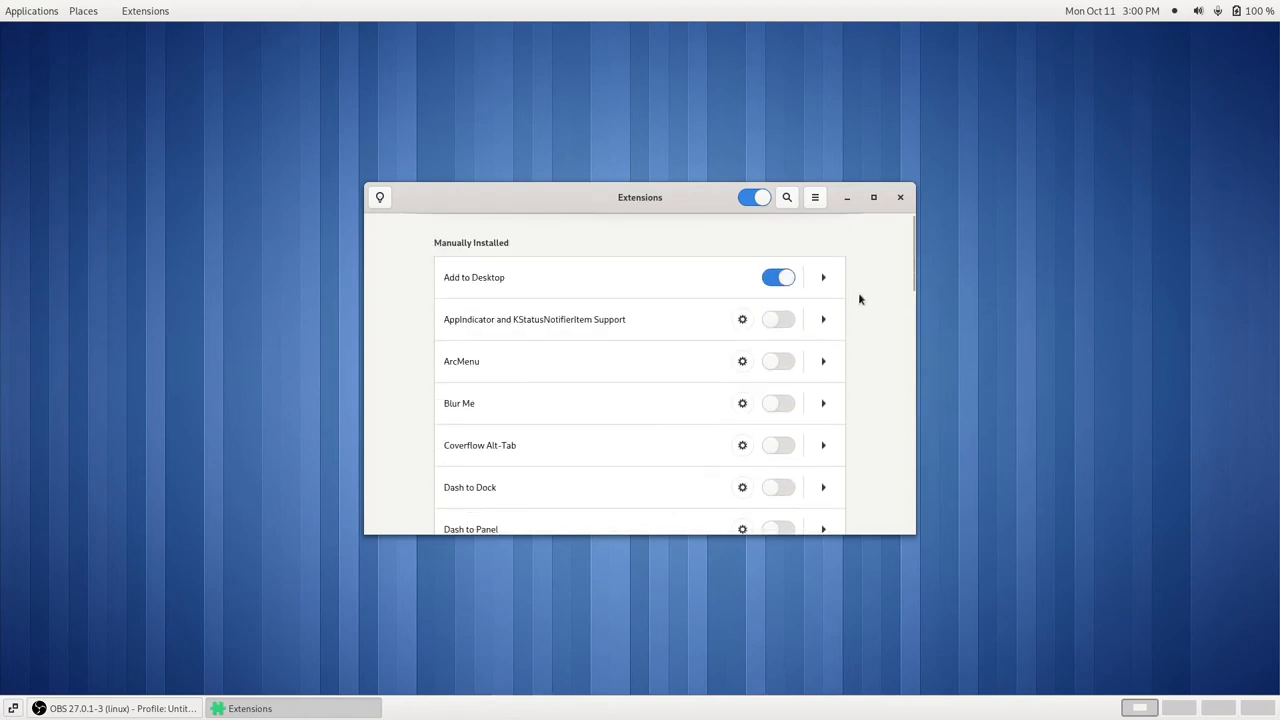
{"action": "mouse_move", "coordinate": [768, 336]}
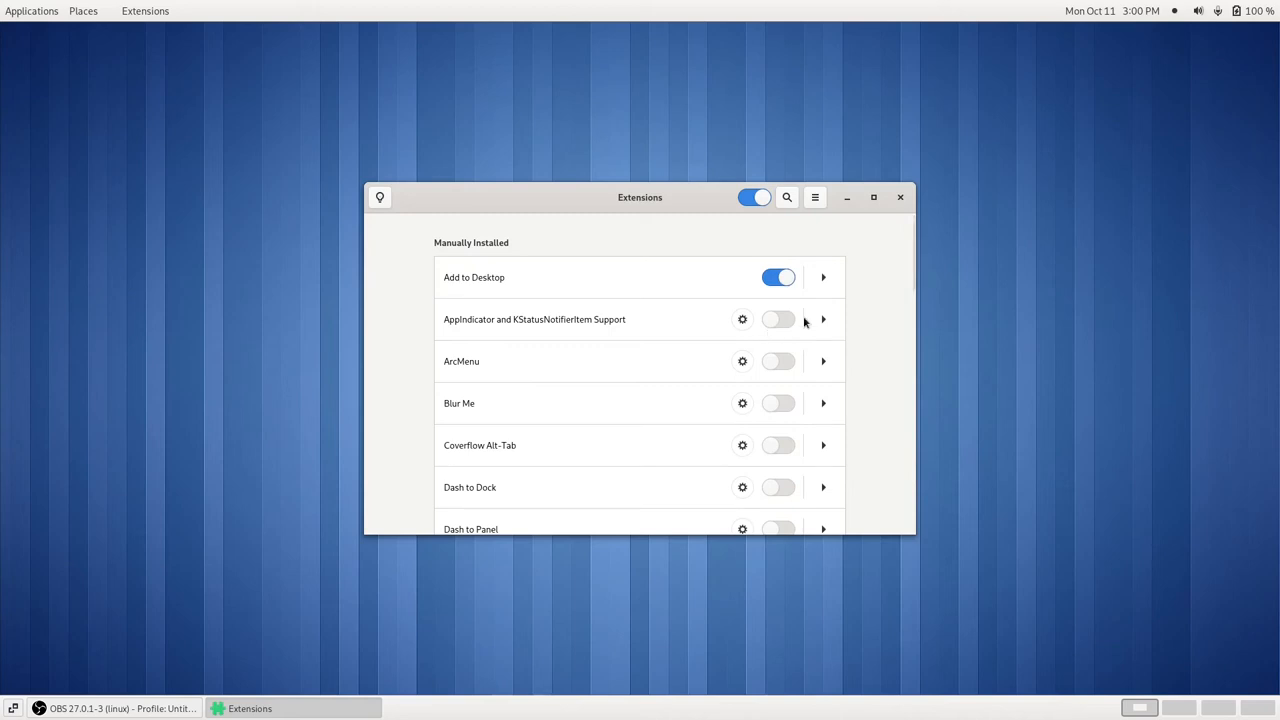
{"action": "left_click", "coordinate": [778, 320]}
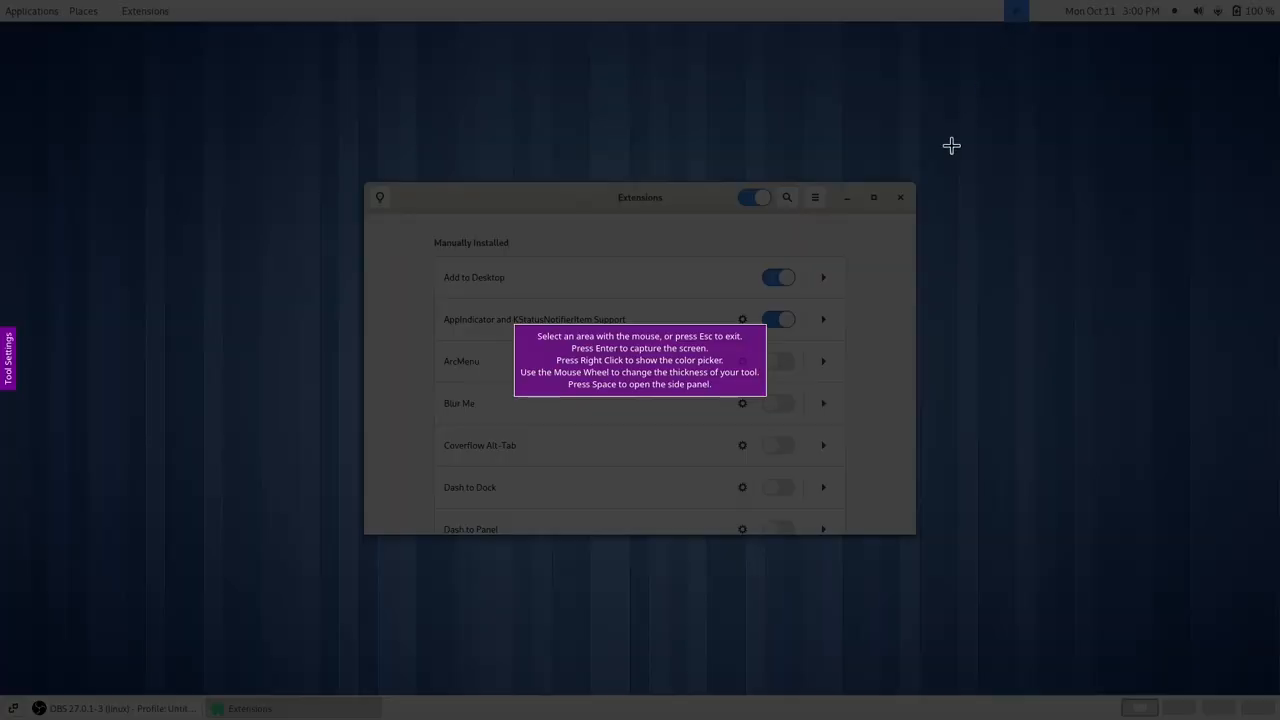
{"action": "key", "text": "Escape"}
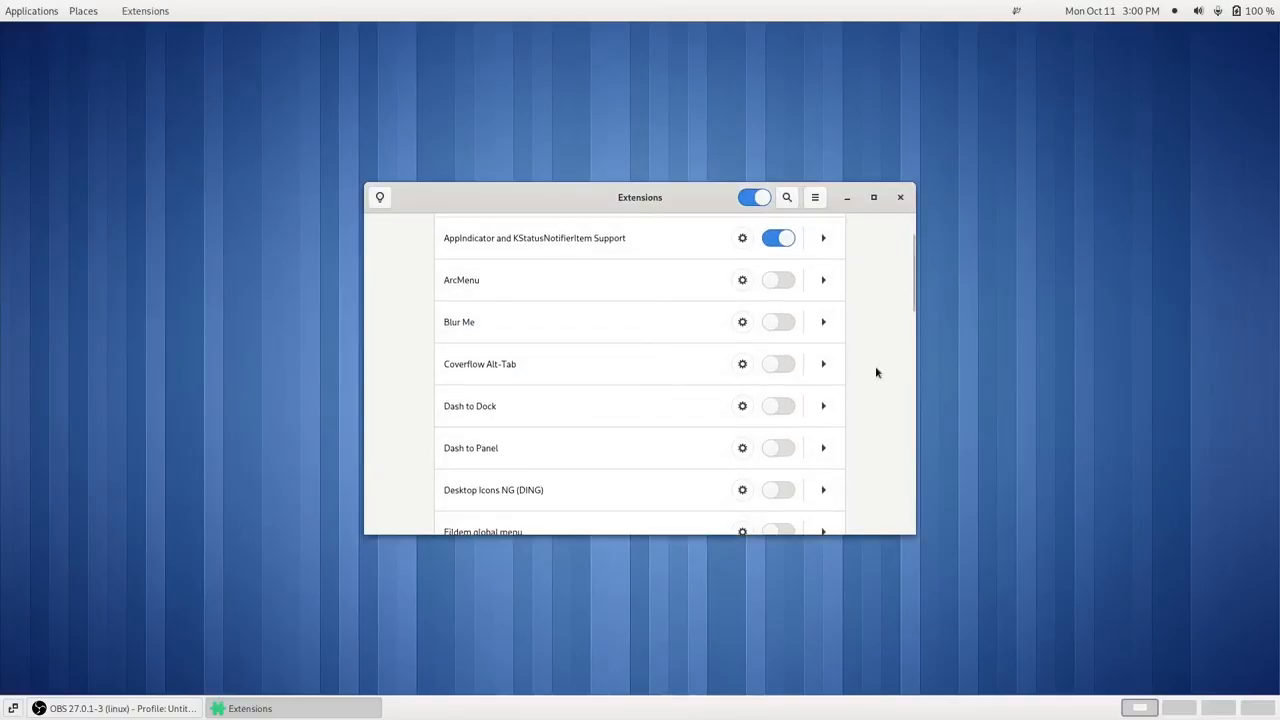
{"action": "scroll", "scroll_direction": "down", "scroll_amount": 3}
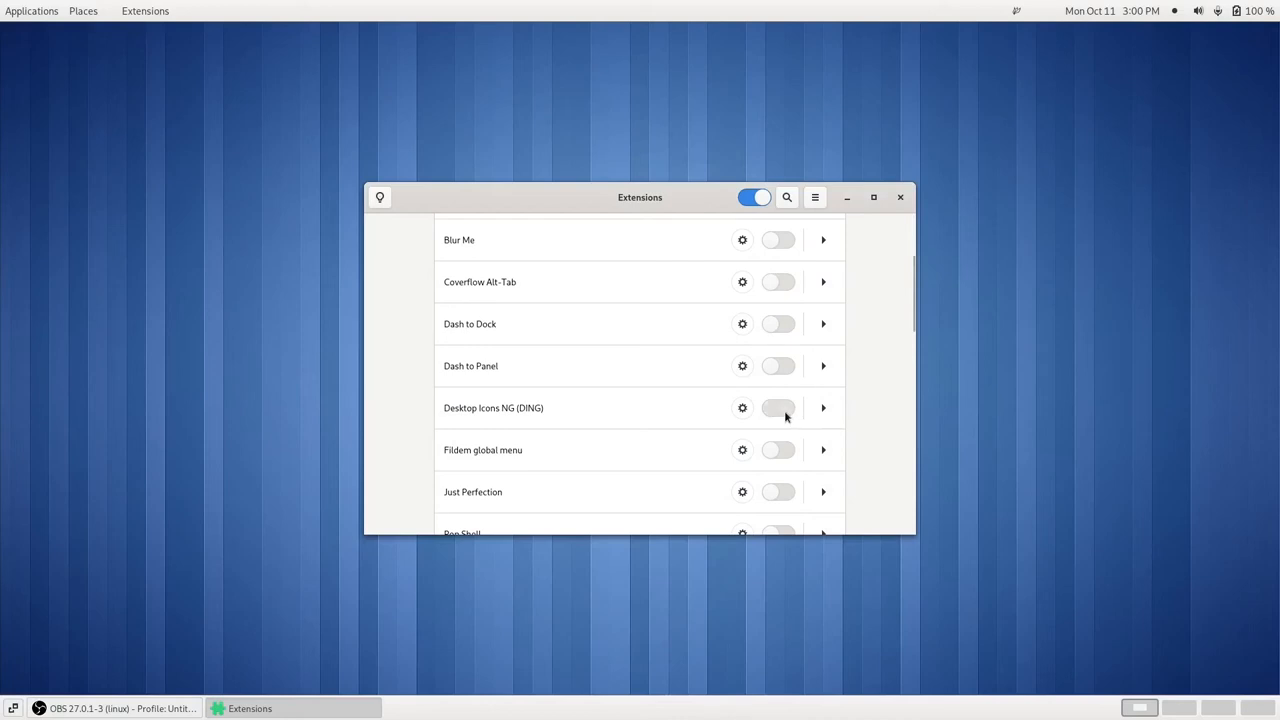
{"action": "left_click", "coordinate": [778, 408]}
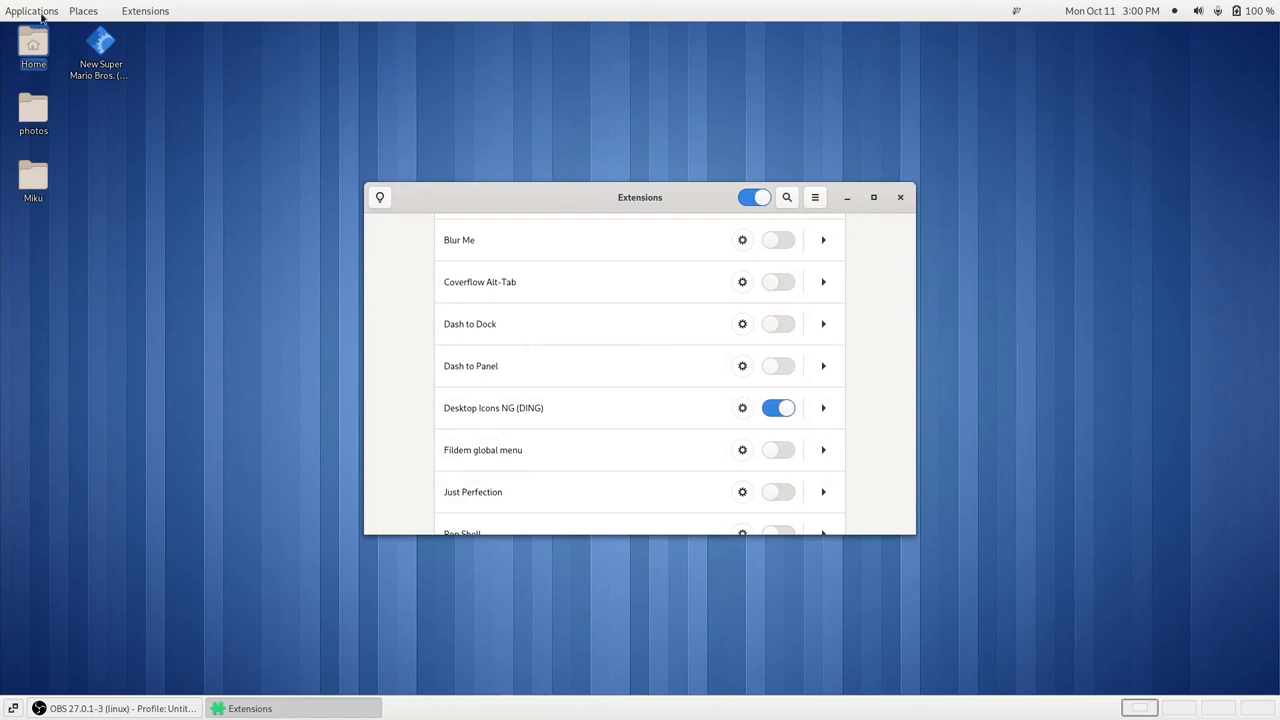
- Launch GNOME Tweaks from System Tools, show its Appearance settings, and close Extensions
{"action": "left_click", "coordinate": [32, 12]}
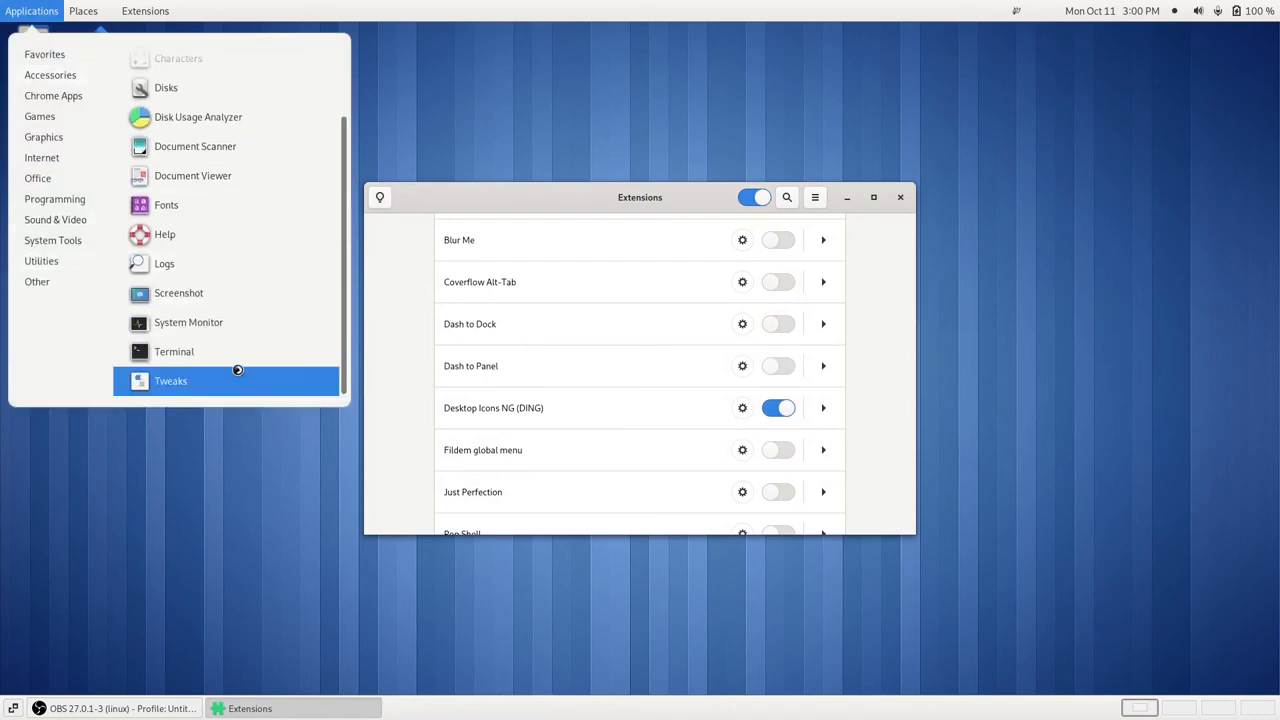
{"action": "left_click", "coordinate": [172, 380]}
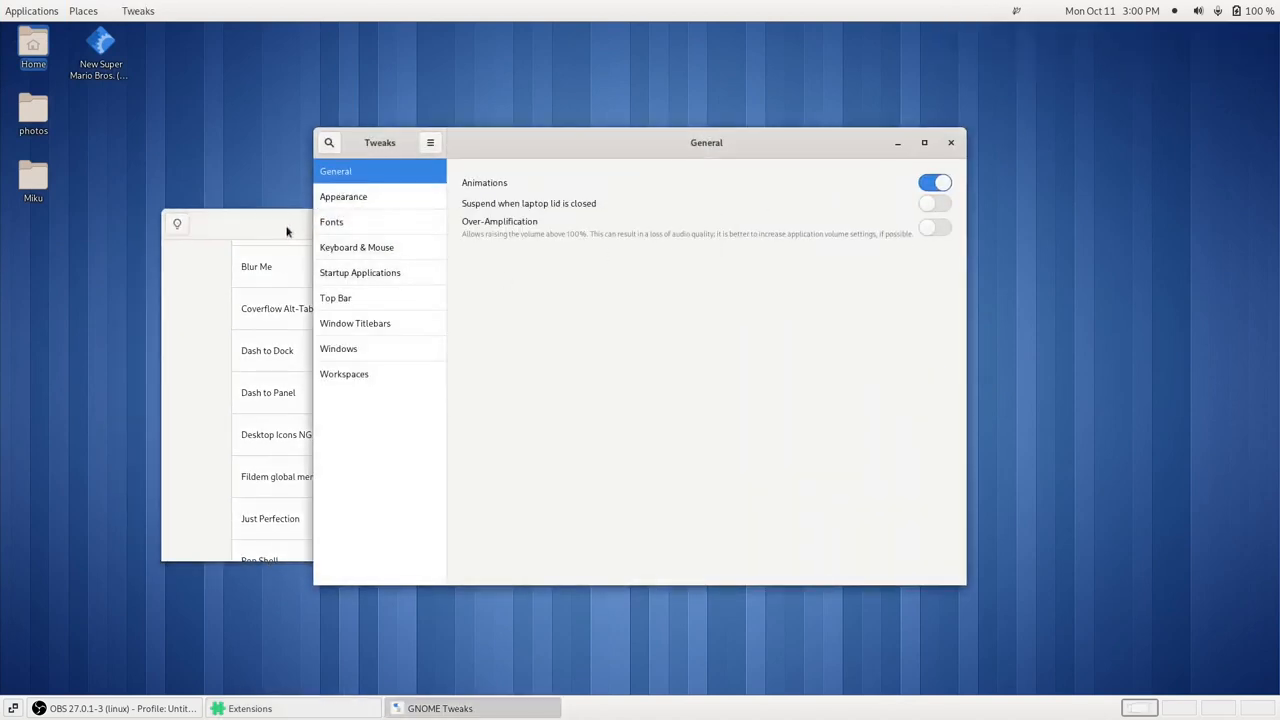
{"action": "left_click", "coordinate": [338, 348]}
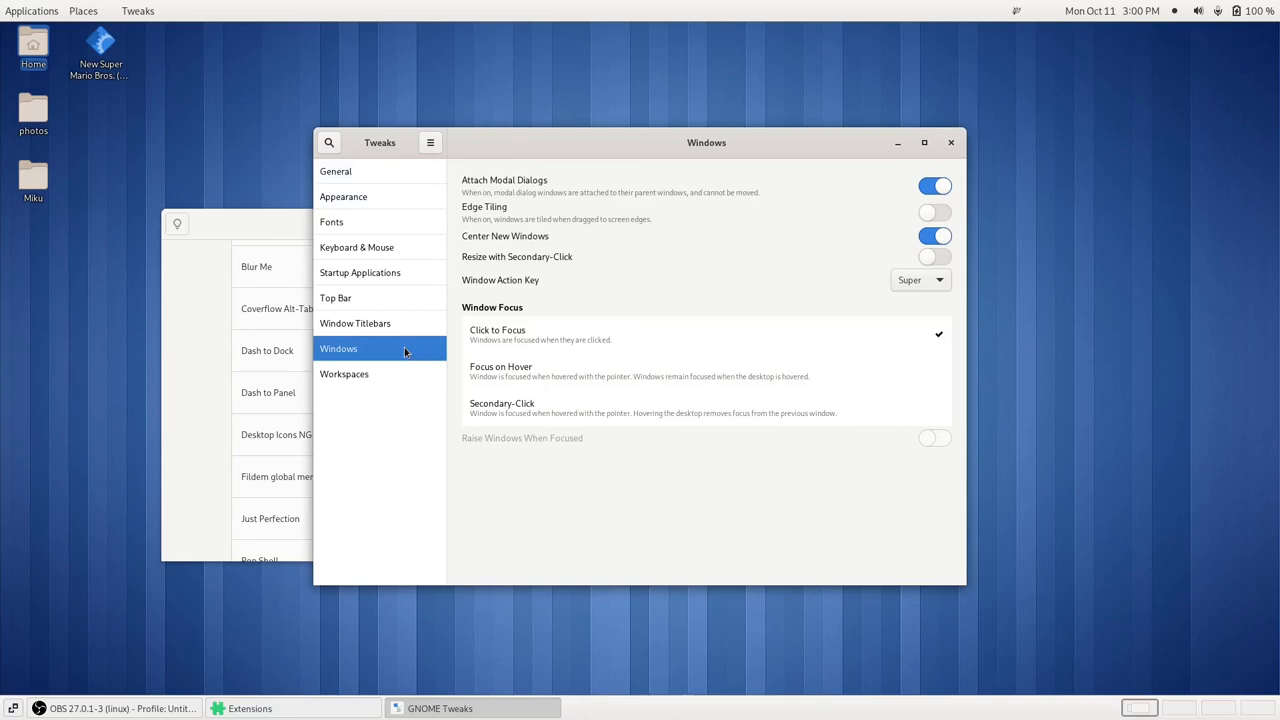
{"action": "left_click", "coordinate": [344, 196]}
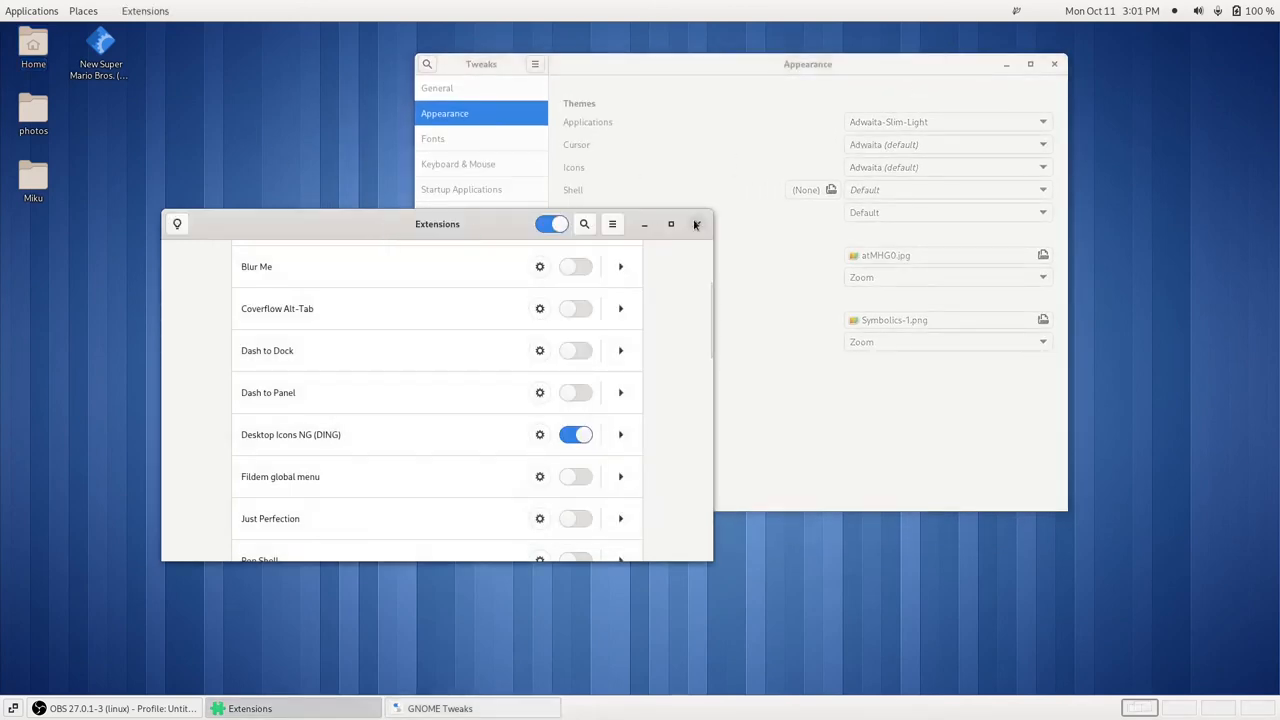
{"action": "left_click", "coordinate": [696, 224]}
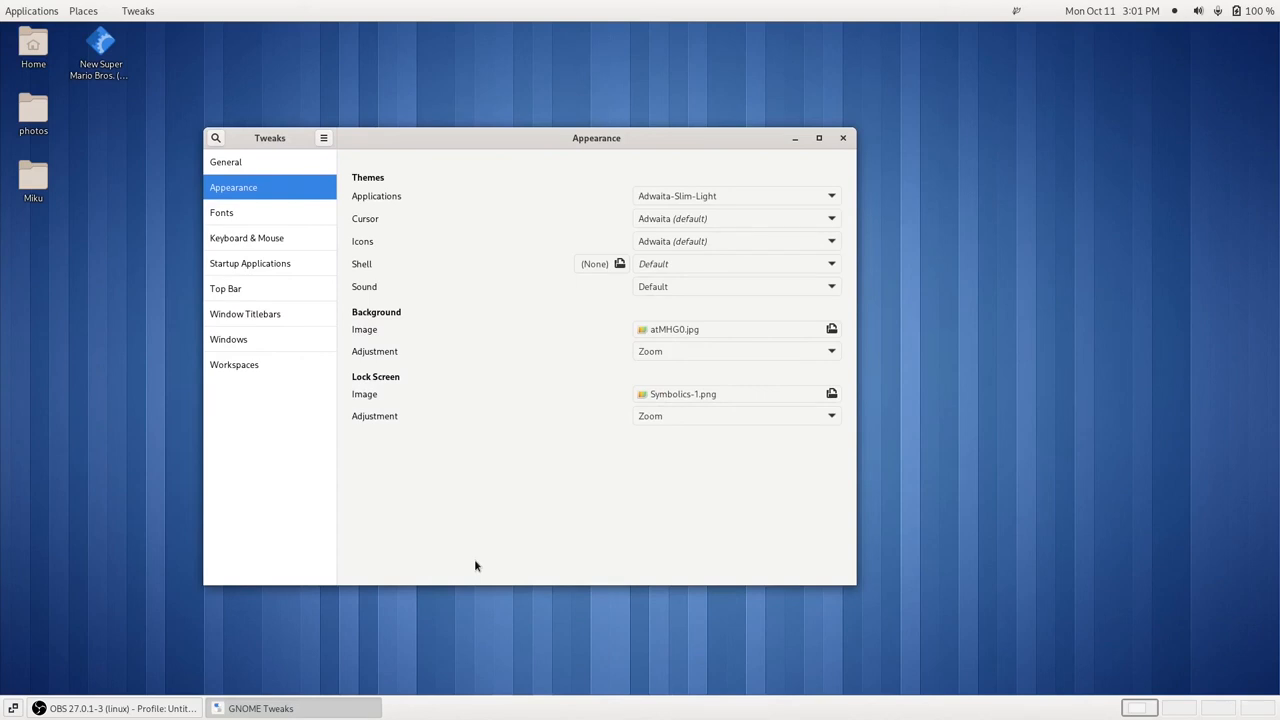
{"action": "mouse_move", "coordinate": [44, 564]}
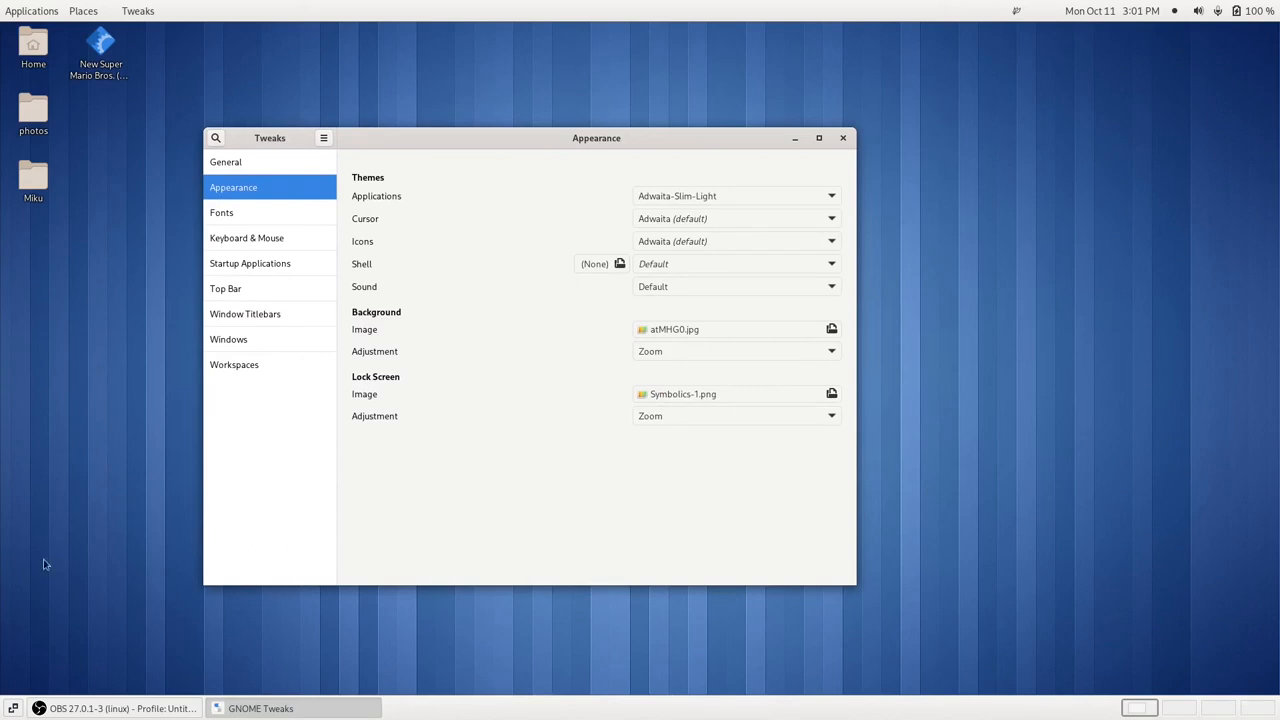